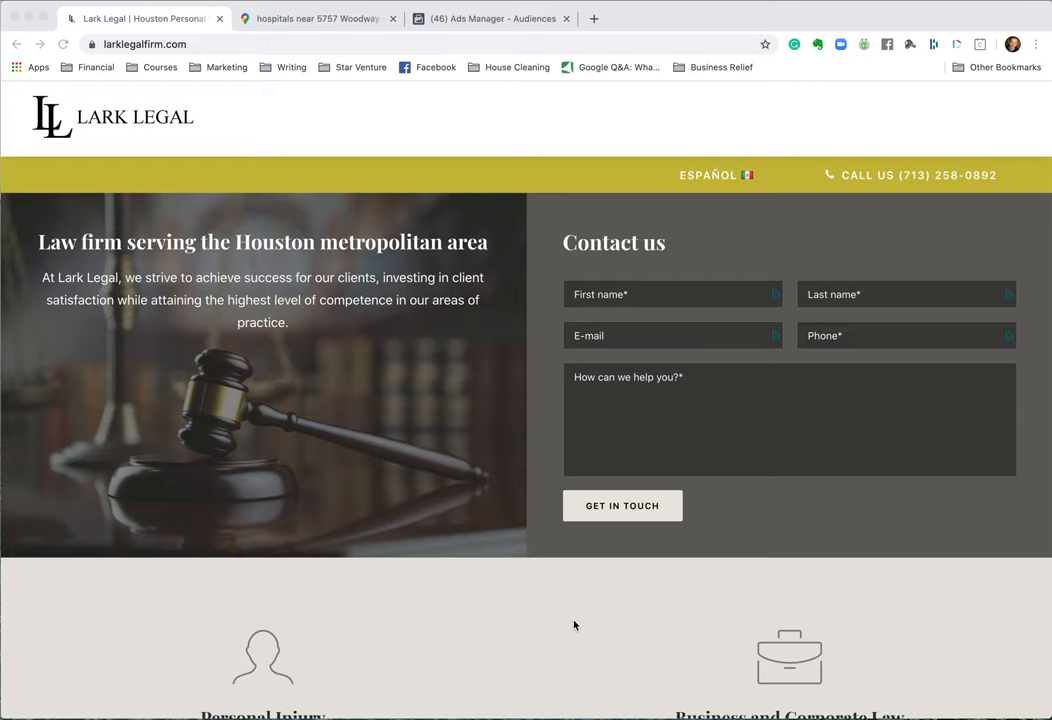
pyautogui.moveTo(800, 416)
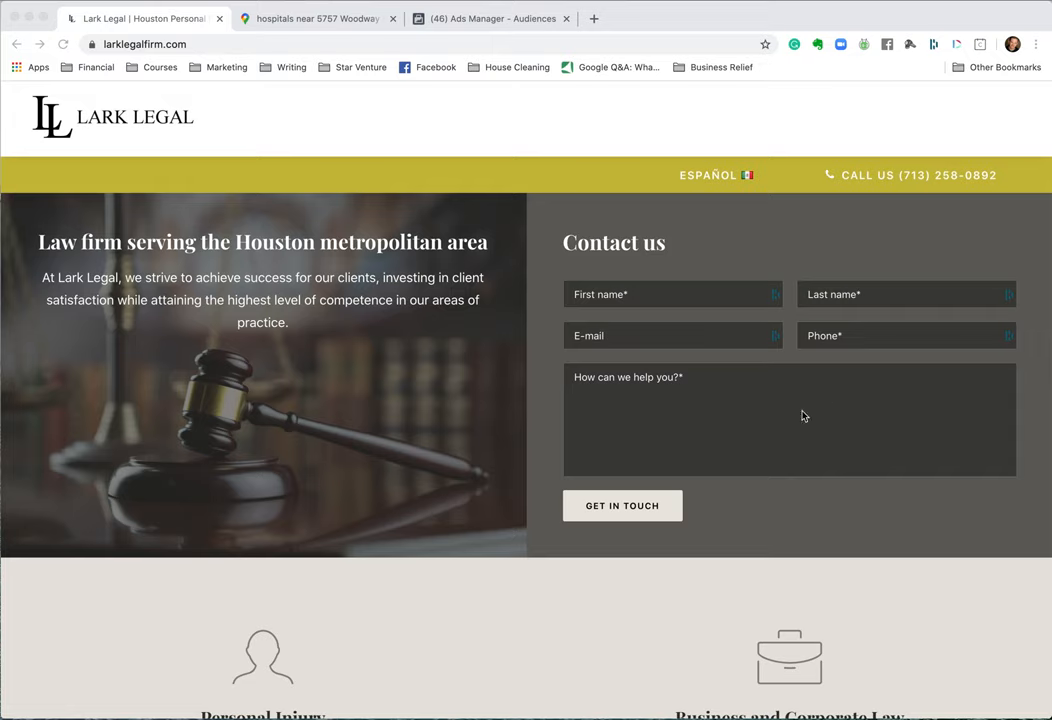
pyautogui.scroll(-3)
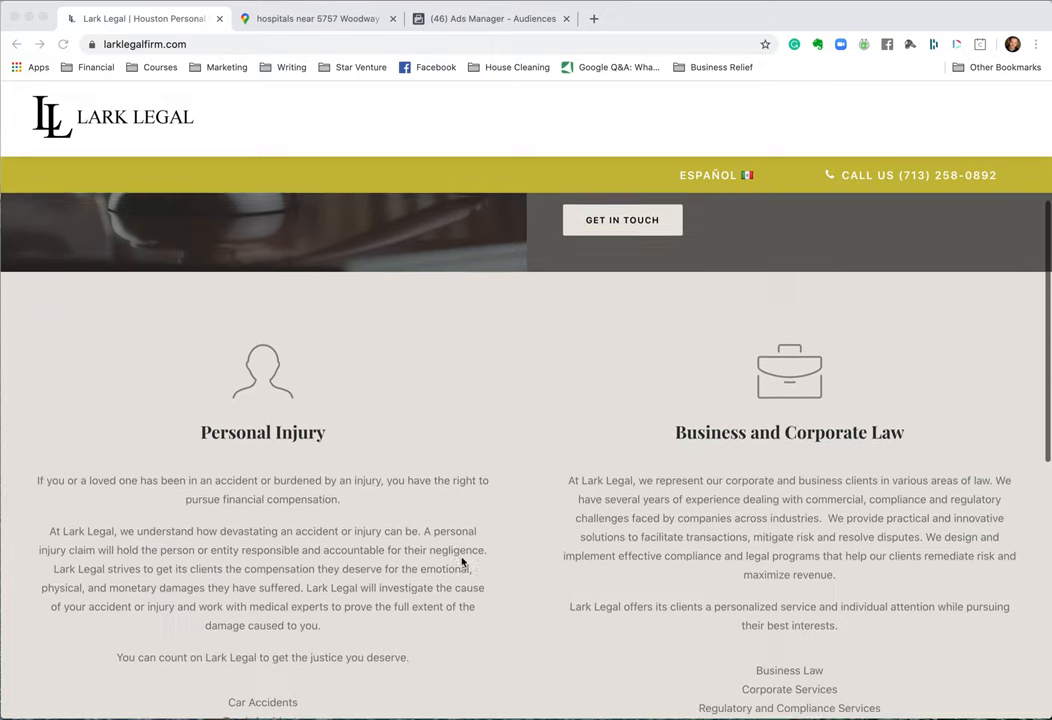
pyautogui.scroll(-3)
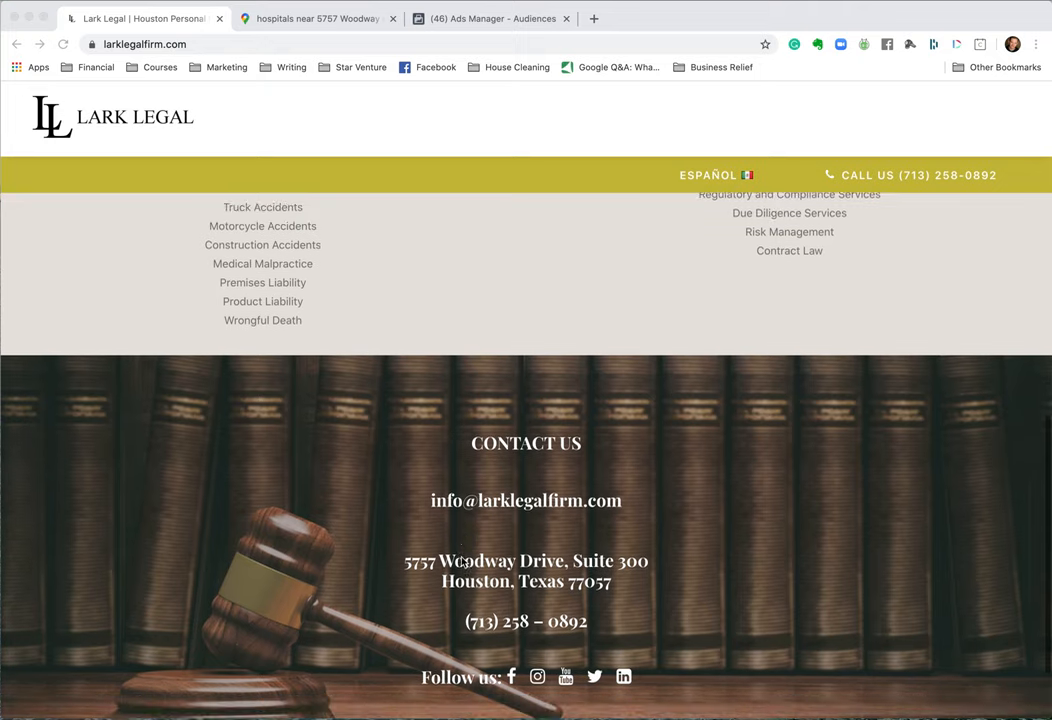
pyautogui.scroll(-3)
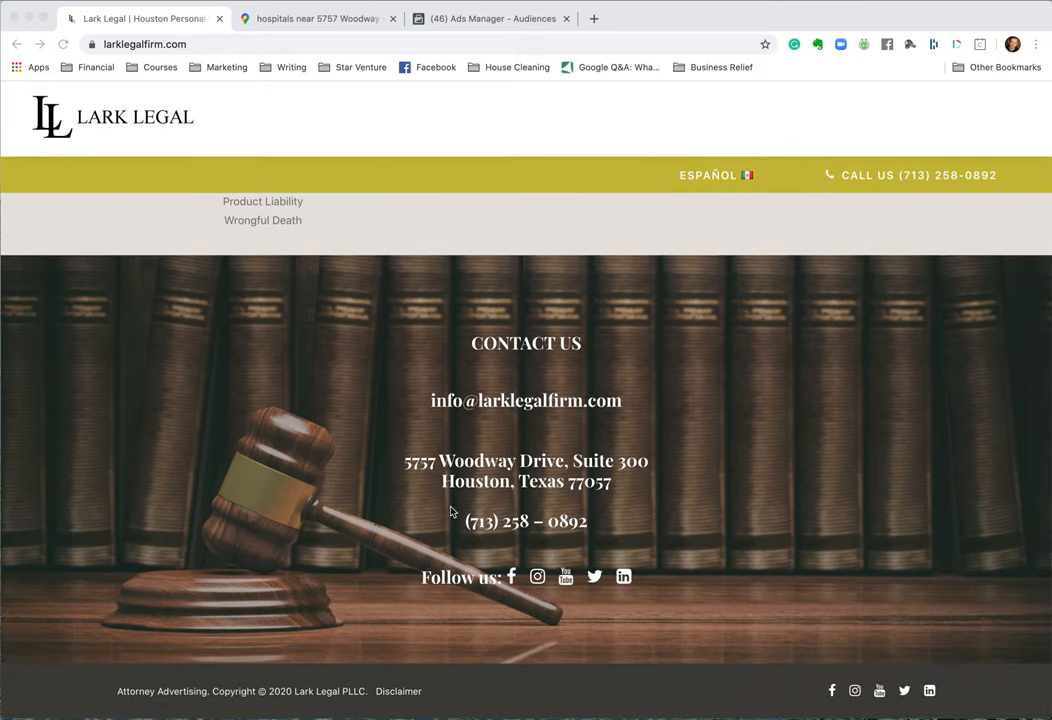
pyautogui.scroll(3)
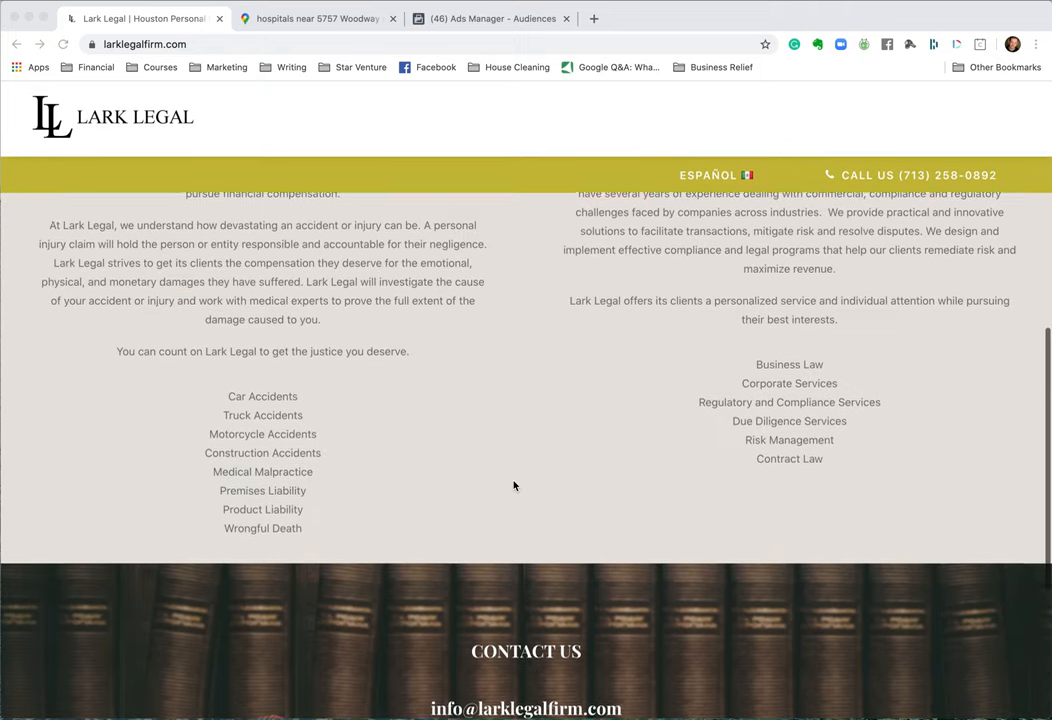
pyautogui.scroll(3)
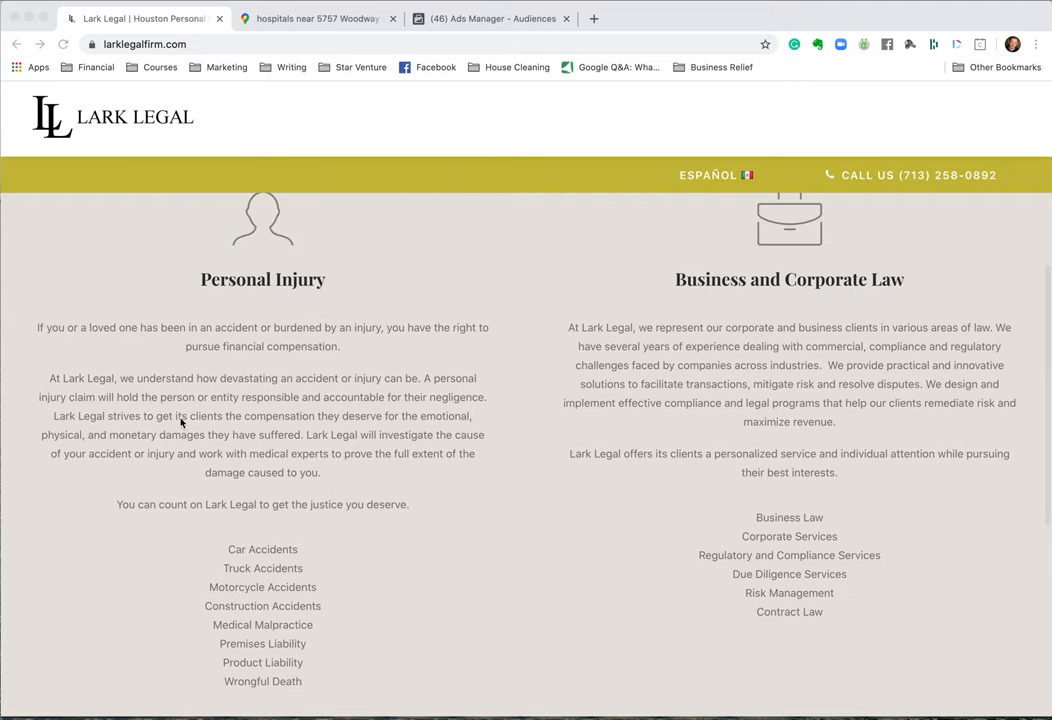
pyautogui.moveTo(512, 454)
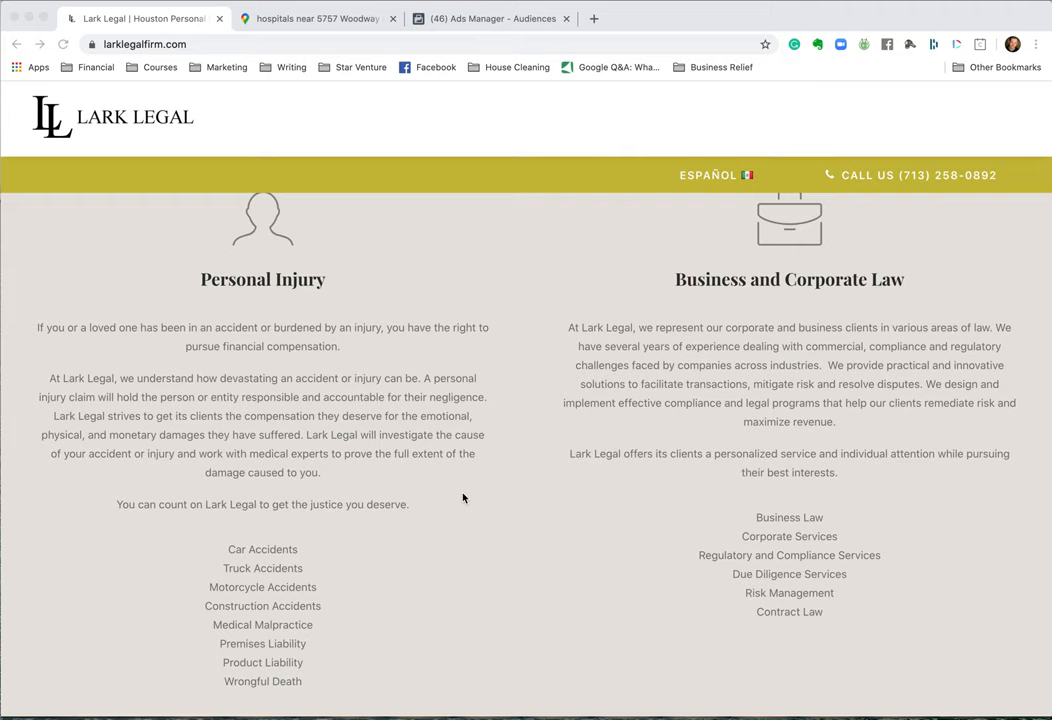
pyautogui.click(316, 18)
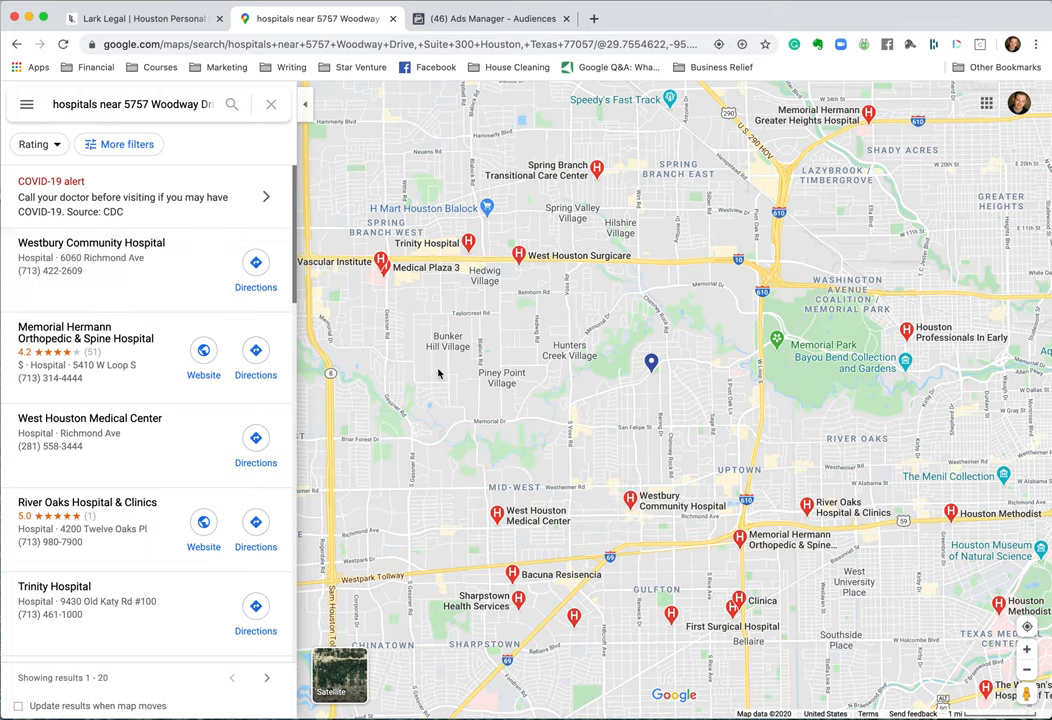
pyautogui.moveTo(650, 362)
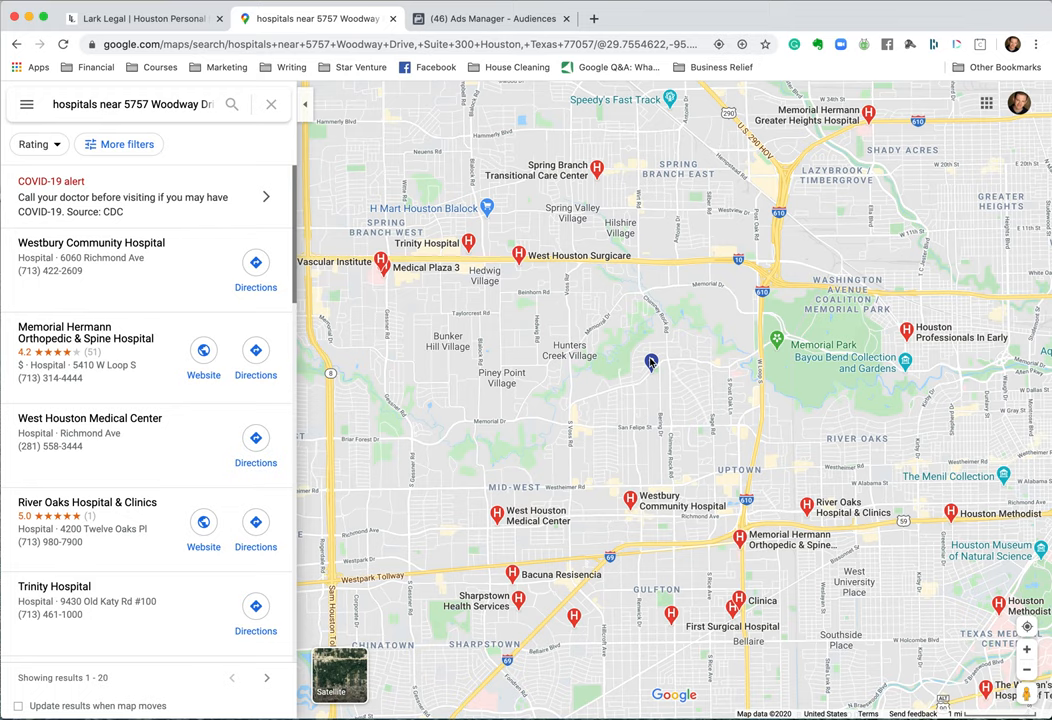
pyautogui.moveTo(684, 360)
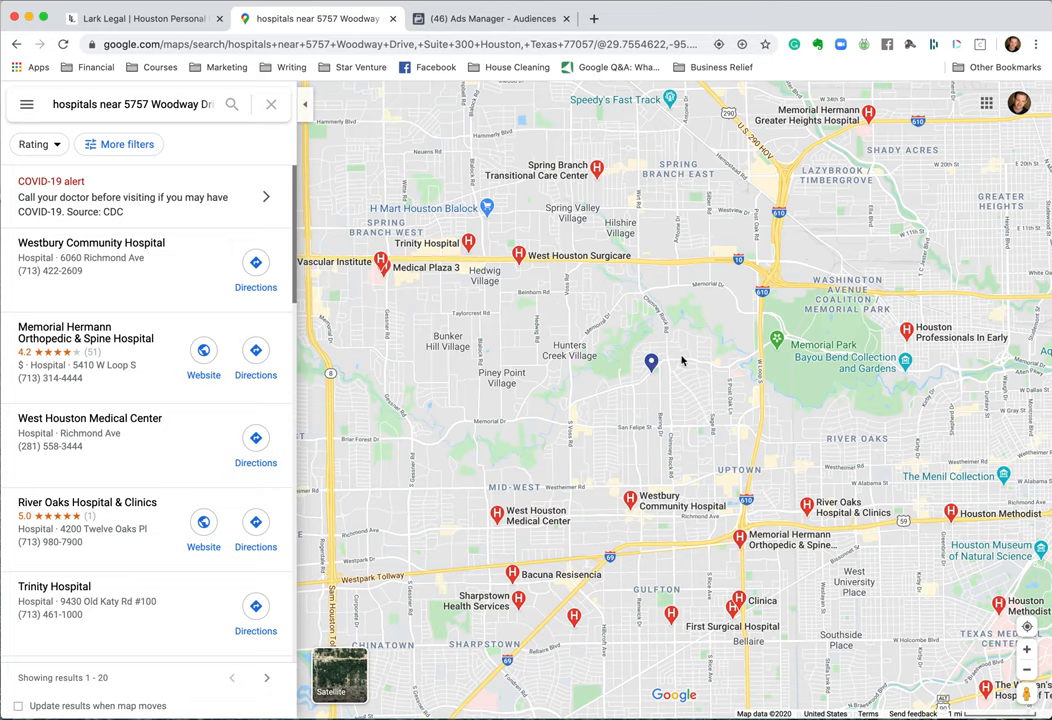
pyautogui.moveTo(664, 368)
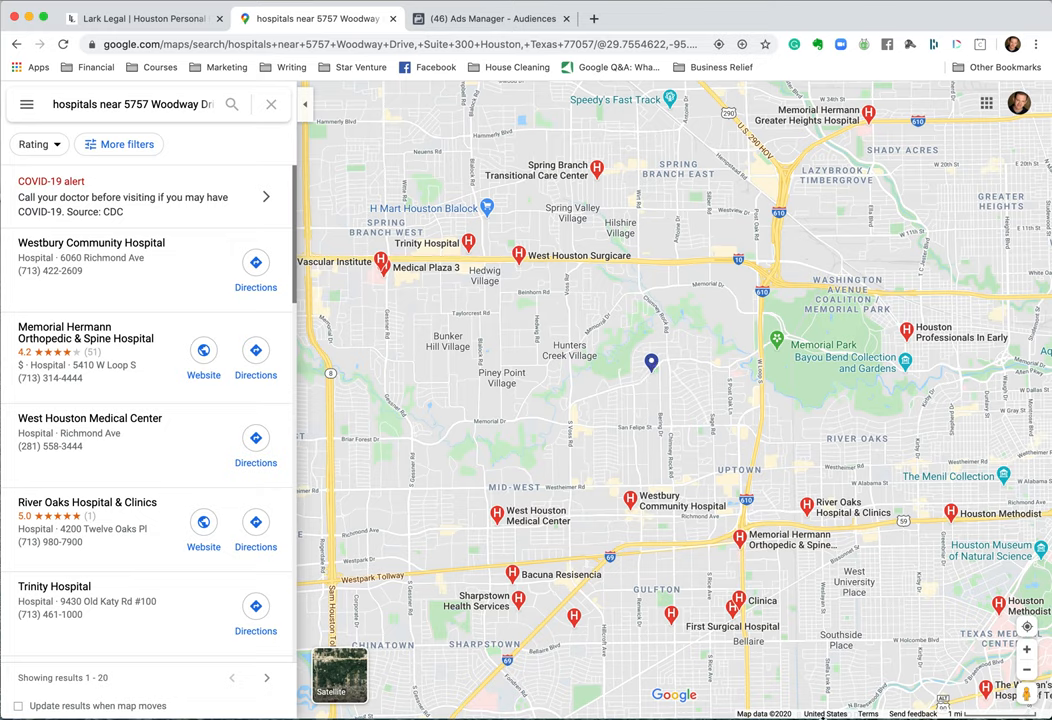
pyautogui.moveTo(890, 644)
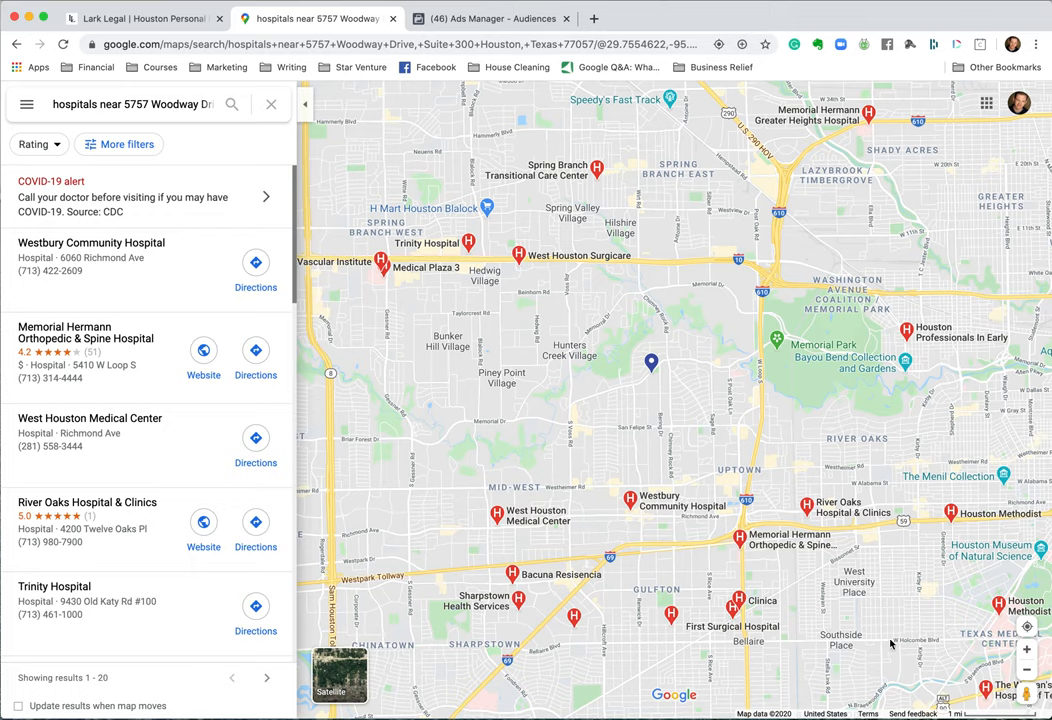
pyautogui.moveTo(718, 98)
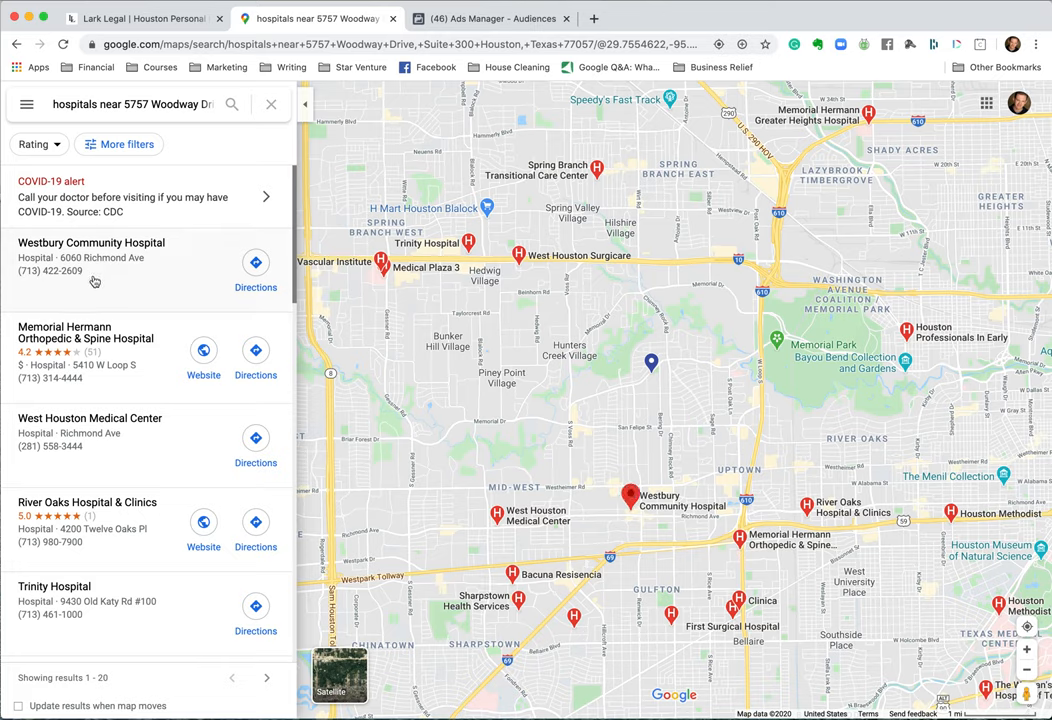
# Step: Browse the hospital results from Westbury Community Hospital to Spring Branch Transitional Care Center
pyautogui.scroll(-3)
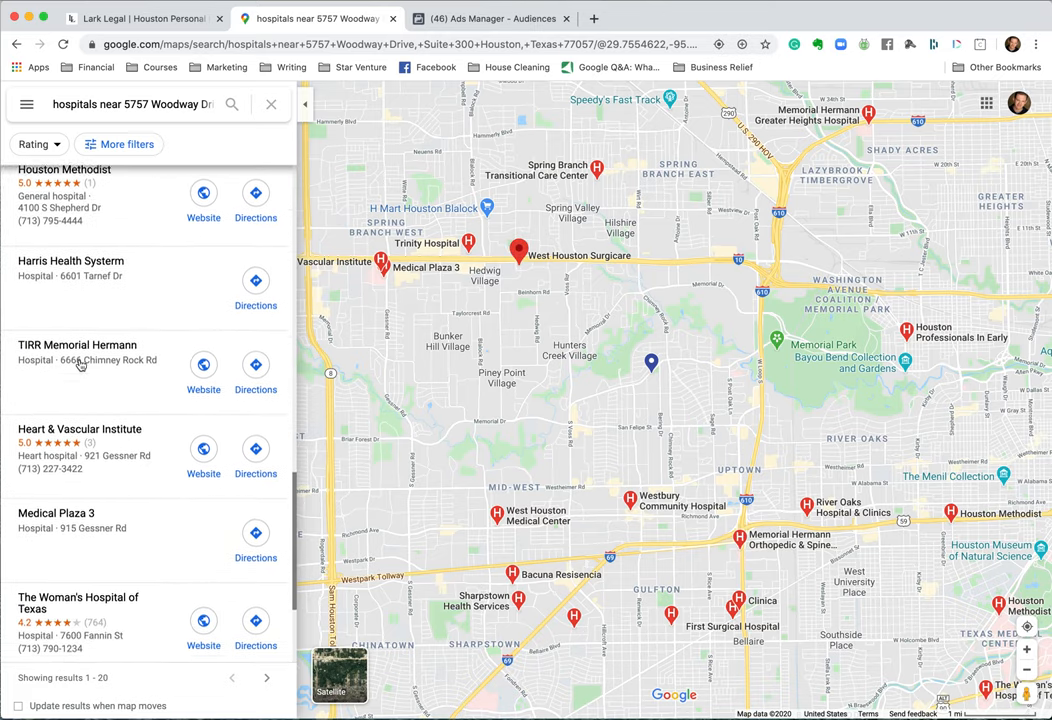
pyautogui.scroll(-3)
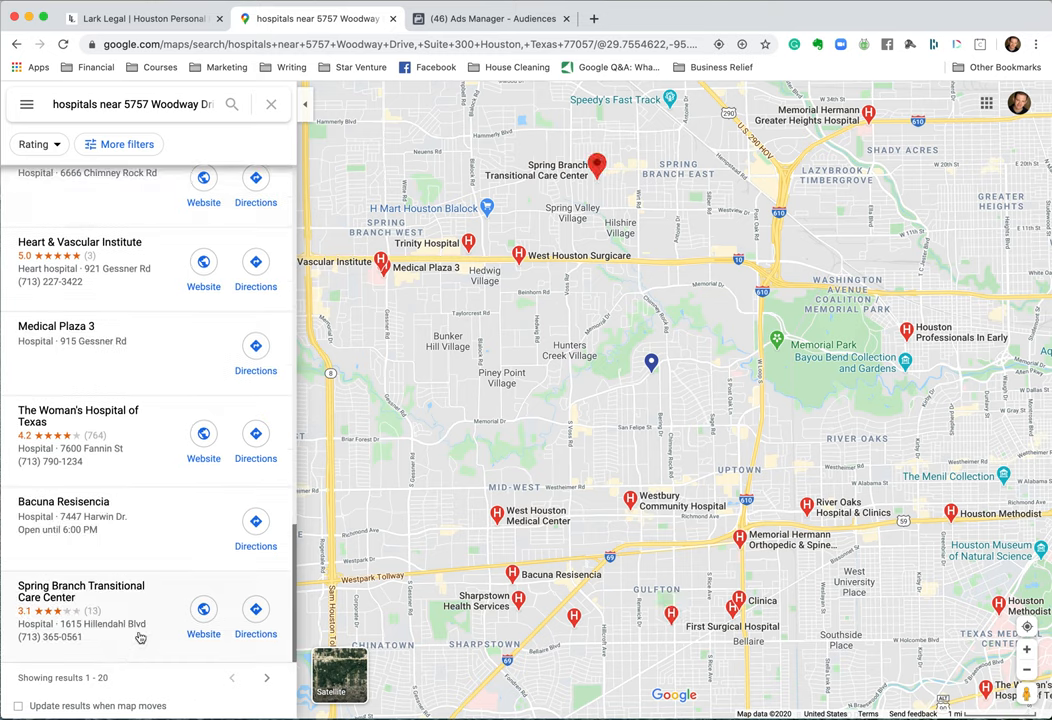
pyautogui.scroll(3)
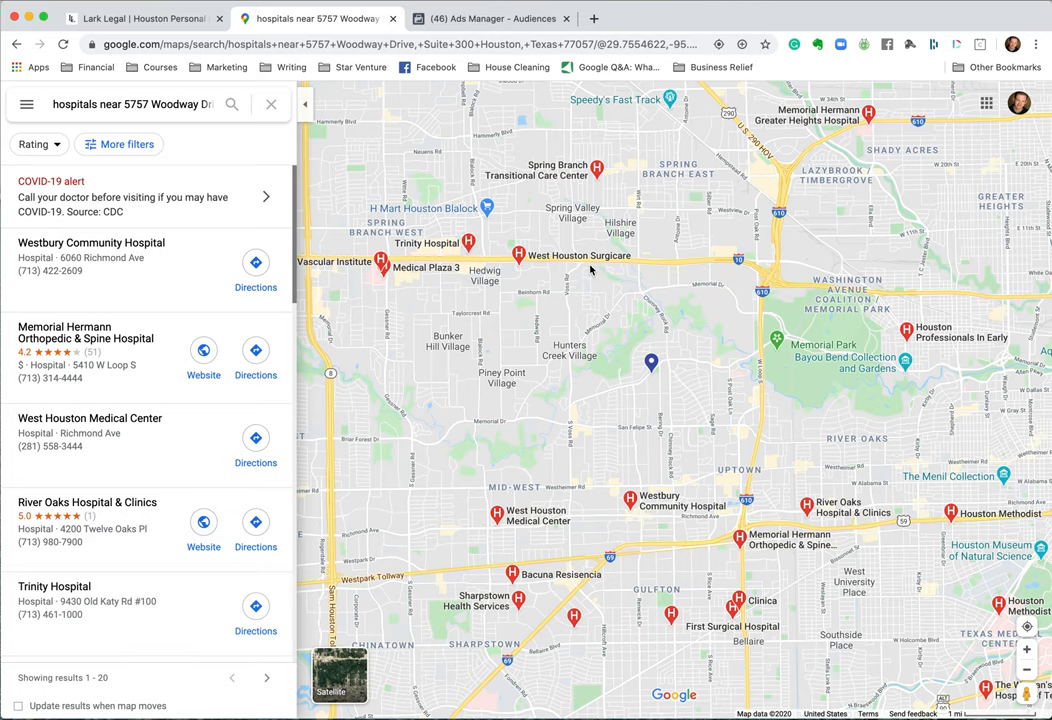
pyautogui.moveTo(498, 516)
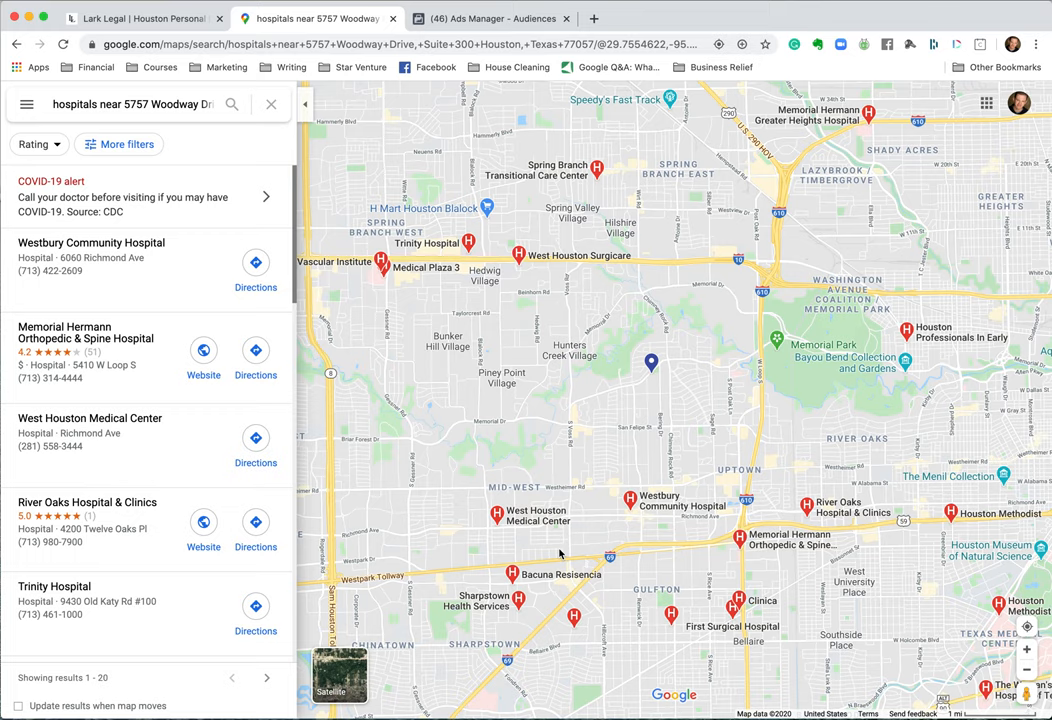
pyautogui.click(496, 512)
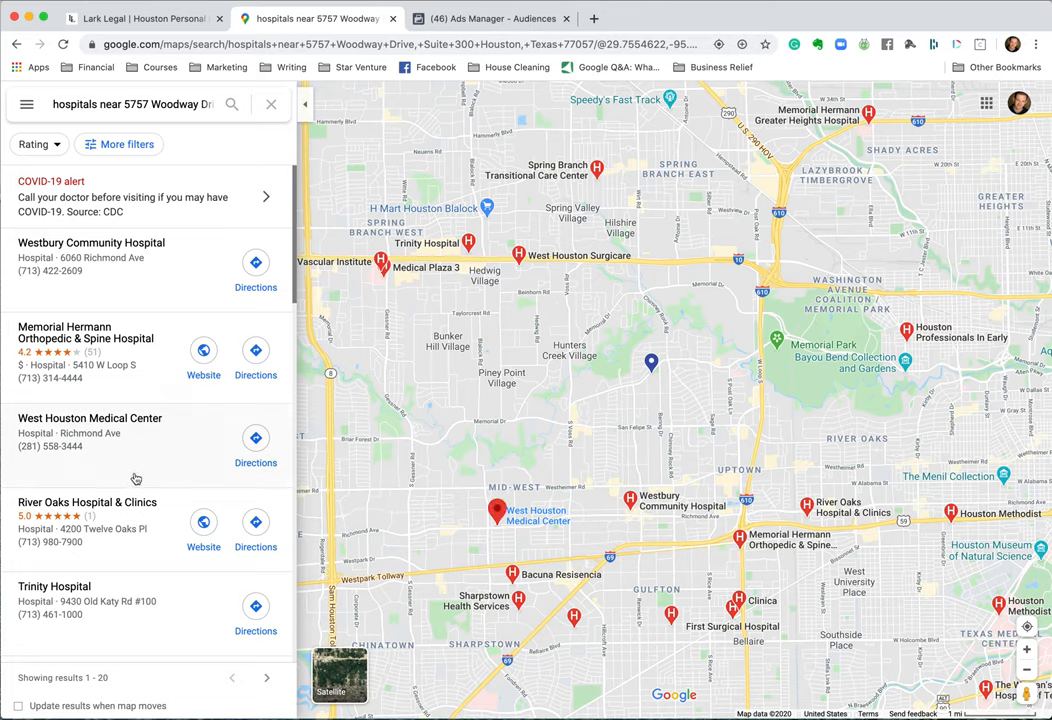
pyautogui.scroll(-3)
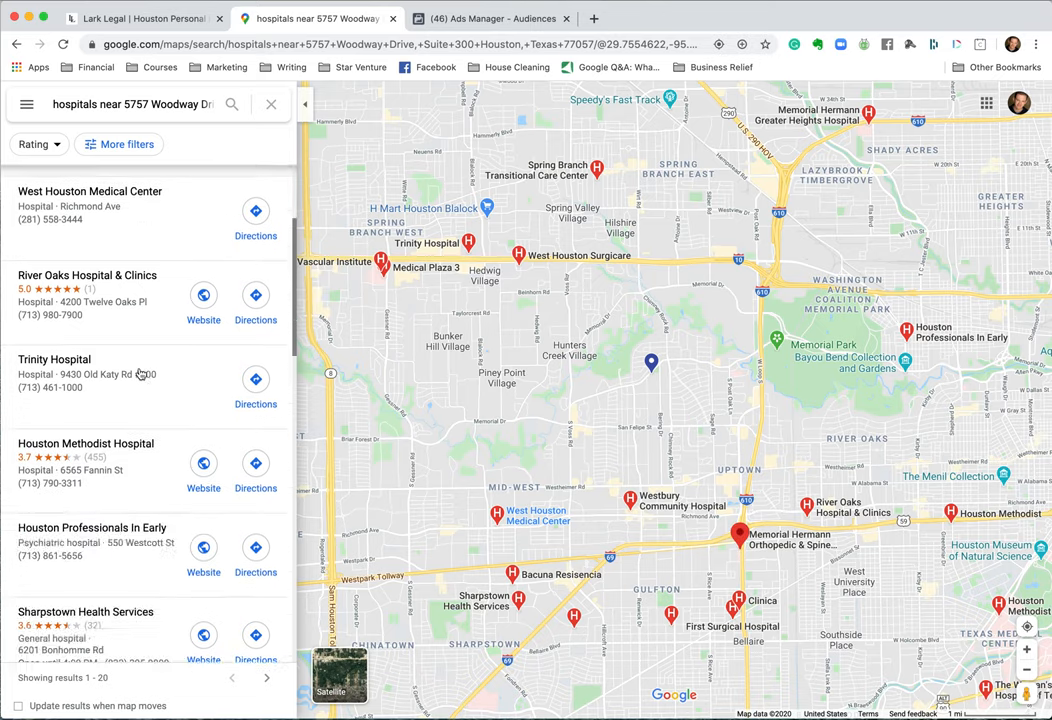
pyautogui.scroll(-3)
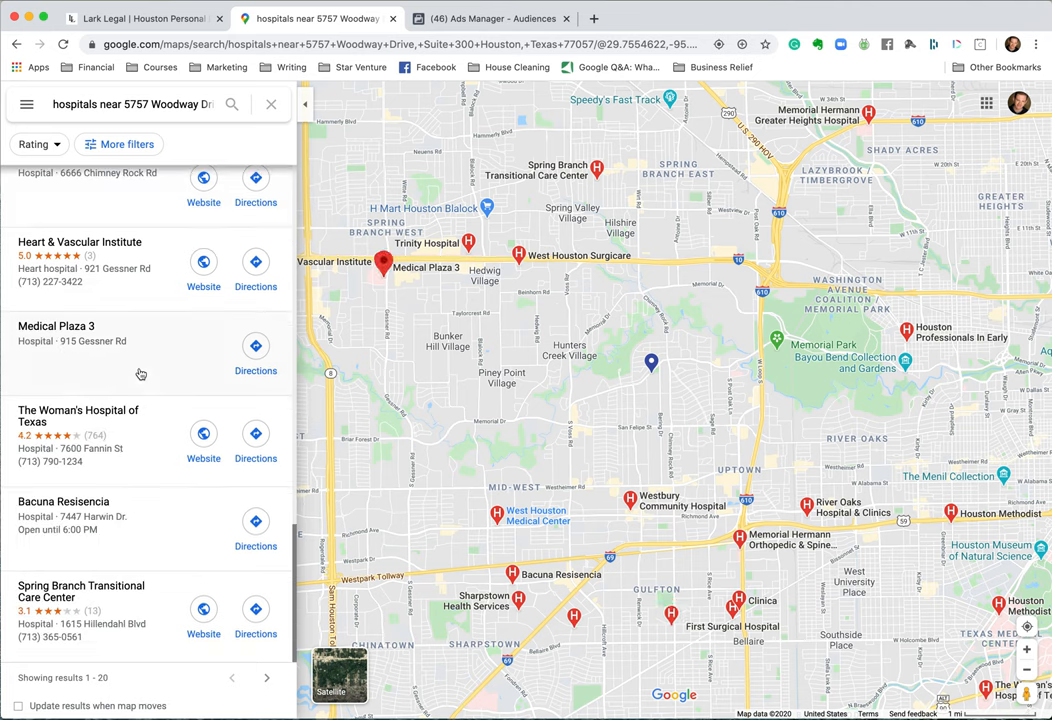
pyautogui.scroll(3)
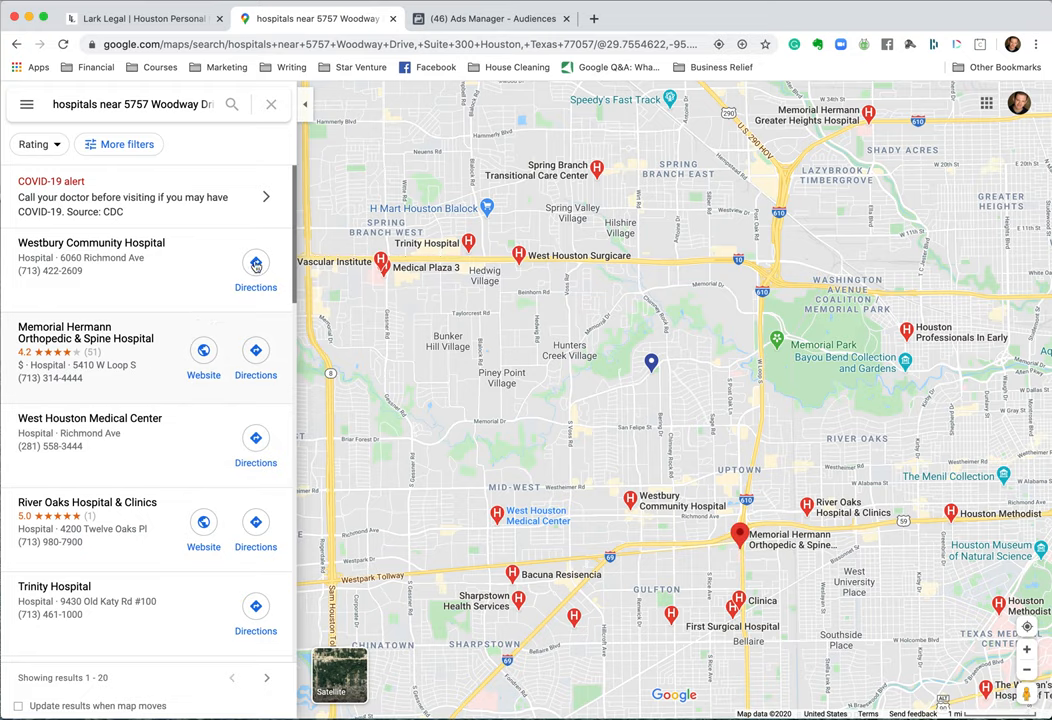
# Step: Show the Ads Manager Audiences list containing People Recently Near Hospitals
pyautogui.click(488, 18)
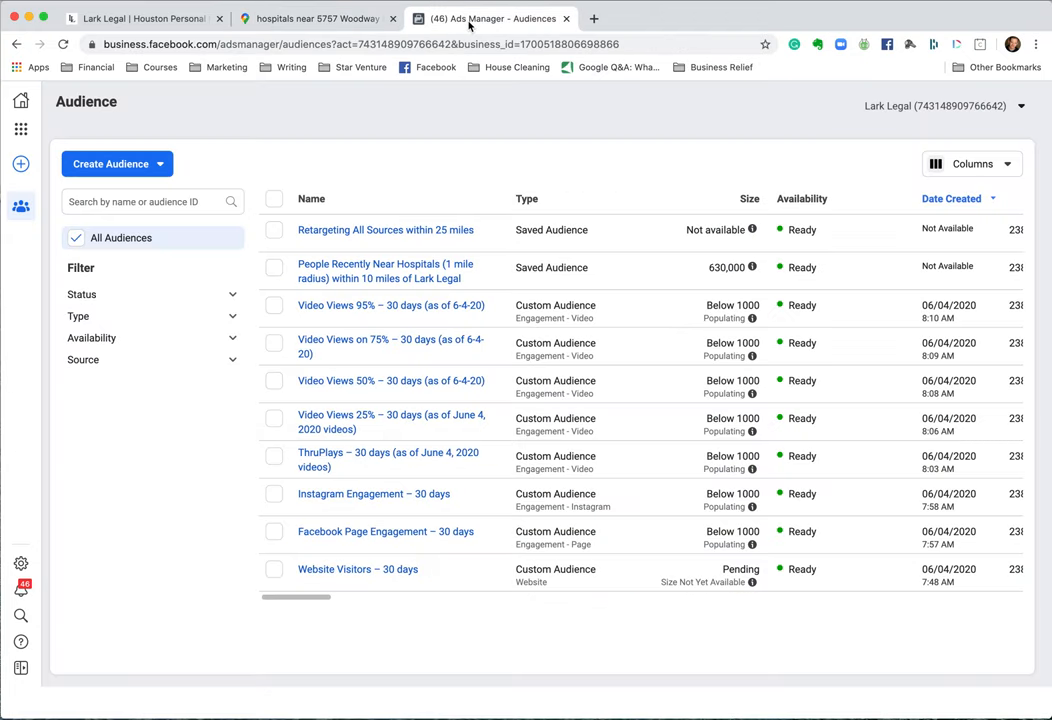
pyautogui.moveTo(392, 346)
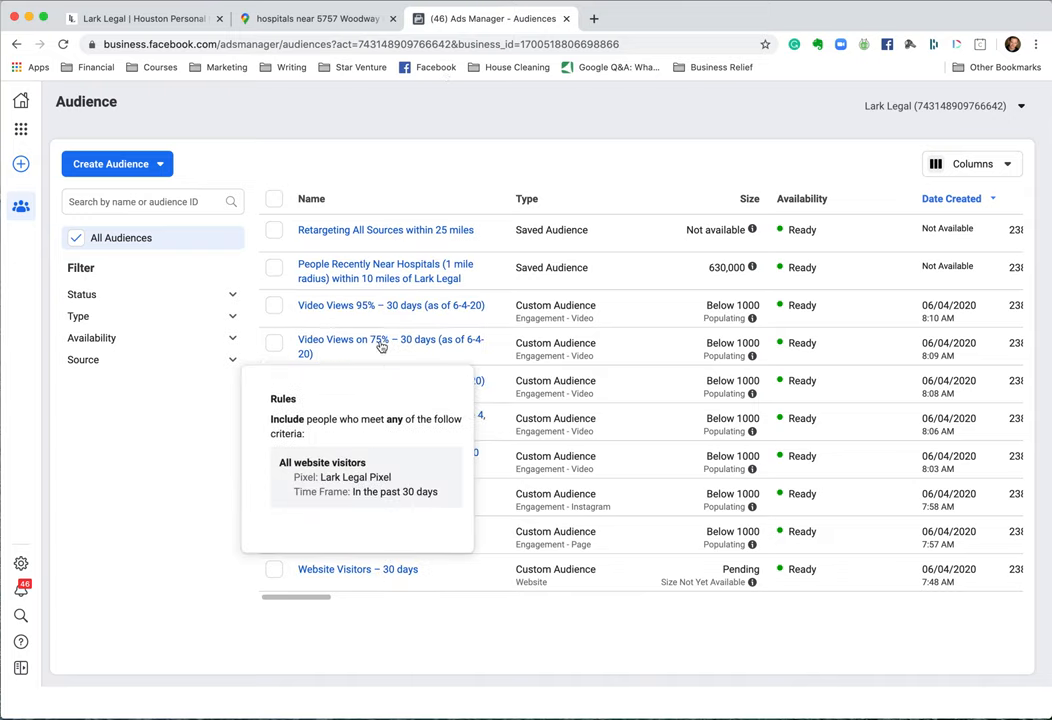
pyautogui.moveTo(390, 132)
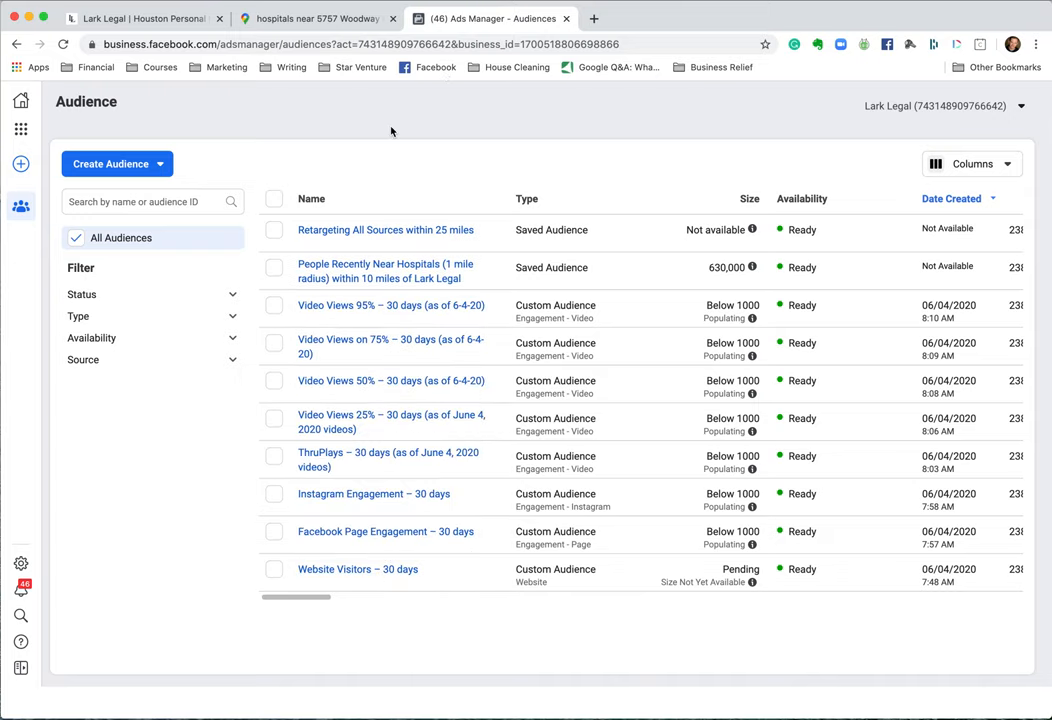
pyautogui.moveTo(188, 156)
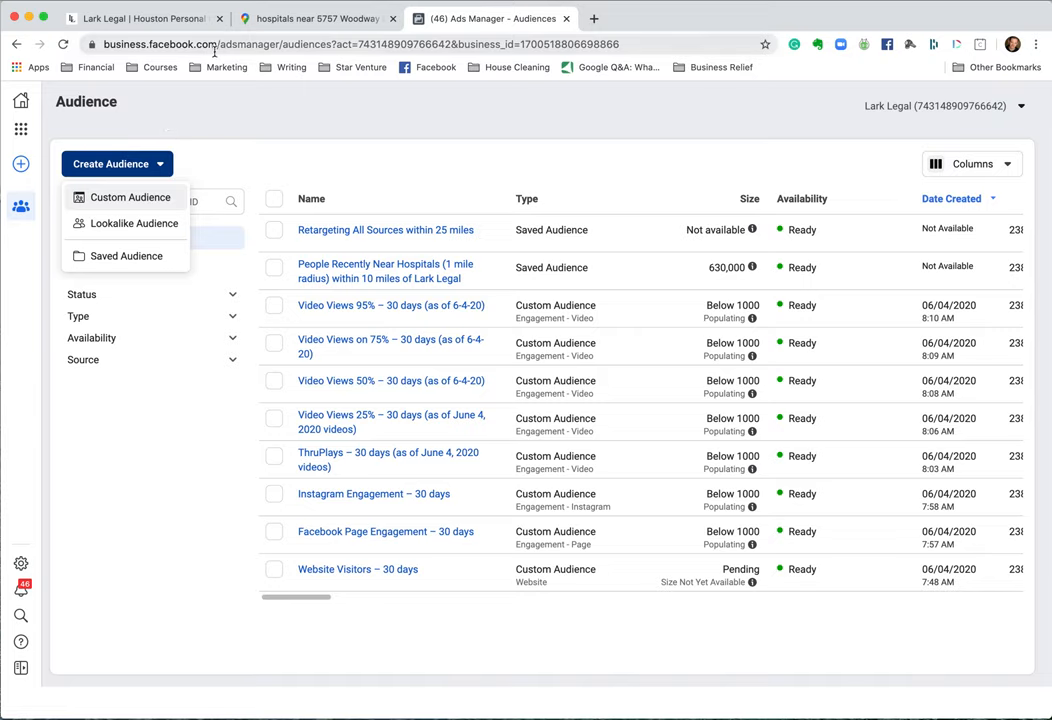
pyautogui.moveTo(220, 130)
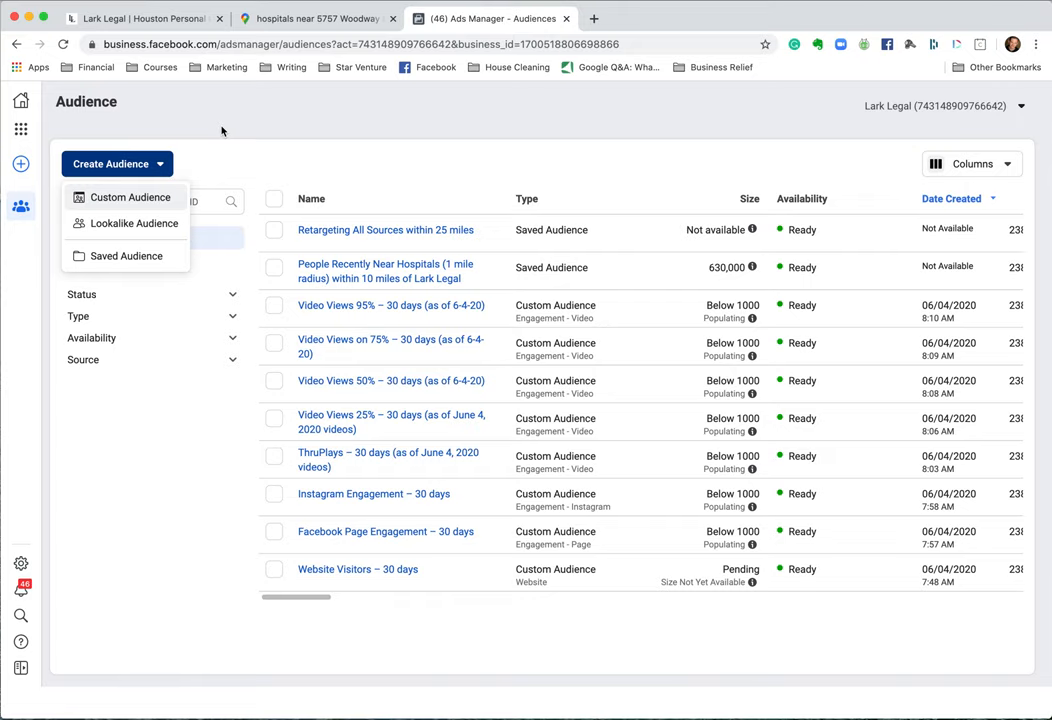
pyautogui.moveTo(120, 210)
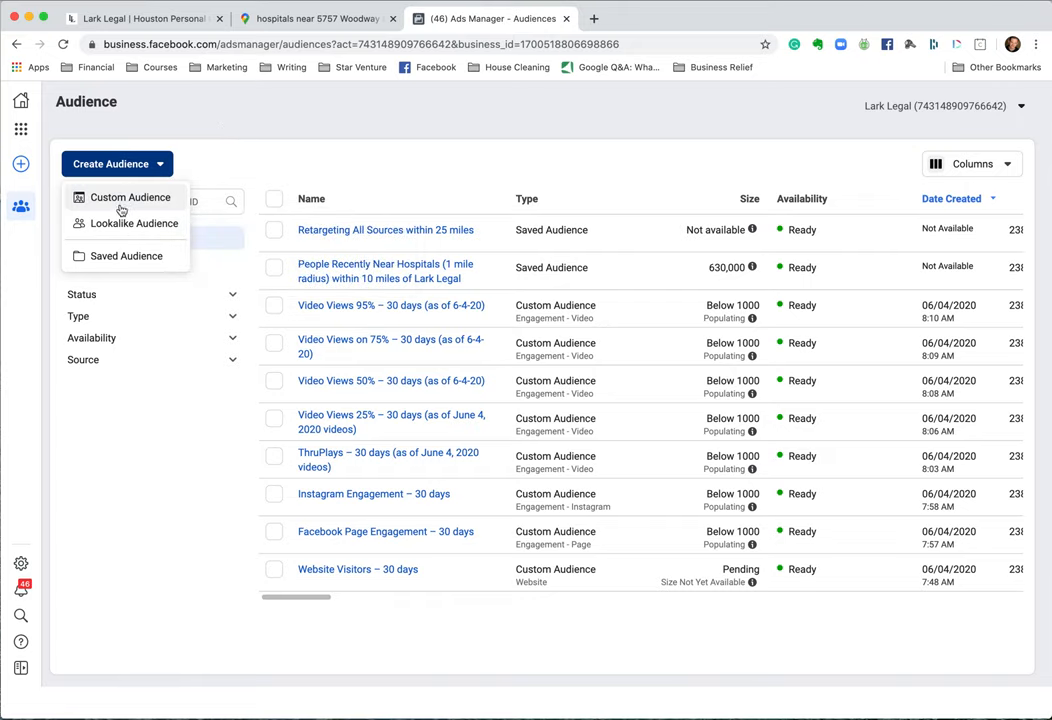
pyautogui.moveTo(132, 224)
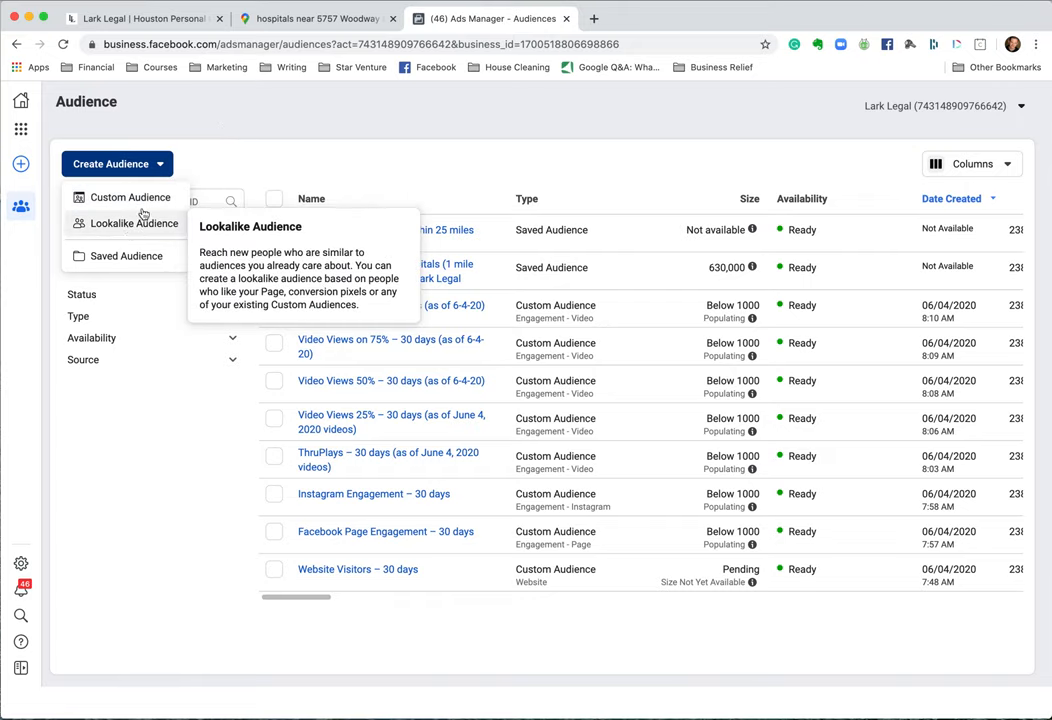
pyautogui.moveTo(124, 228)
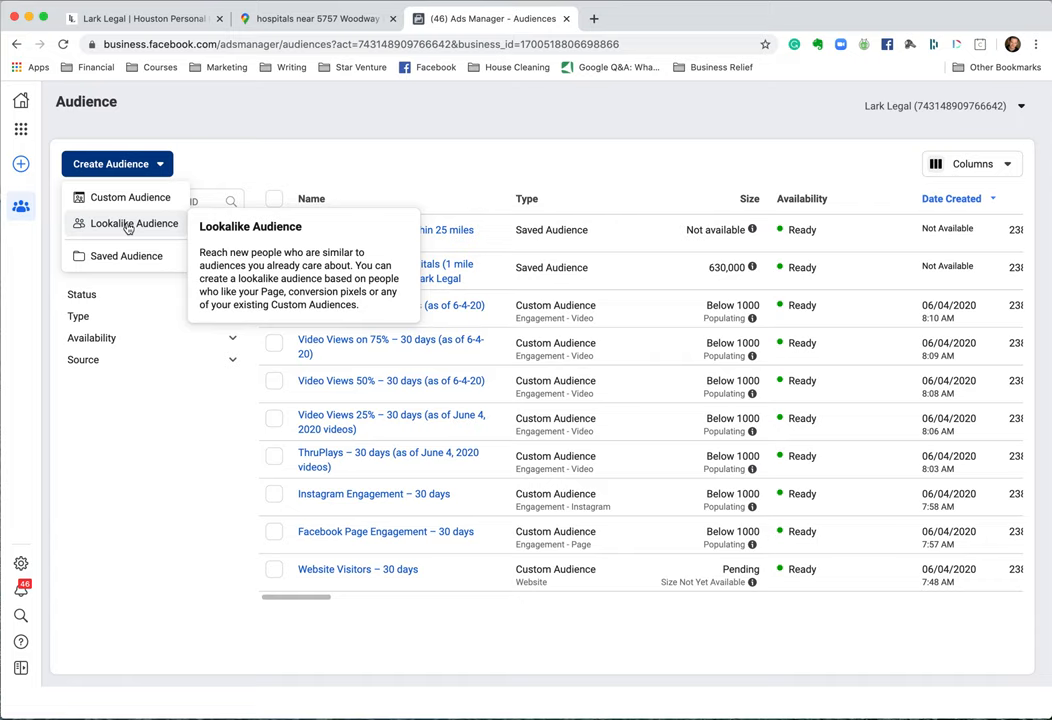
pyautogui.moveTo(128, 198)
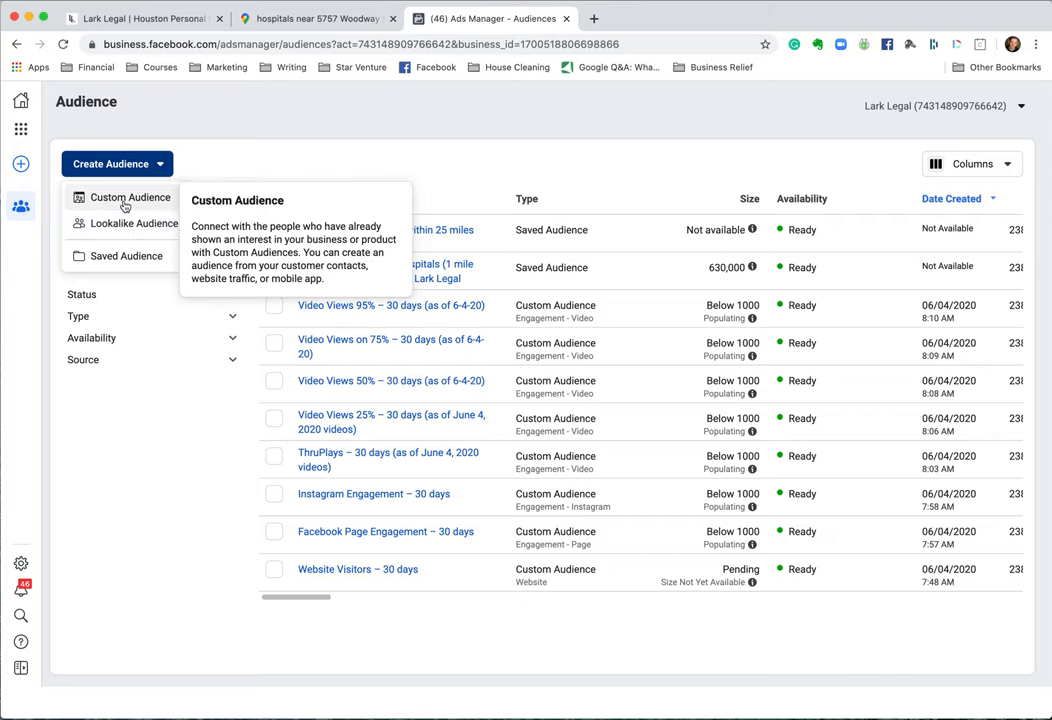
pyautogui.moveTo(128, 256)
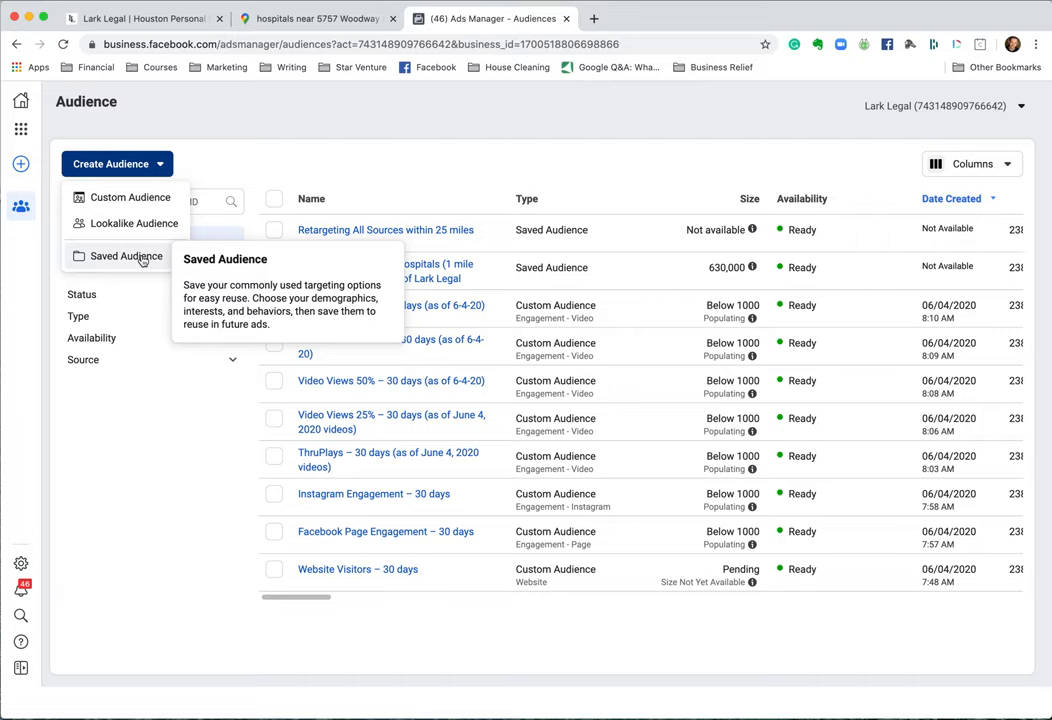
pyautogui.moveTo(396, 504)
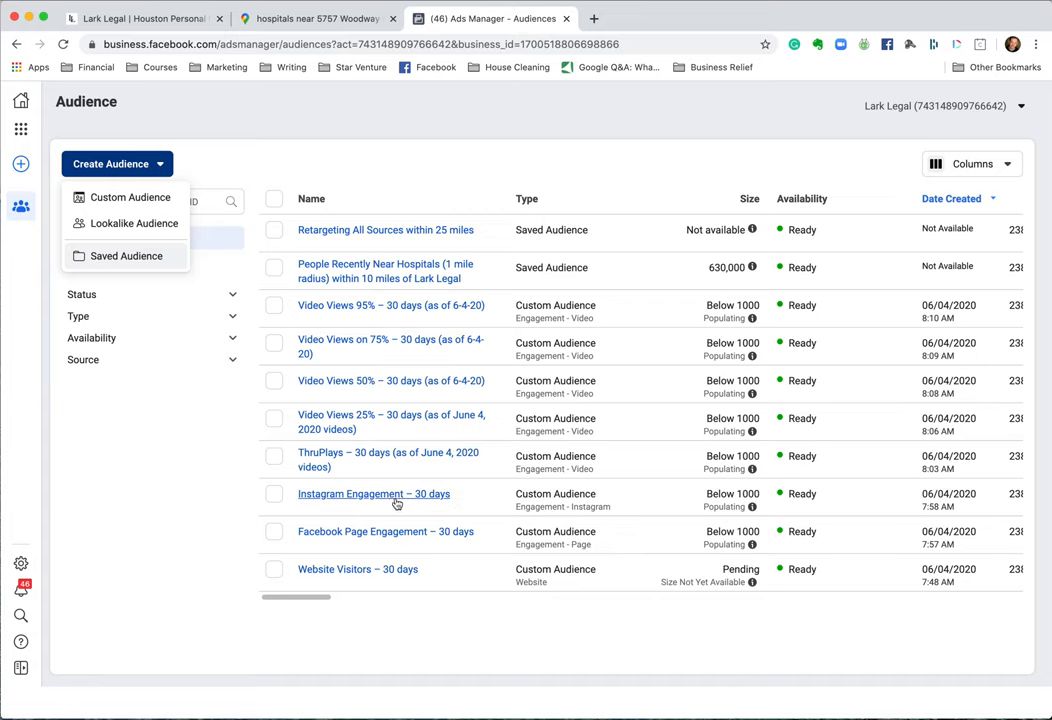
pyautogui.moveTo(384, 230)
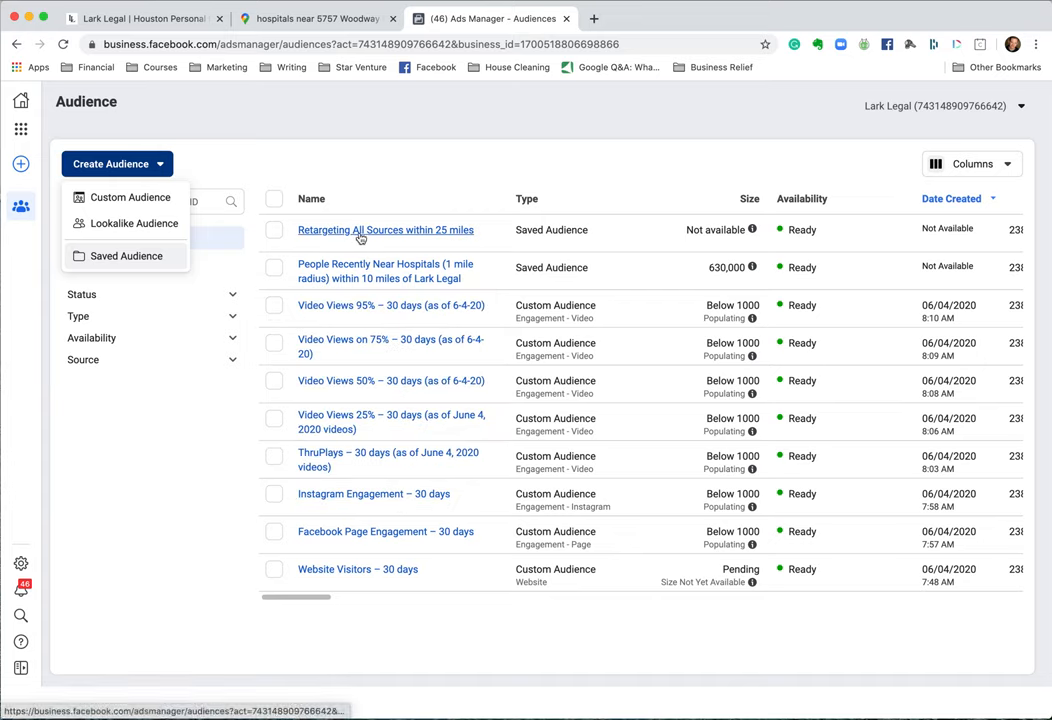
pyautogui.moveTo(364, 514)
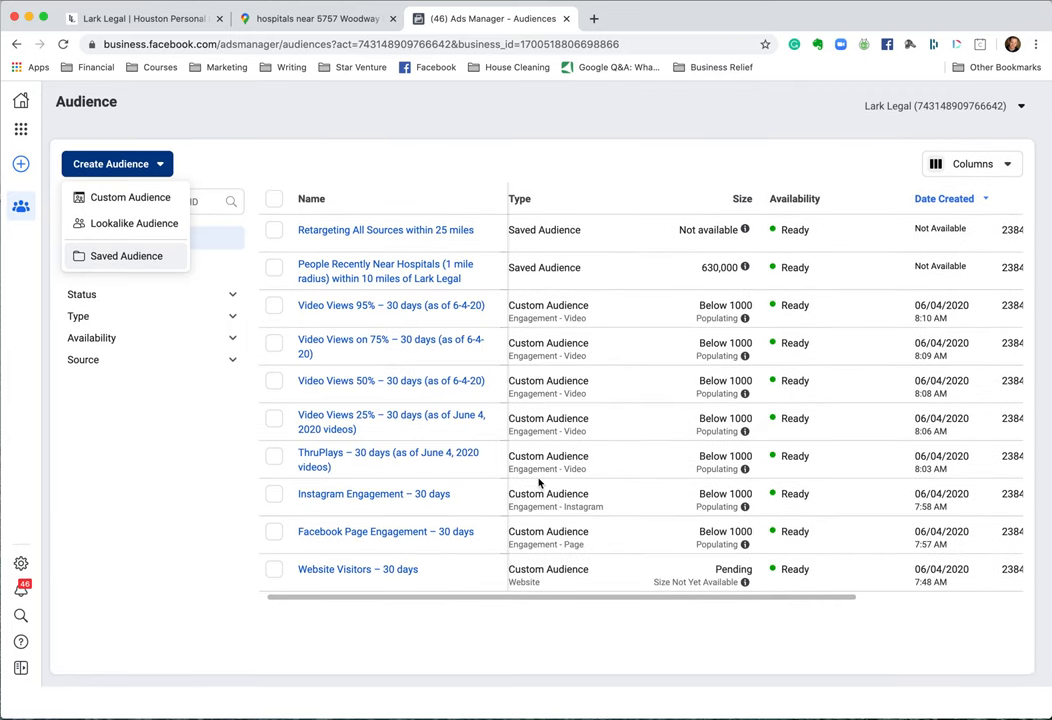
pyautogui.moveTo(384, 230)
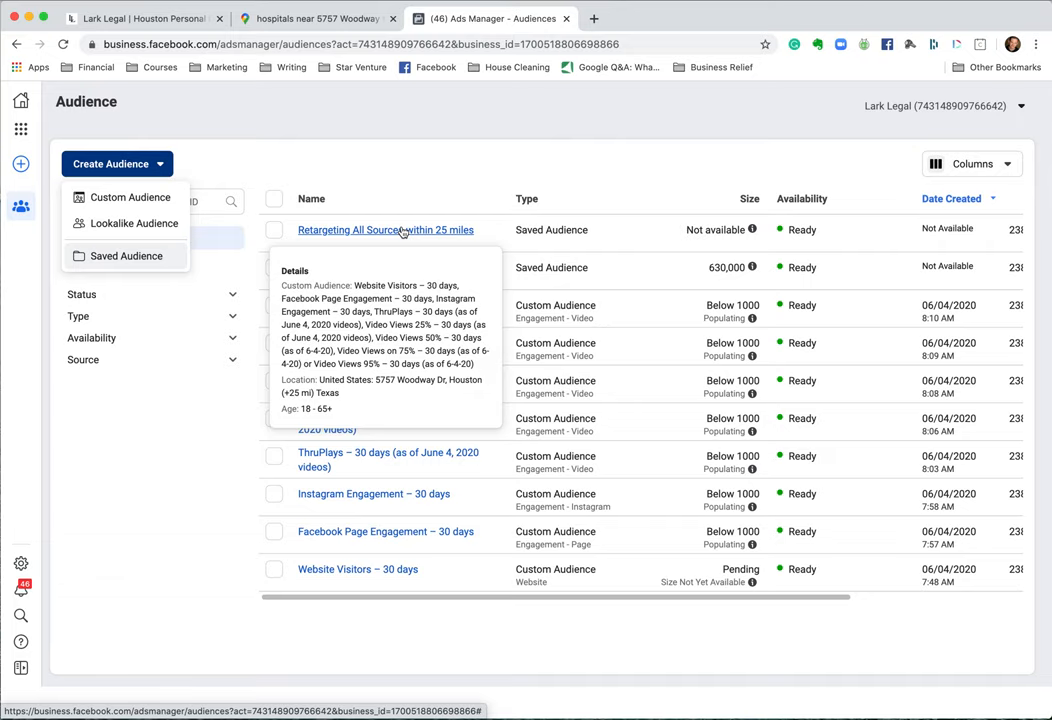
pyautogui.moveTo(126, 256)
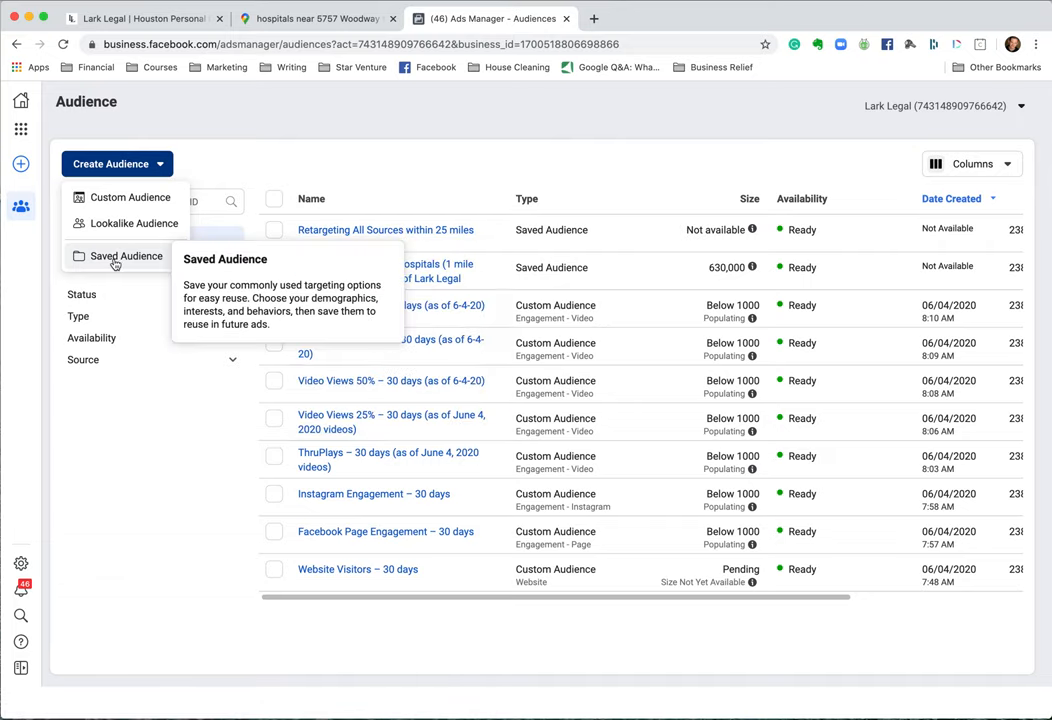
# Step: Name the new saved audience 'People who were within 1 mile of local Hospitals (10 mile radius)'
pyautogui.click(126, 256)
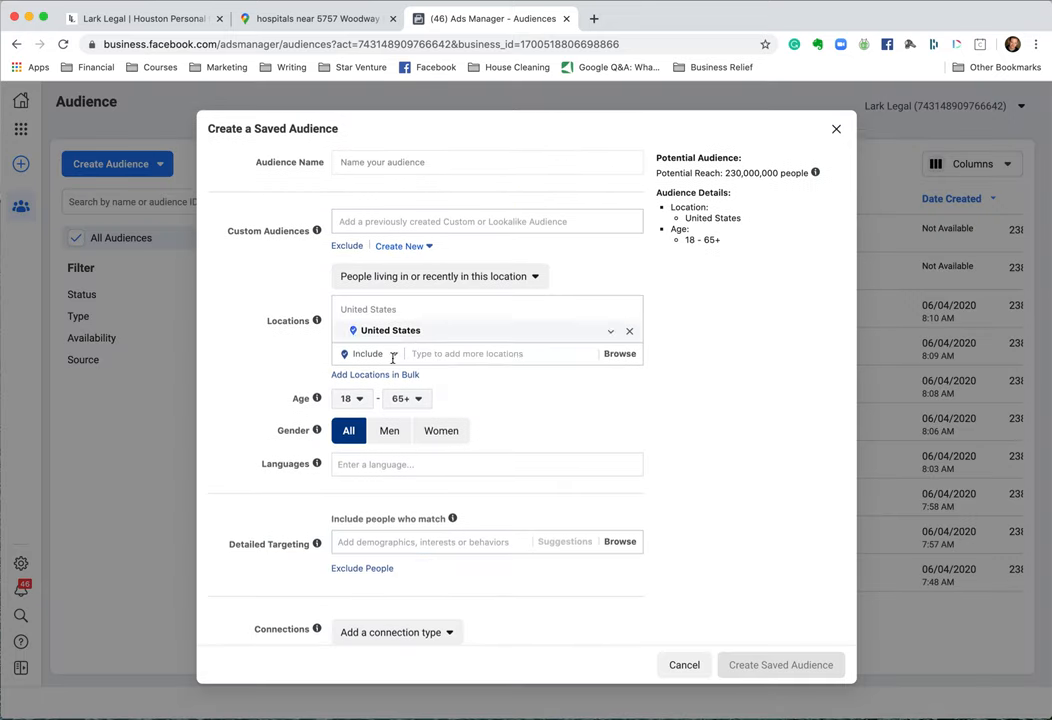
pyautogui.click(488, 160)
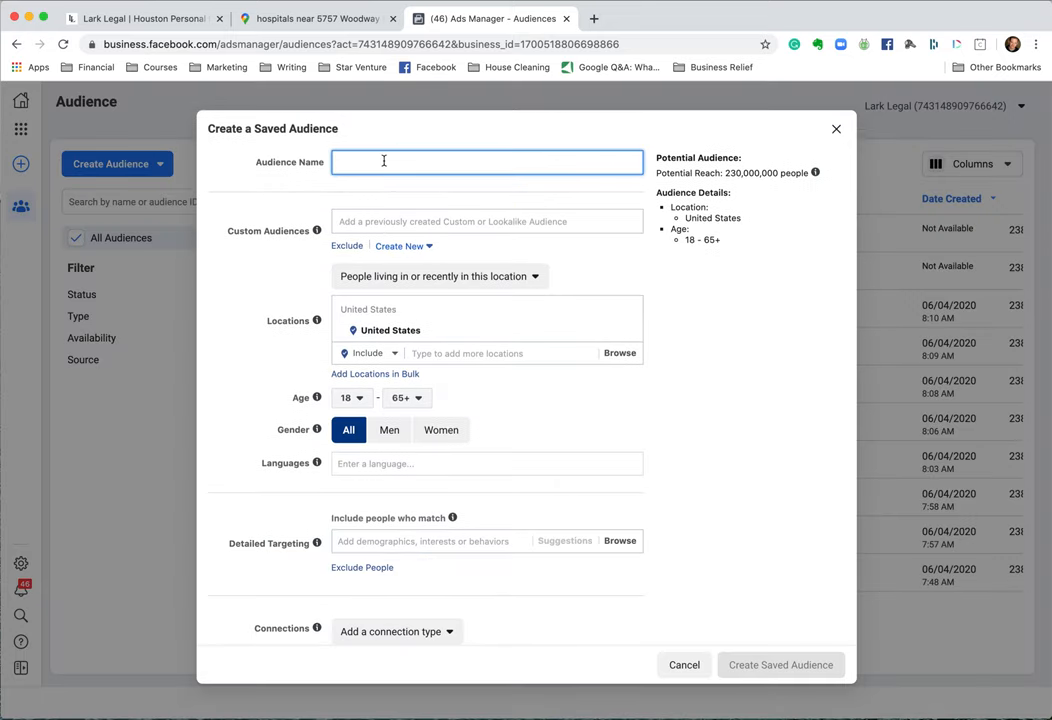
pyautogui.write('H')
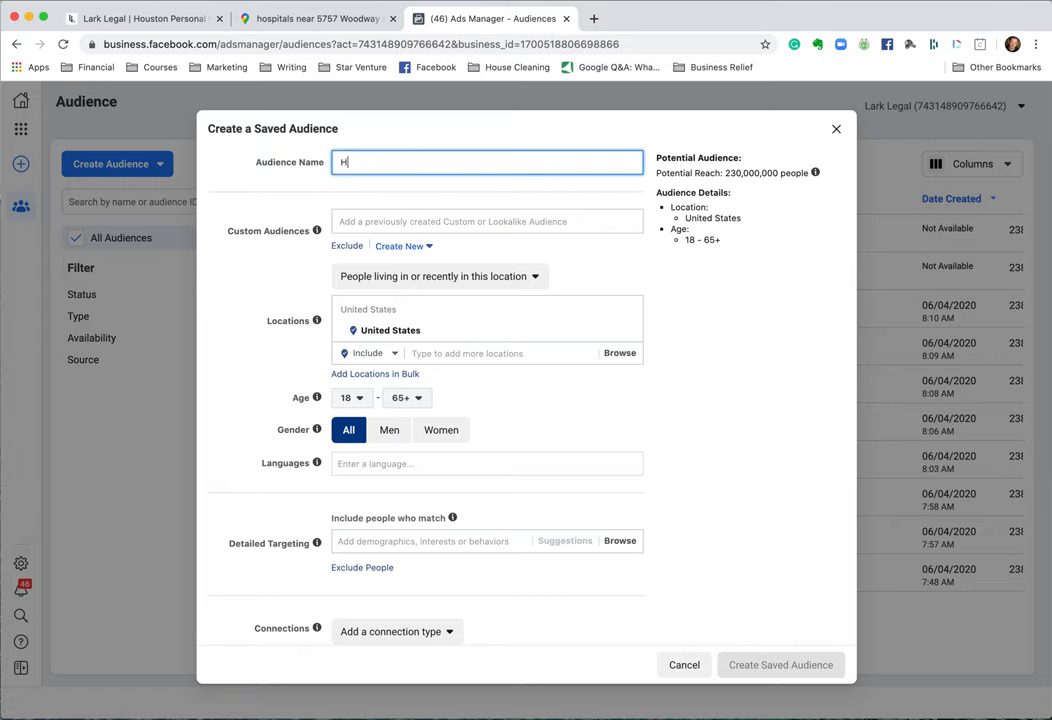
pyautogui.write('osptial')
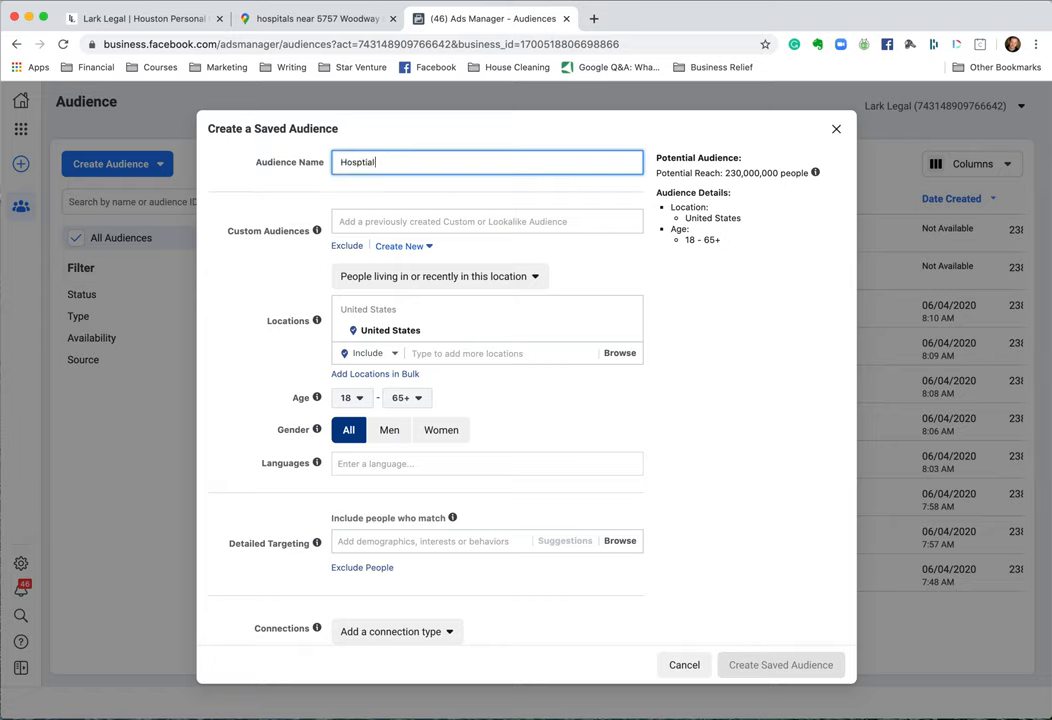
pyautogui.press('BackSpace')
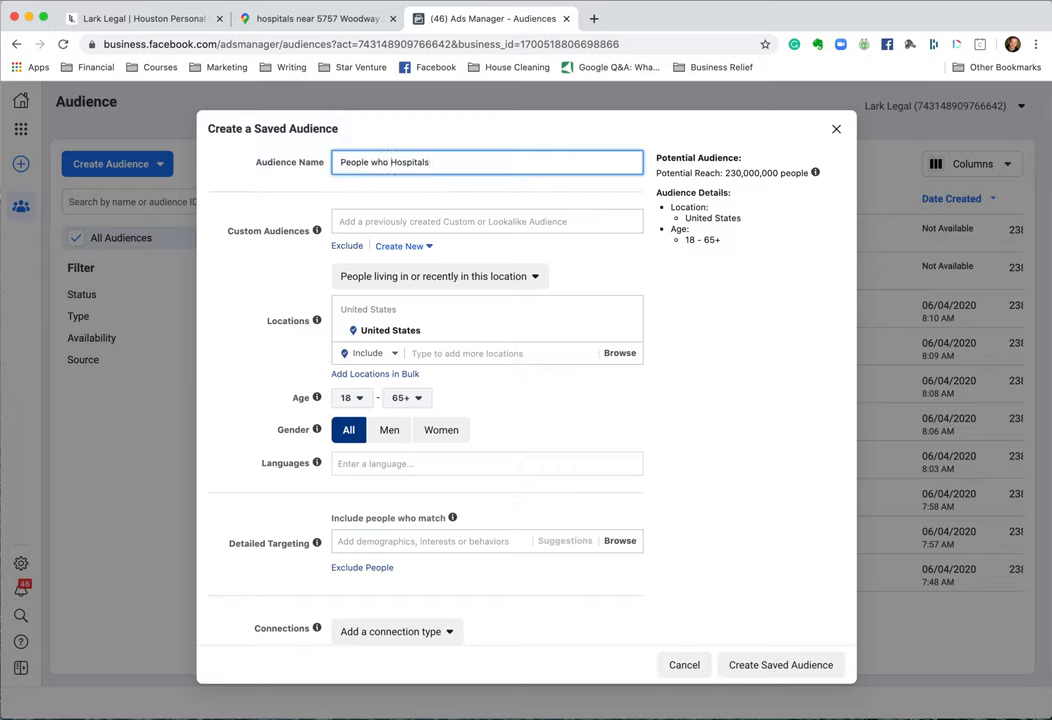
pyautogui.write('were near')
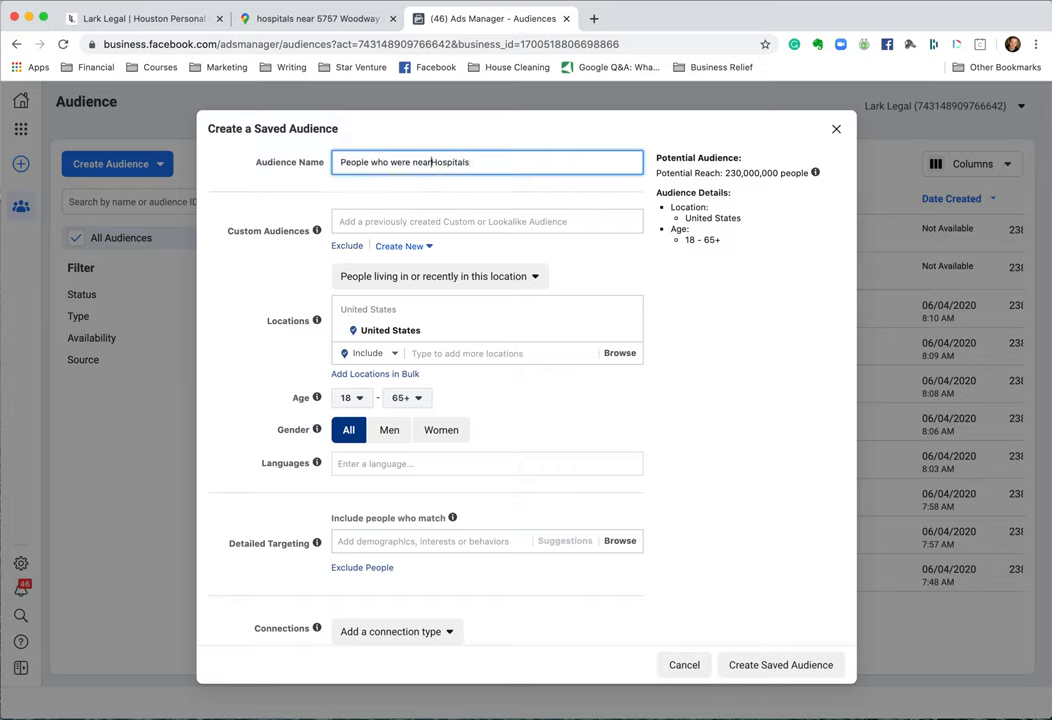
pyautogui.write('within 1')
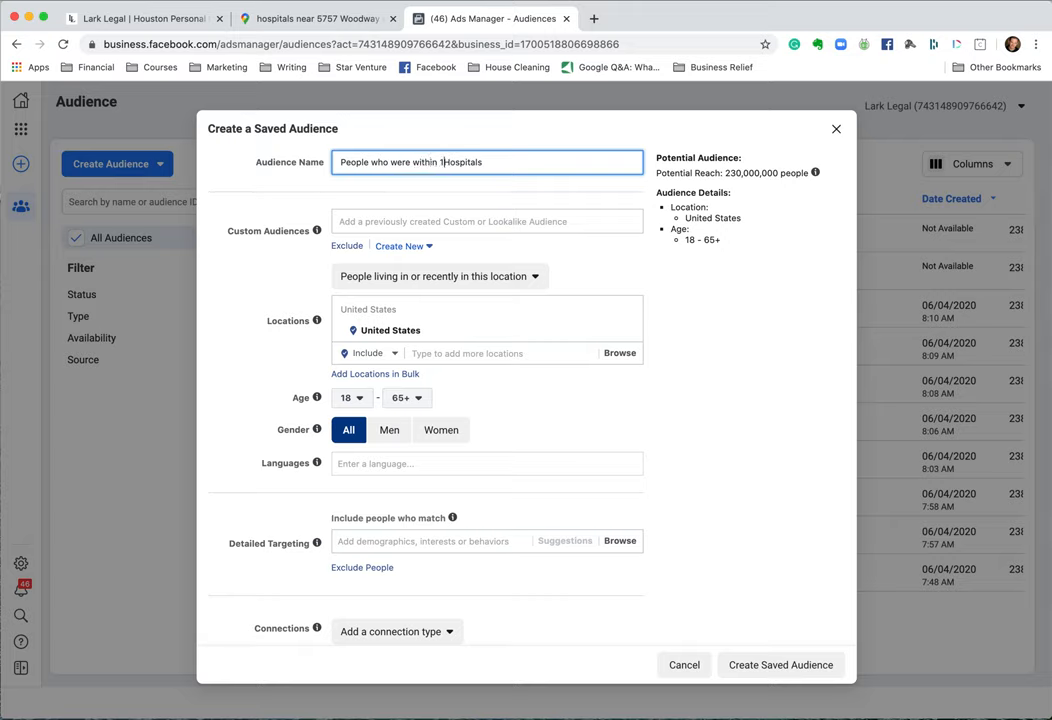
pyautogui.write('mile of')
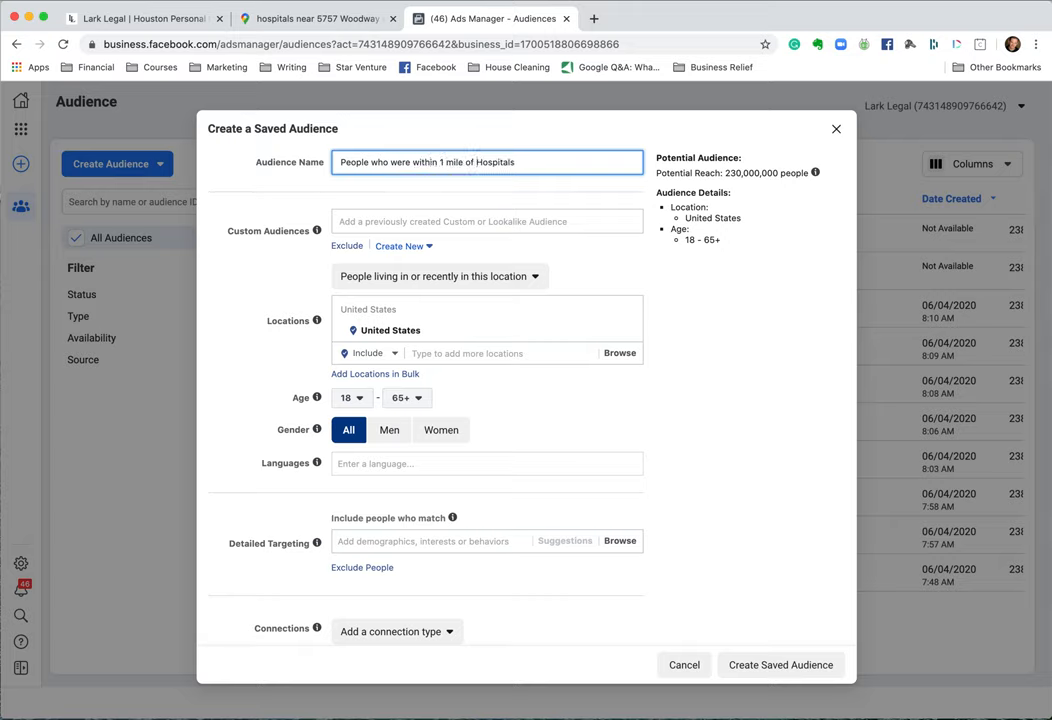
pyautogui.write('local')
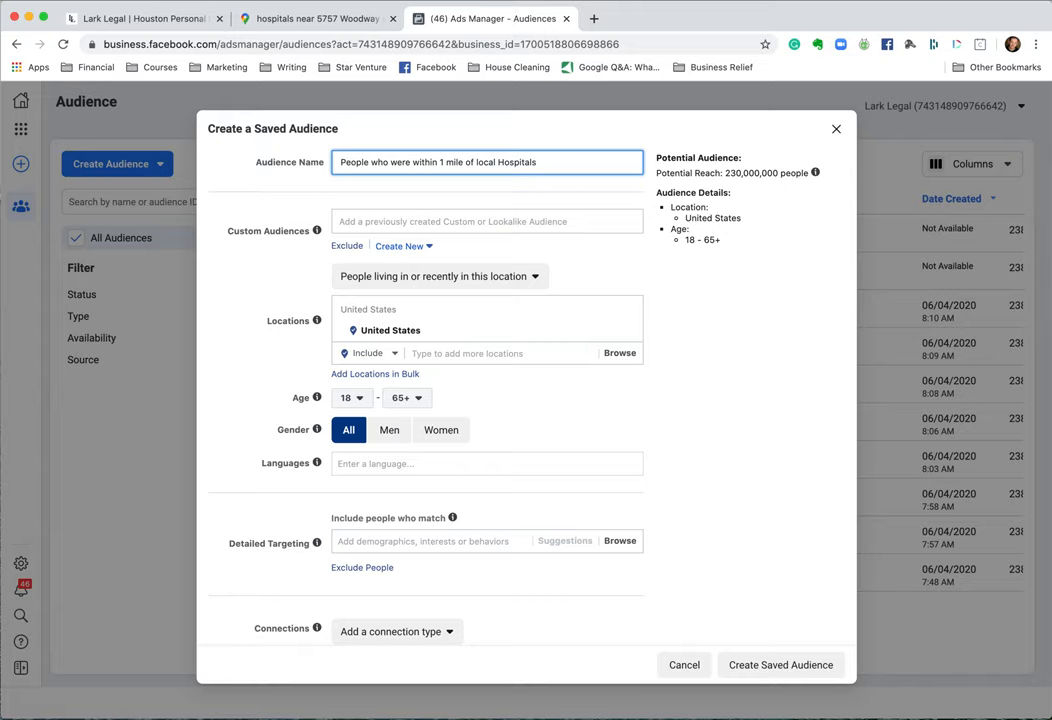
pyautogui.write('(')
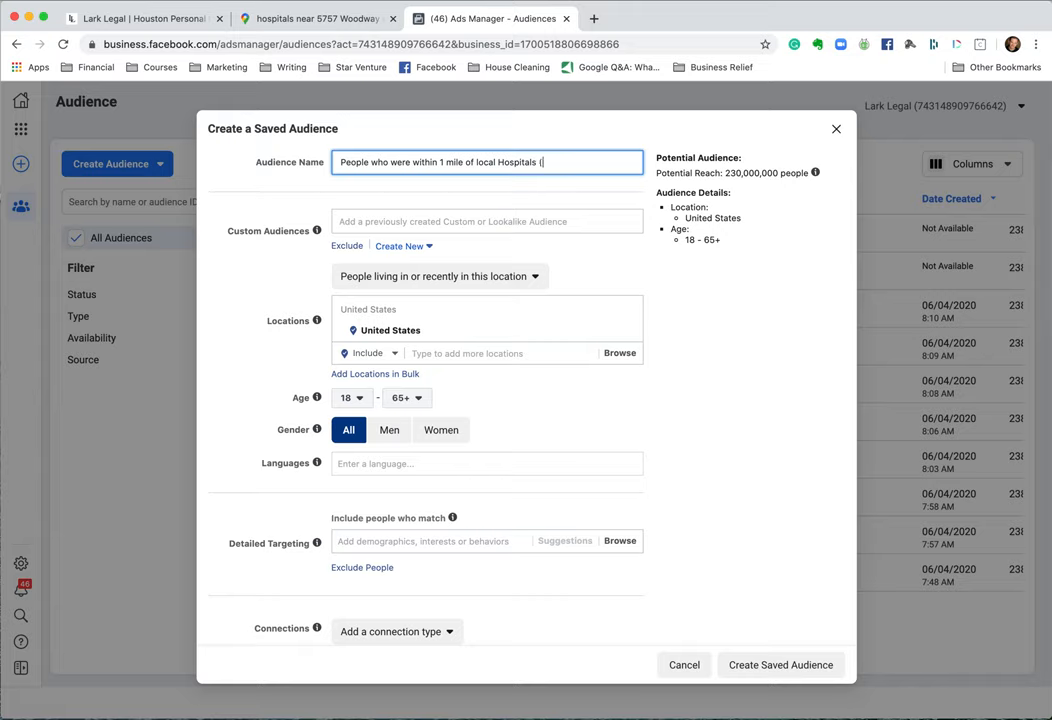
pyautogui.write('(10 mile radius')
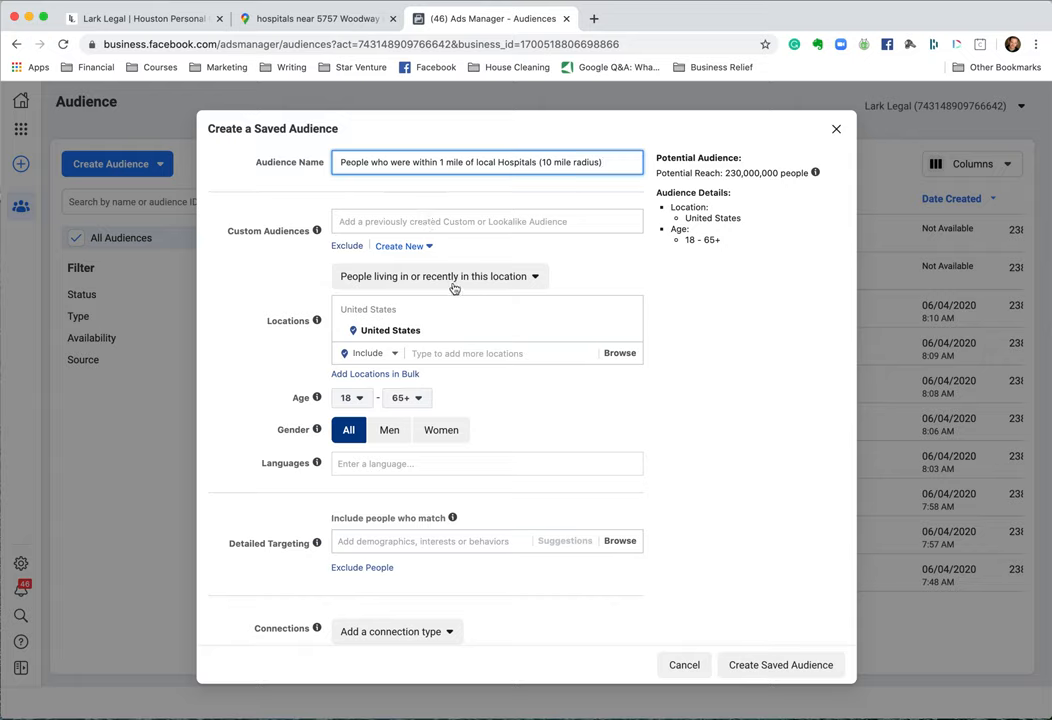
# Step: Set location targeting to 'People recently in this location', reducing reach to 98,000,000
pyautogui.click(440, 276)
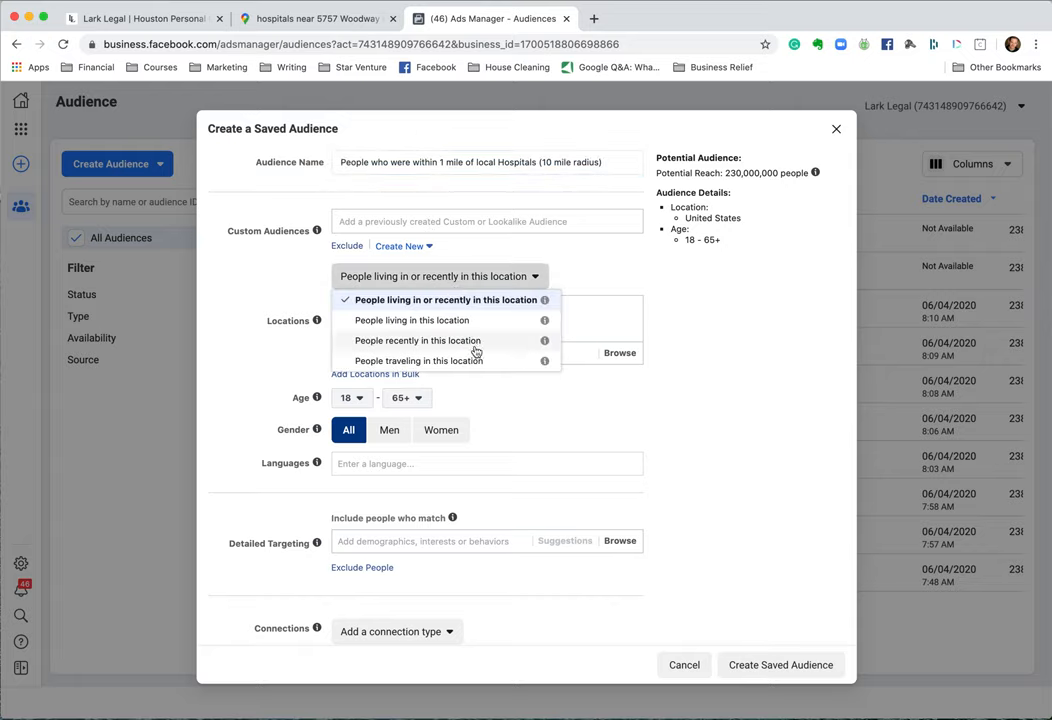
pyautogui.moveTo(476, 362)
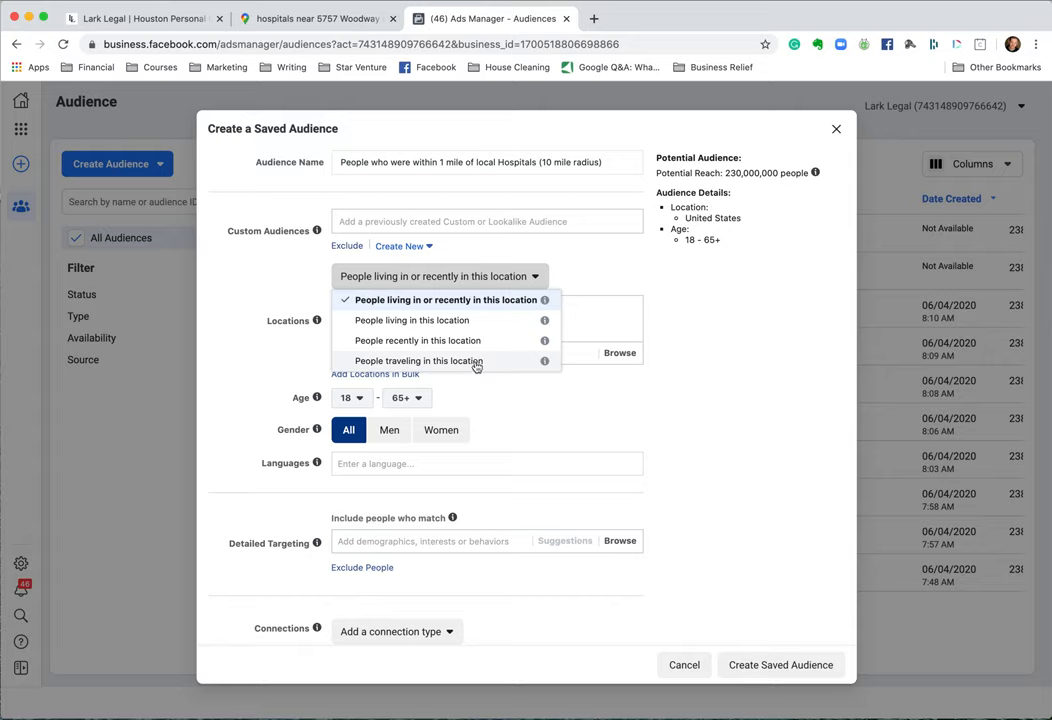
pyautogui.click(416, 340)
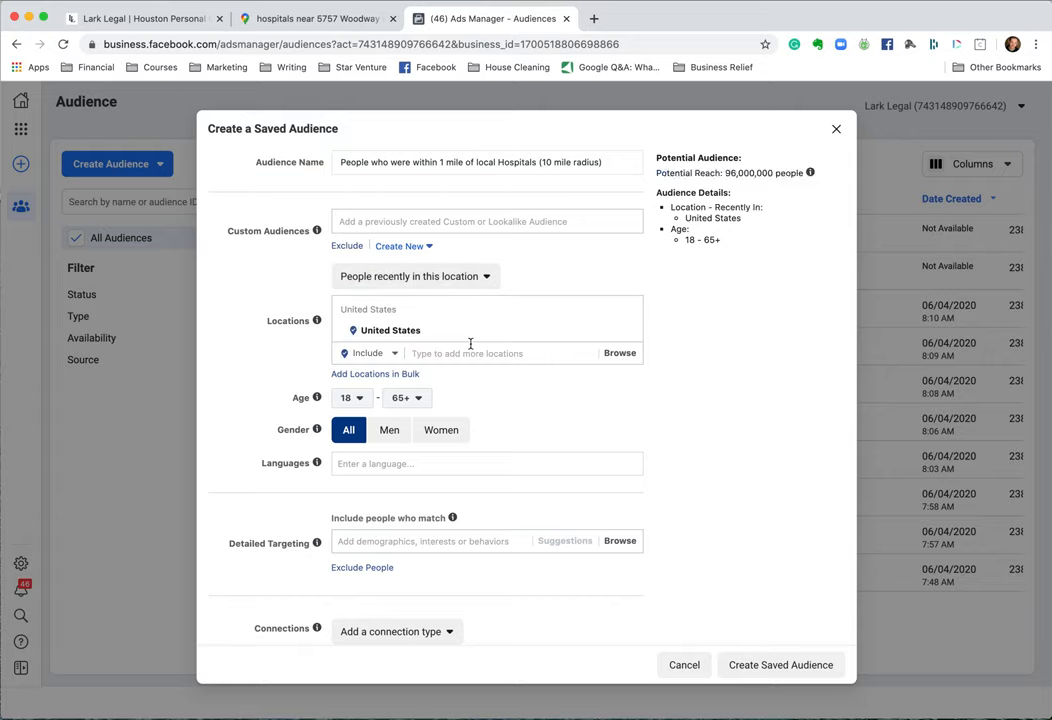
pyautogui.moveTo(390, 330)
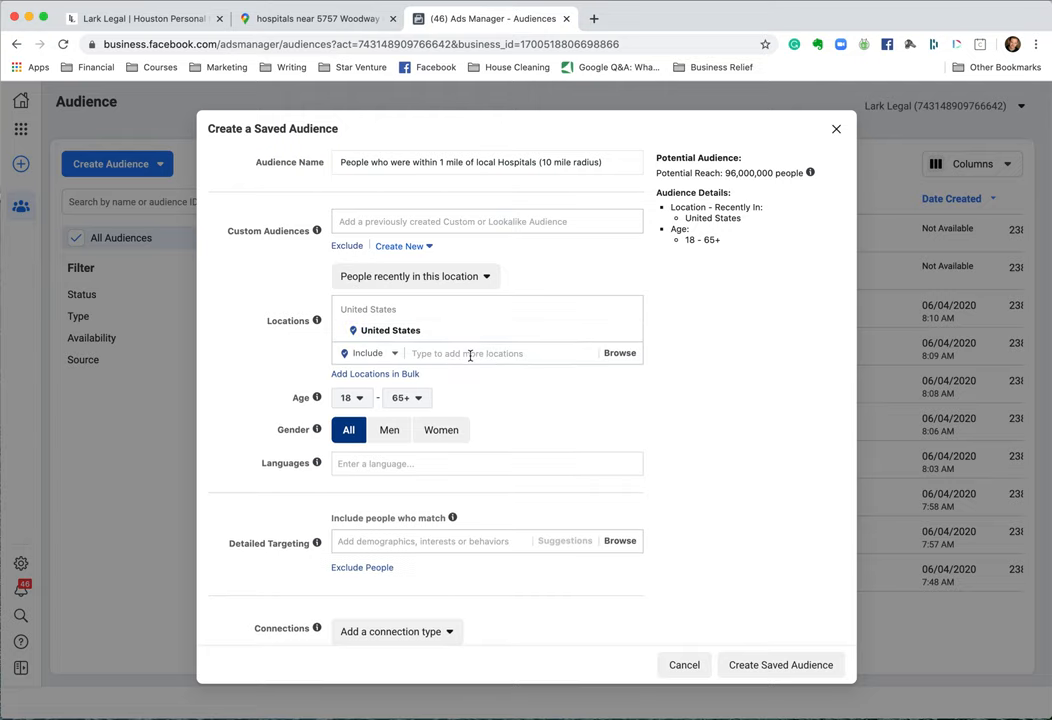
pyautogui.click(490, 352)
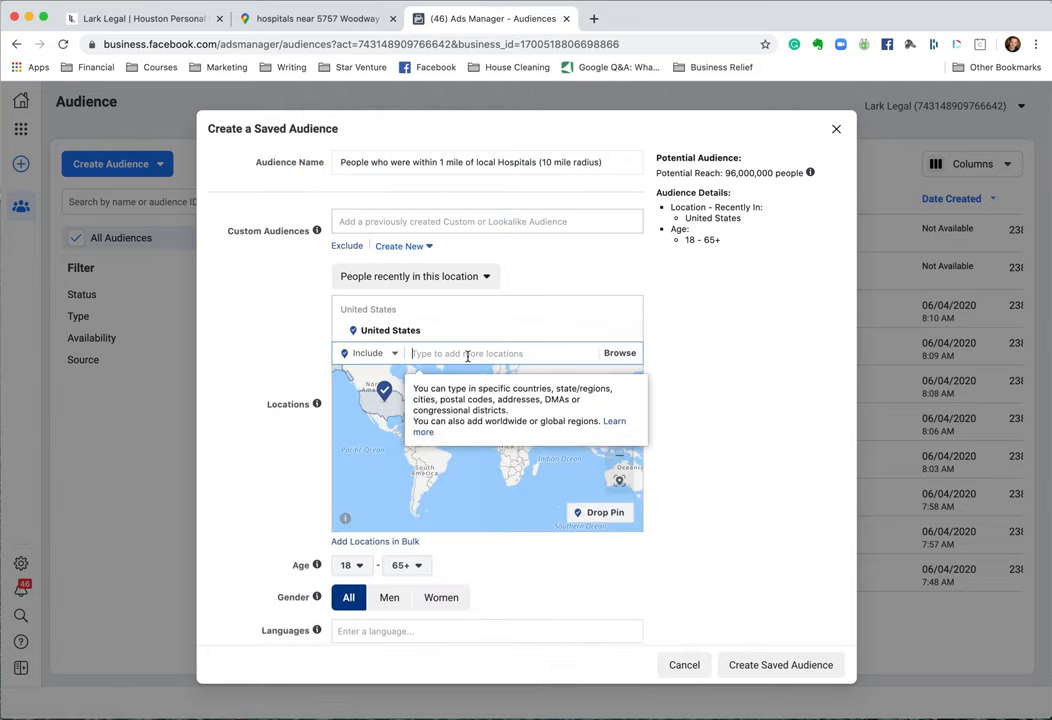
pyautogui.scroll(-3)
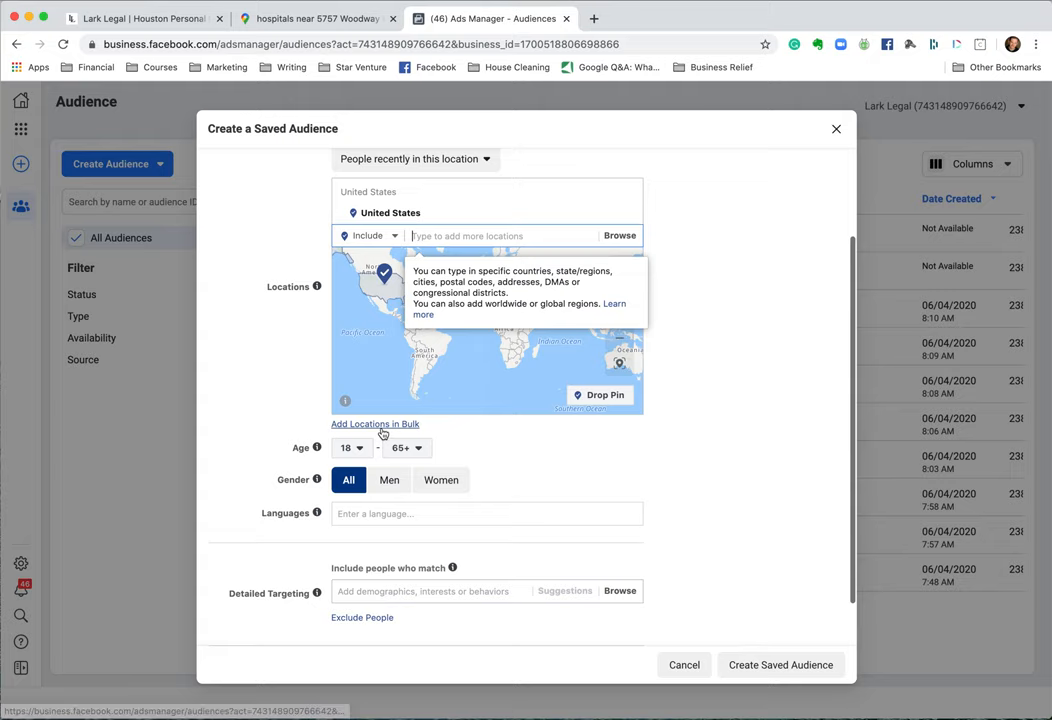
# Step: Set bulk location entry to Addresses with a 1-mile default radius
pyautogui.click(376, 424)
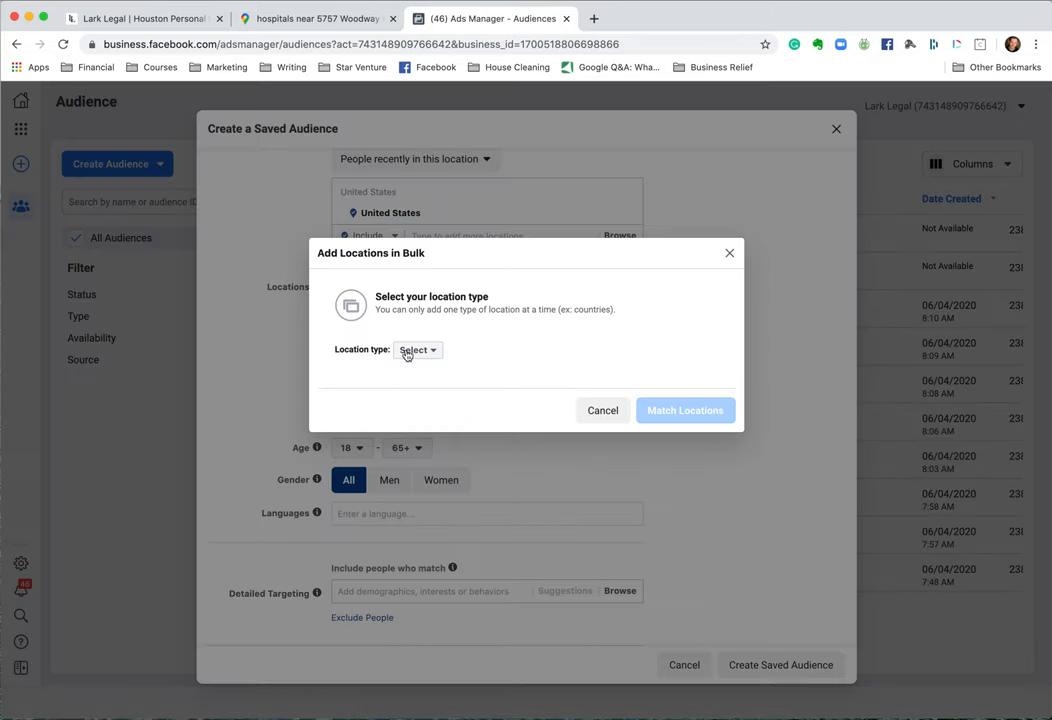
pyautogui.click(416, 348)
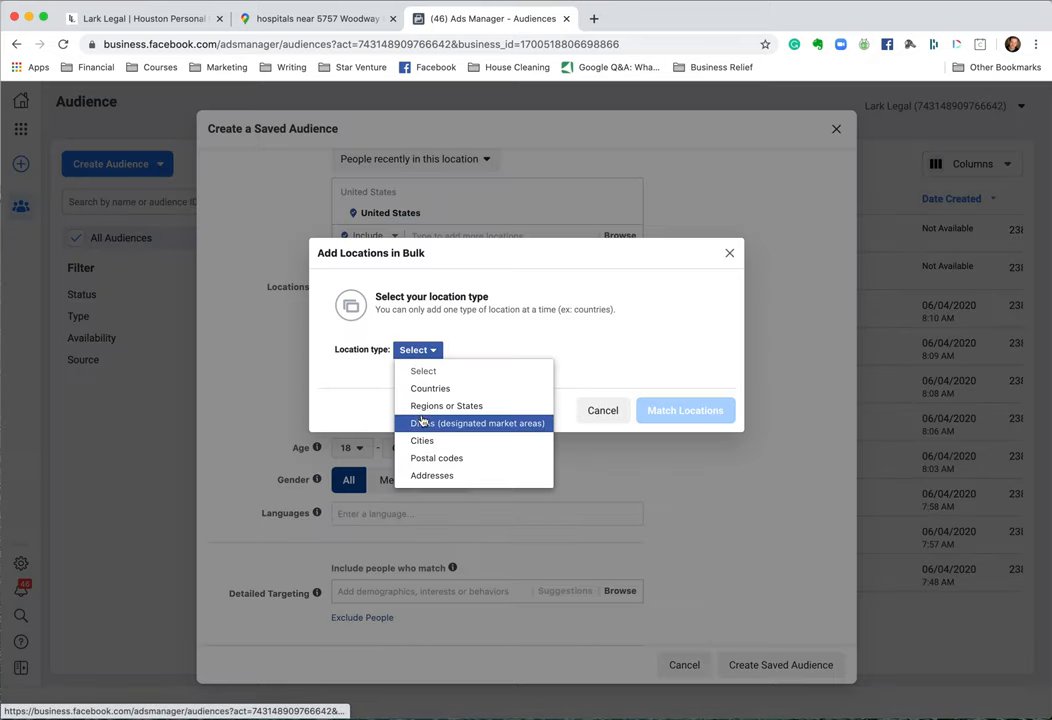
pyautogui.moveTo(420, 440)
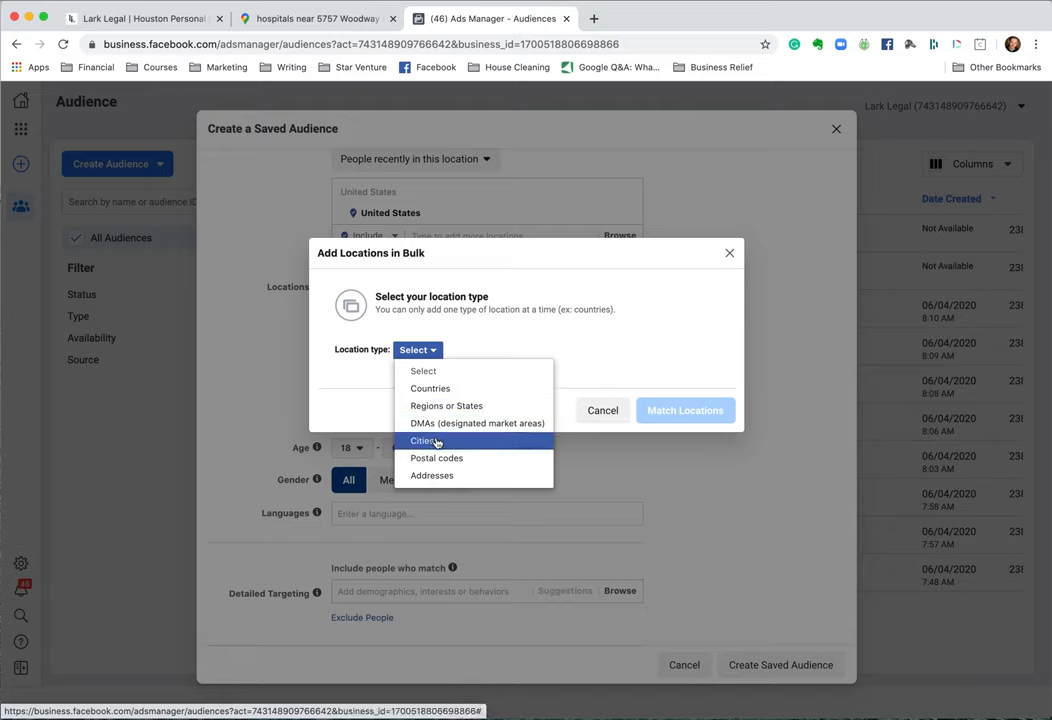
pyautogui.moveTo(432, 476)
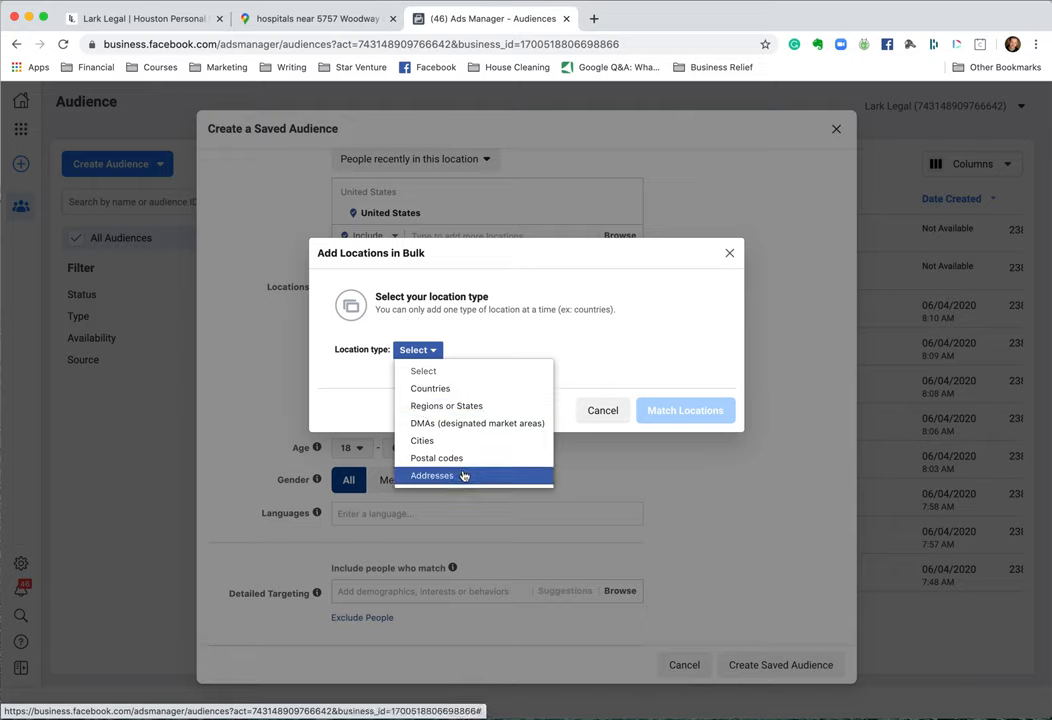
pyautogui.click(432, 476)
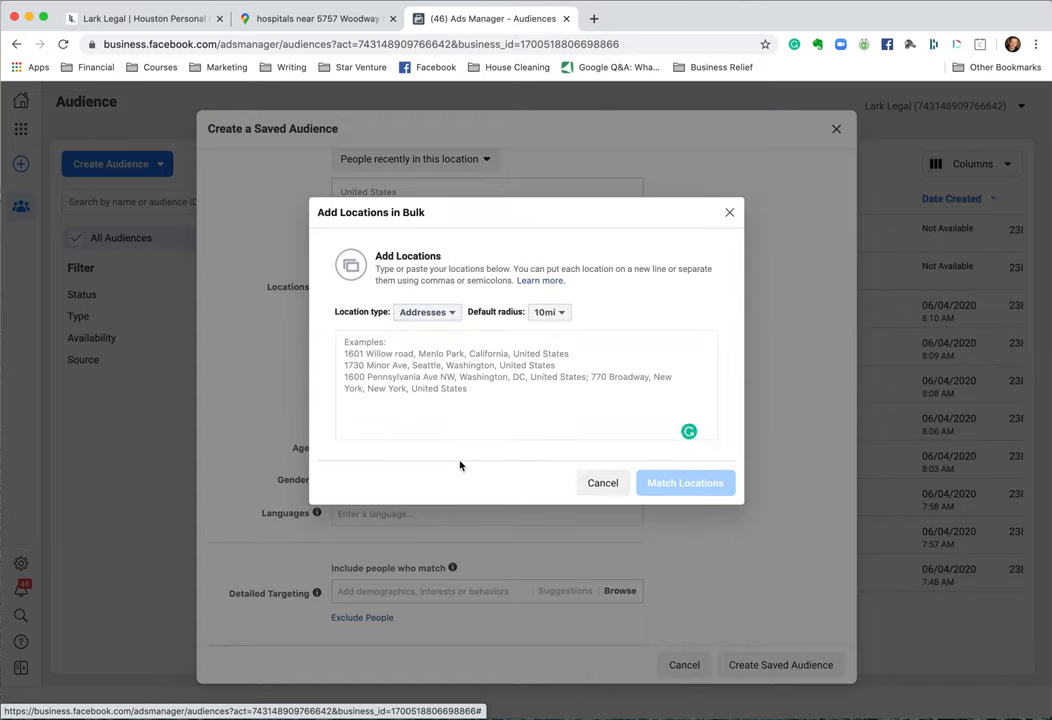
pyautogui.click(548, 312)
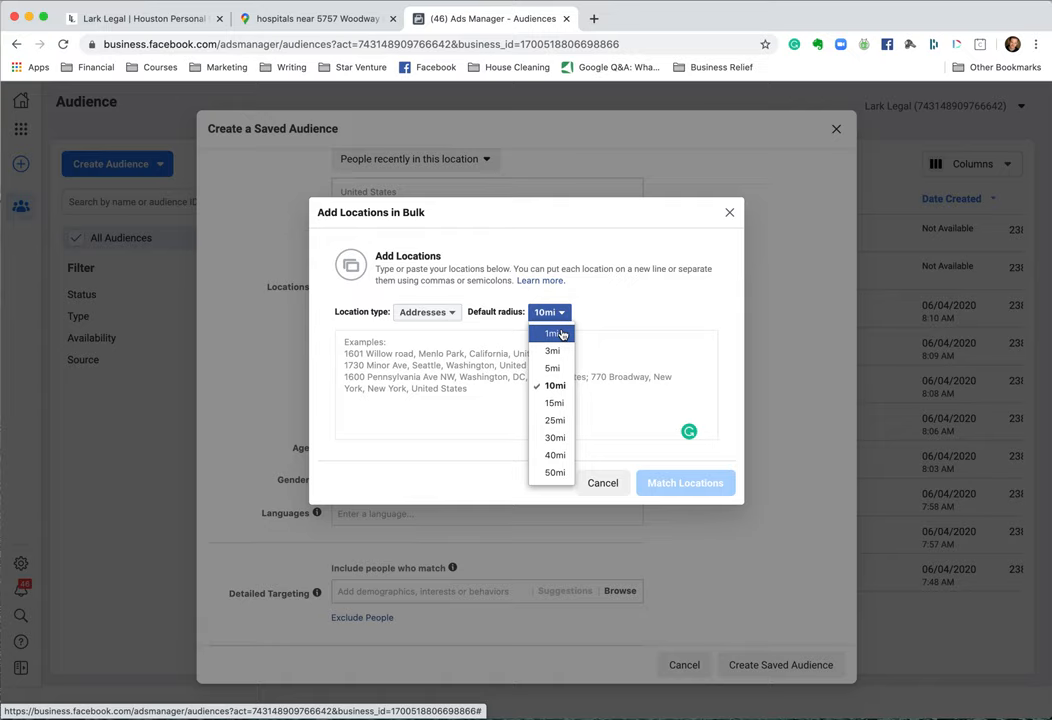
pyautogui.click(552, 332)
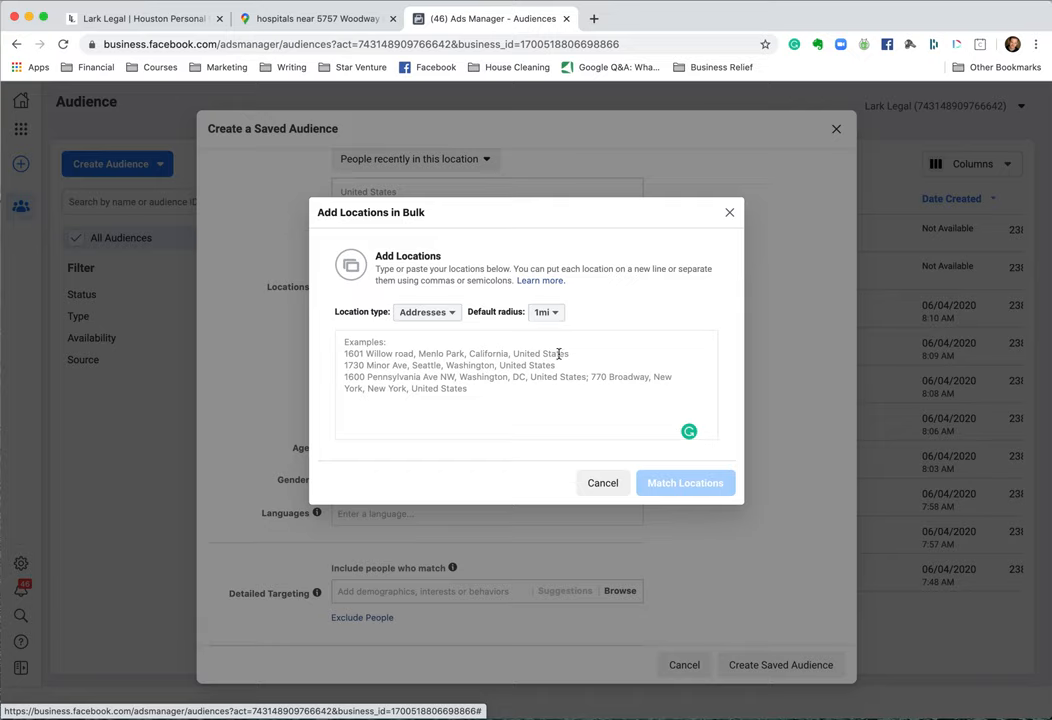
pyautogui.moveTo(488, 472)
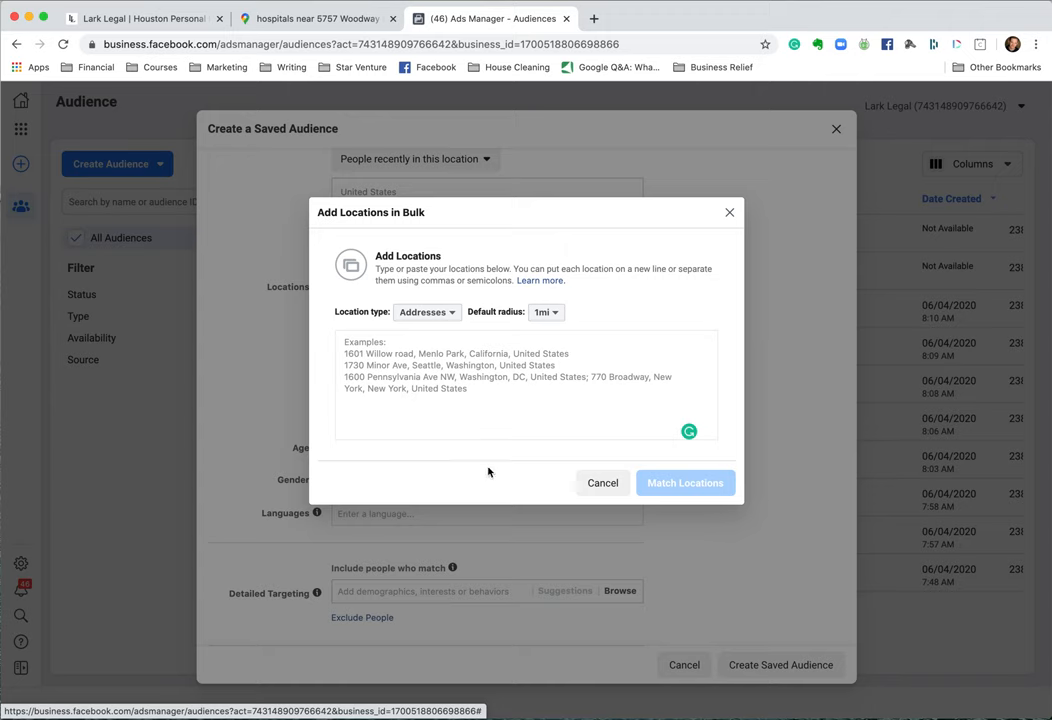
# Step: Add Westbury Community Hospital's address, 6060 Richmond Ave, Houston, TX 77057, to the bulk list
pyautogui.click(316, 18)
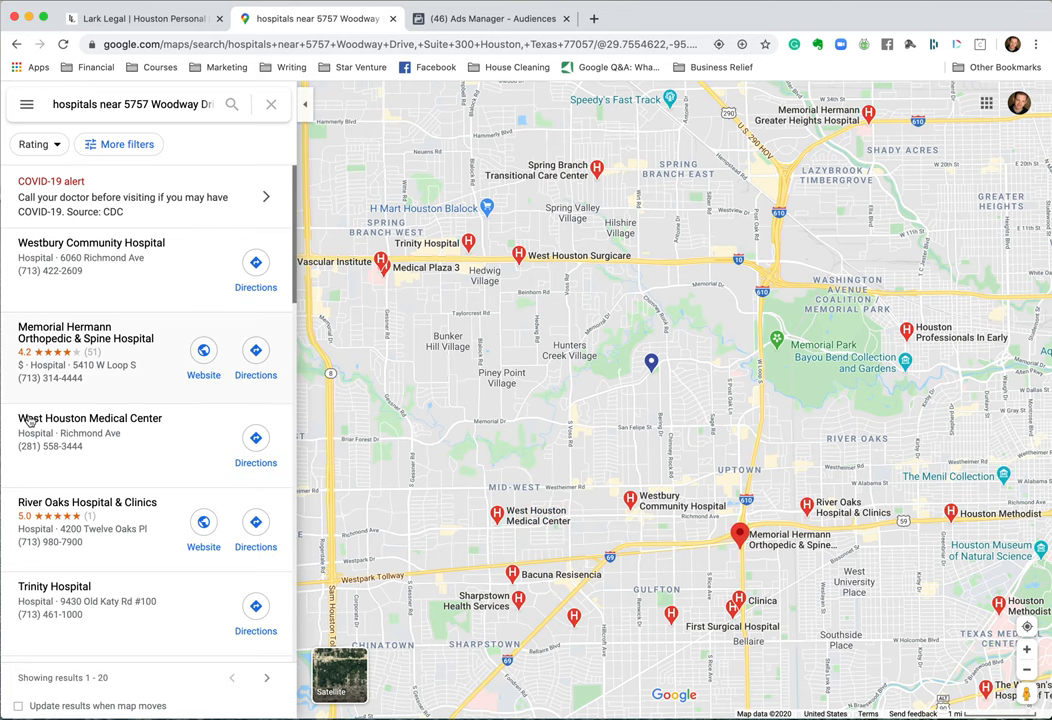
pyautogui.click(92, 242)
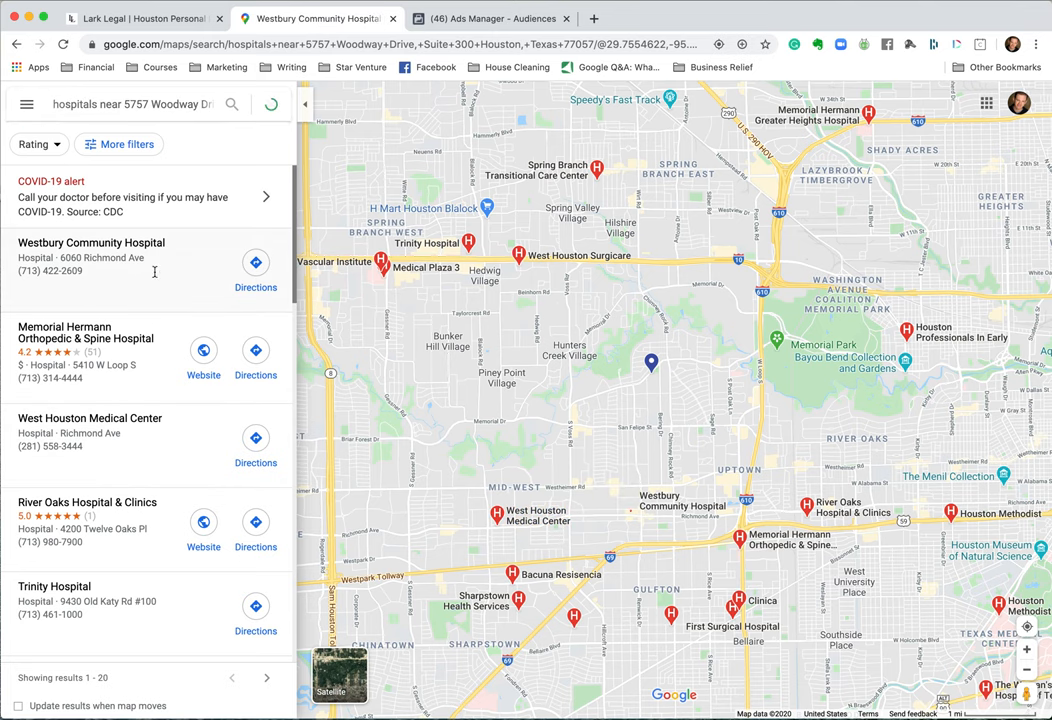
pyautogui.click(90, 258)
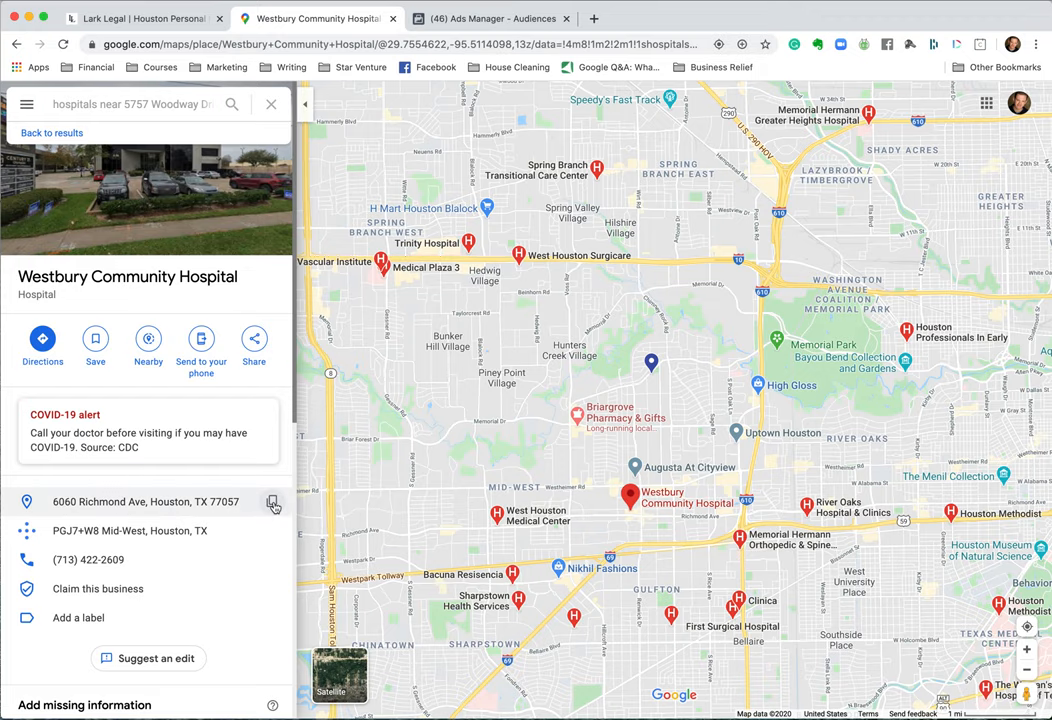
pyautogui.click(488, 18)
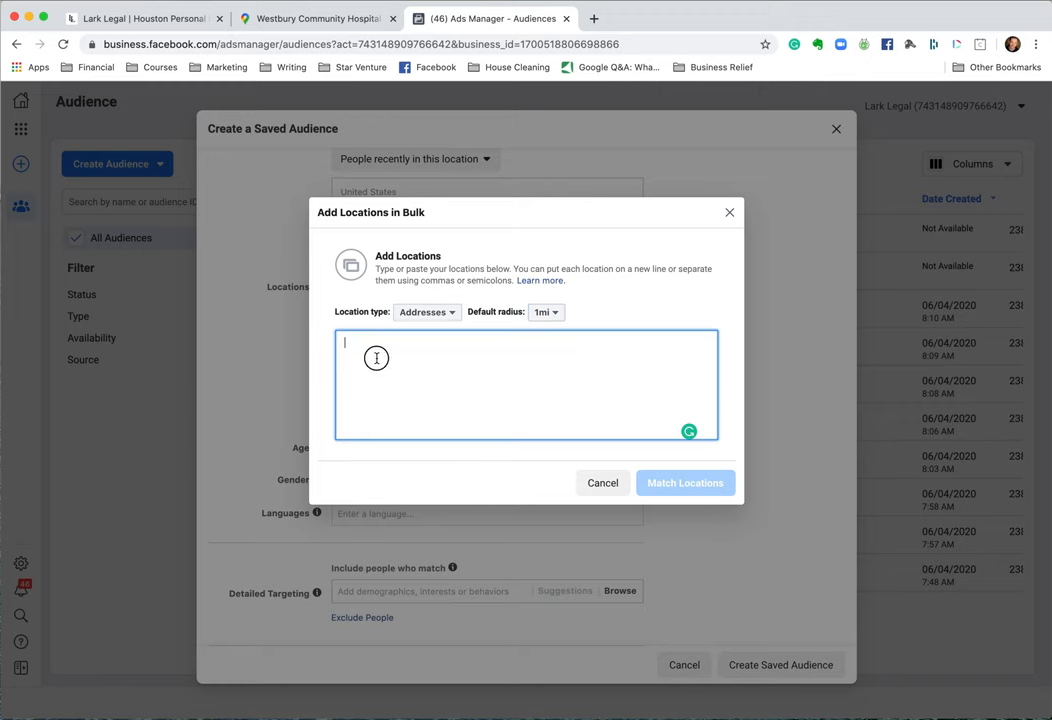
pyautogui.write('6060 Richmond Ave, Houston, TX 77057')
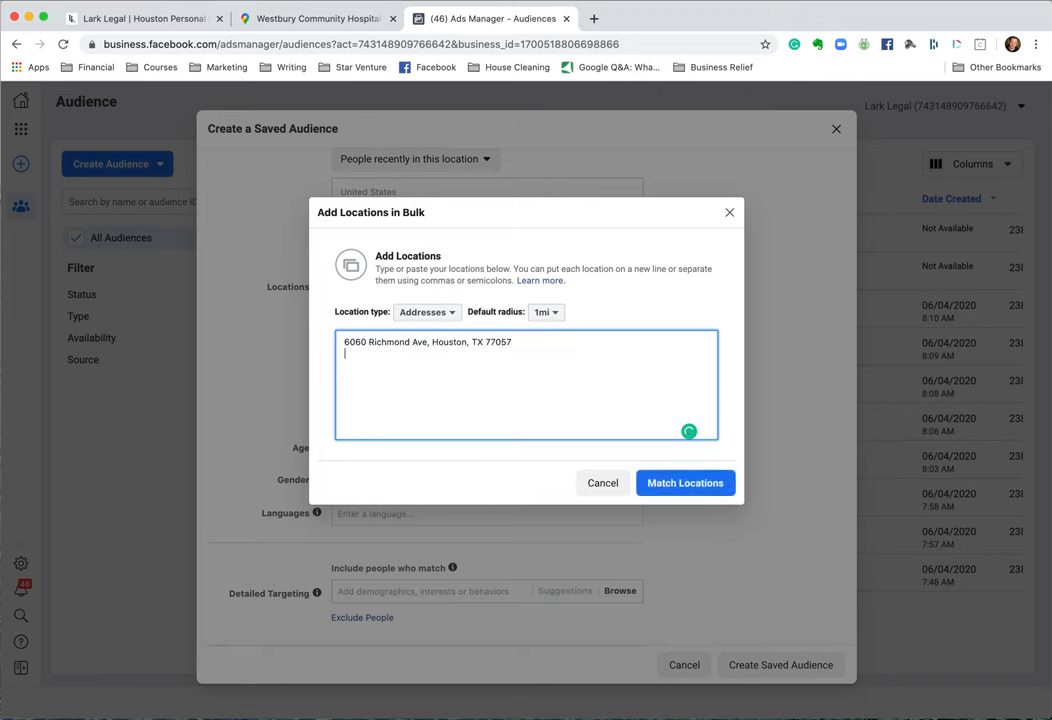
# Step: Add Memorial Hermann Orthopedic & Spine Hospital's address, 5410 W Loop S, Bellaire, TX 77401
pyautogui.click(316, 18)
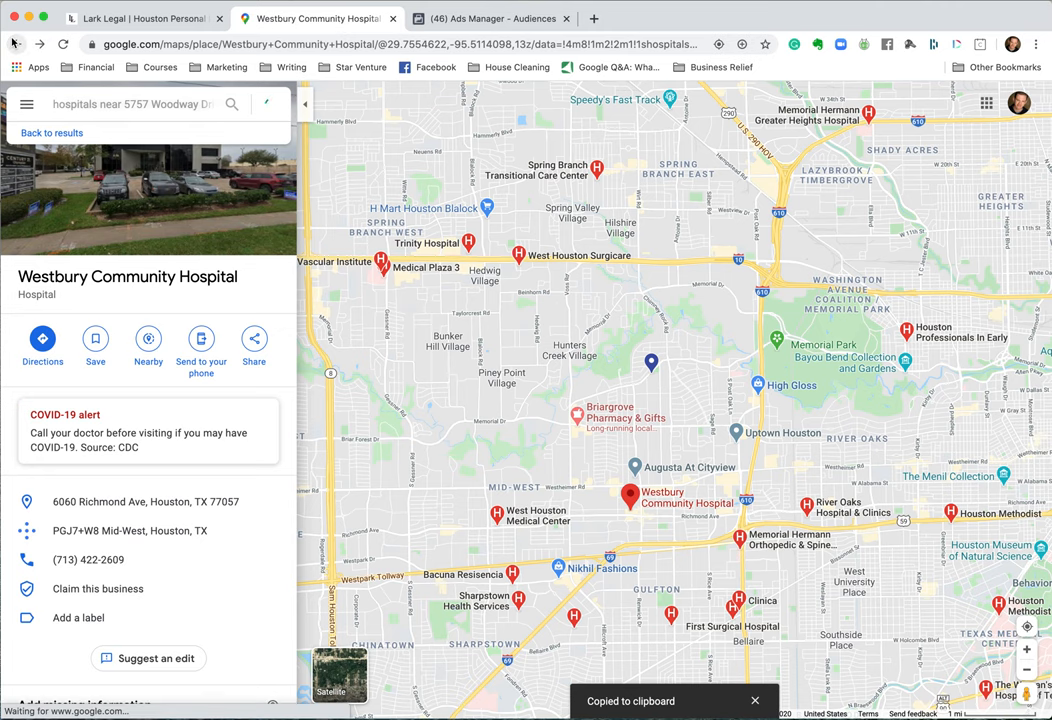
pyautogui.click(52, 132)
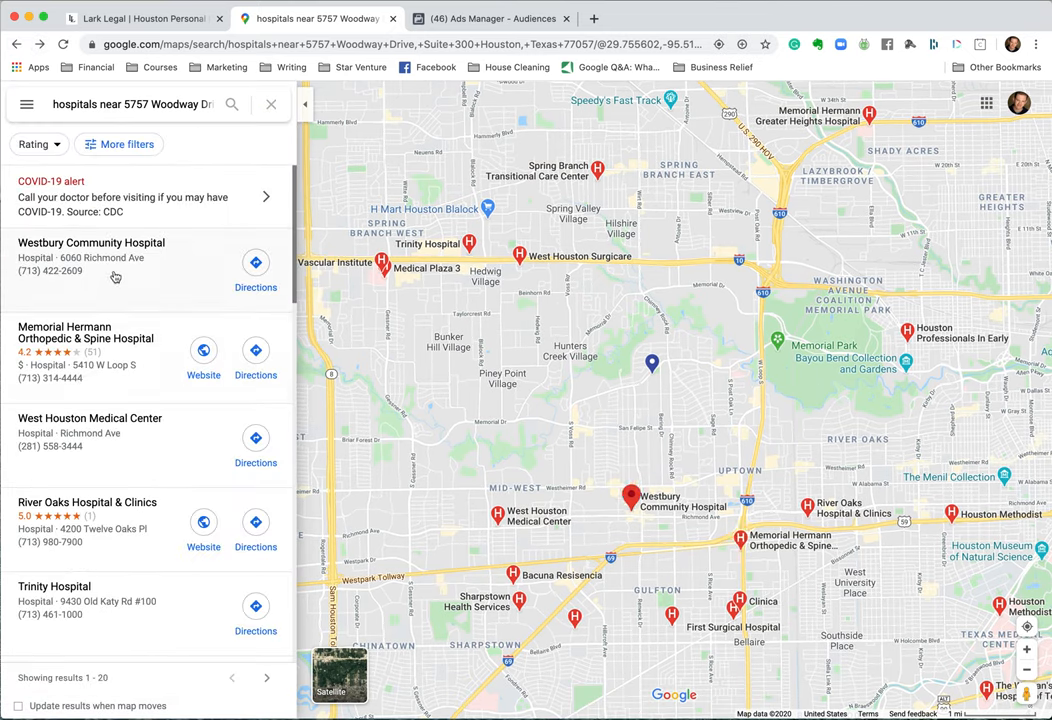
pyautogui.scroll(-3)
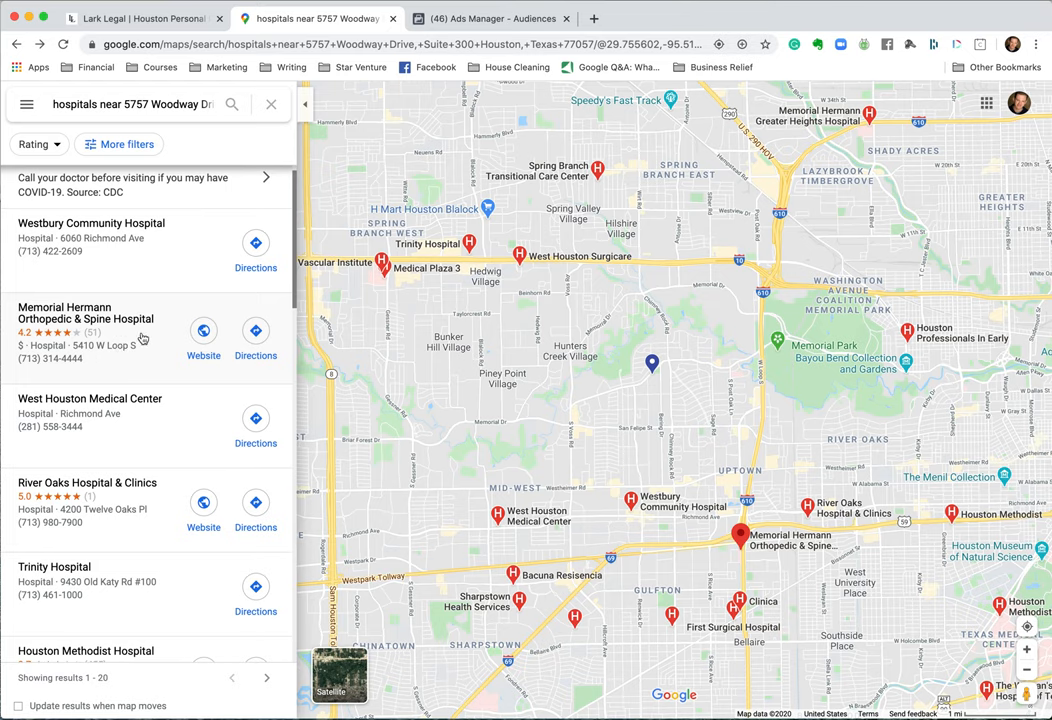
pyautogui.click(86, 312)
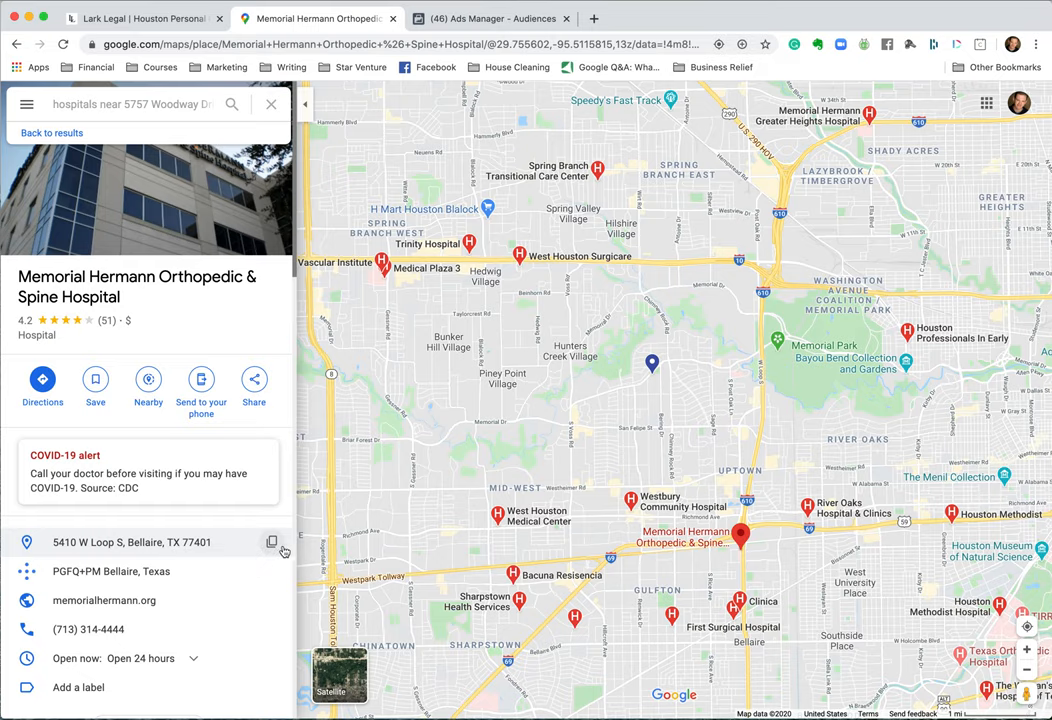
pyautogui.click(488, 18)
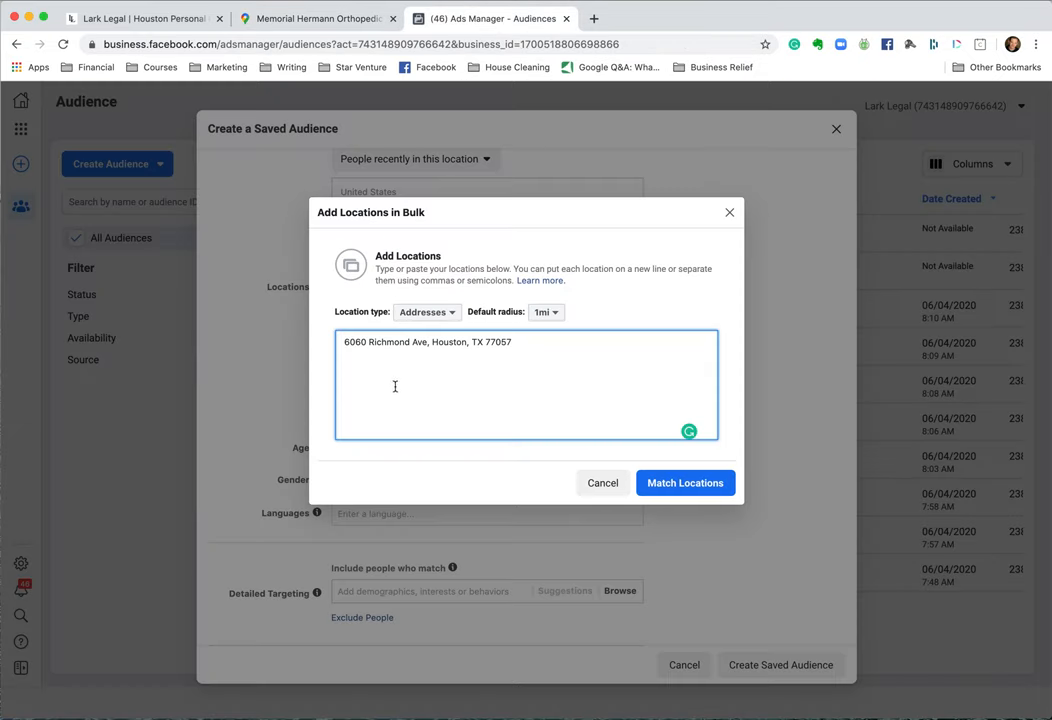
pyautogui.write('5410 W Loop S, Bellaire, TX 77401')
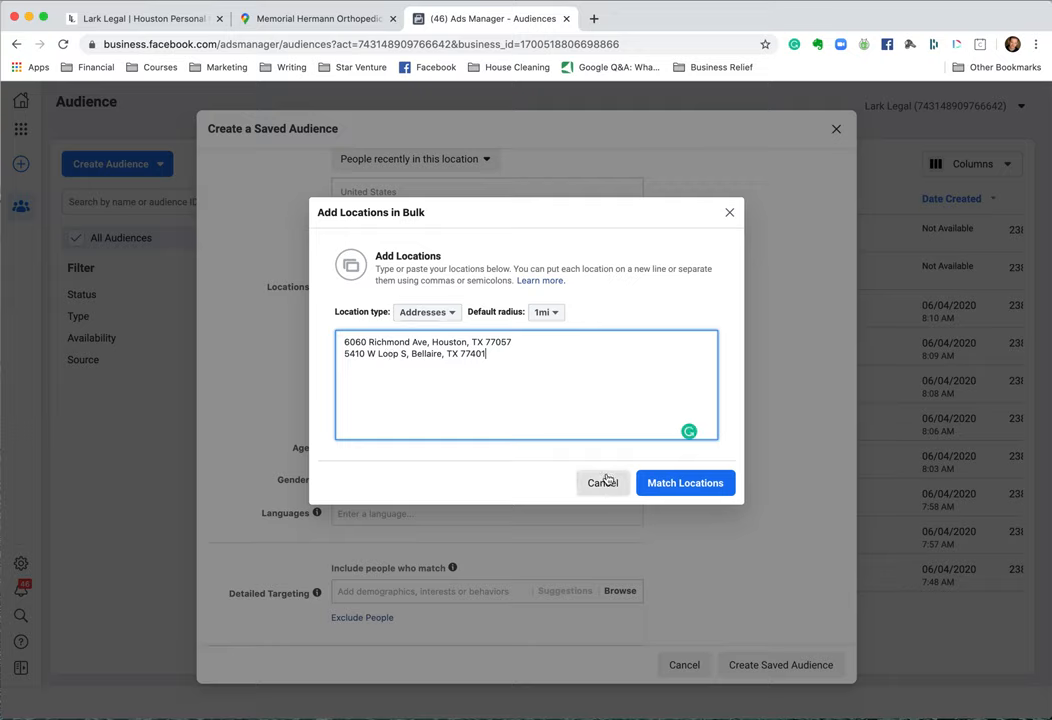
# Step: Cancel the bulk address entry and the new saved audience, returning to the Audiences list
pyautogui.click(604, 482)
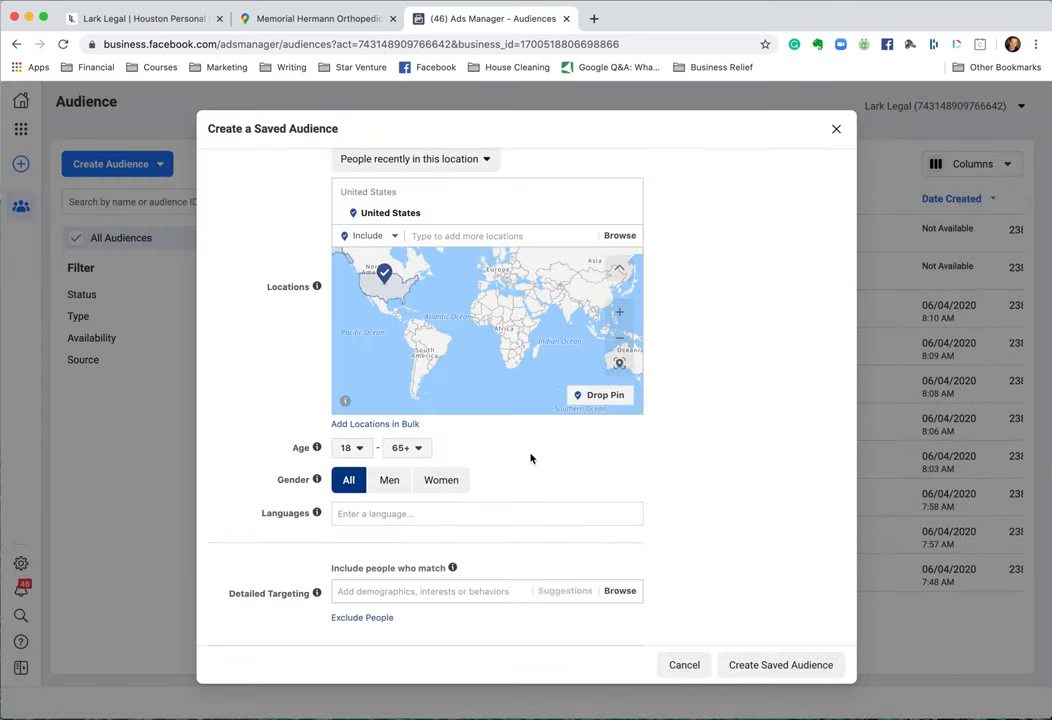
pyautogui.scroll(-3)
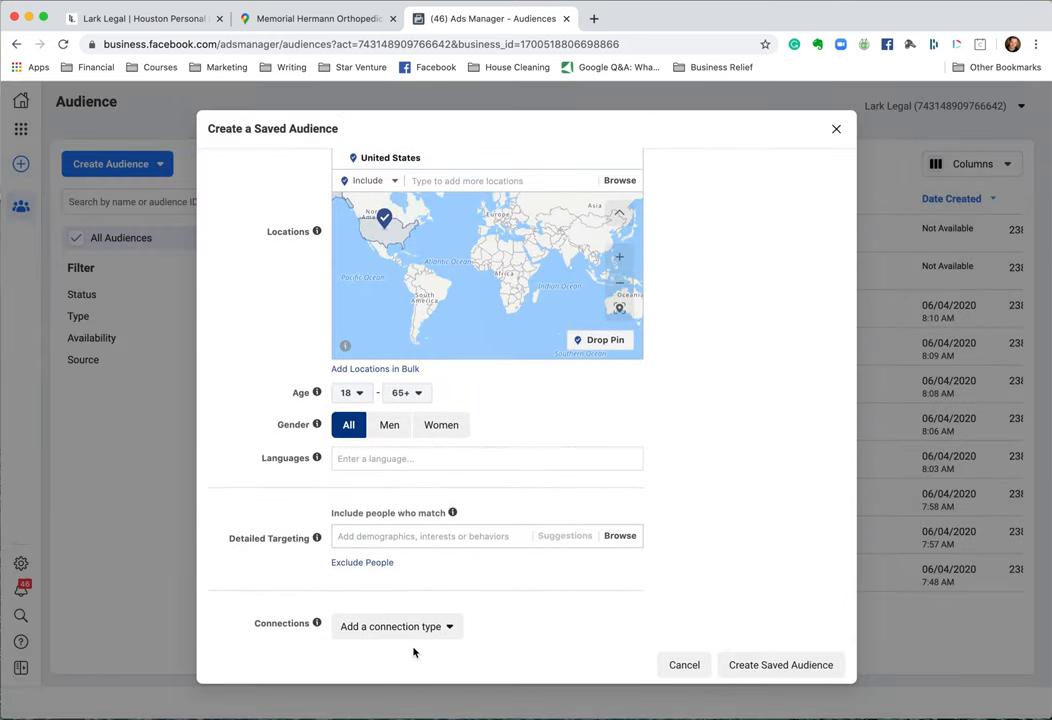
pyautogui.scroll(3)
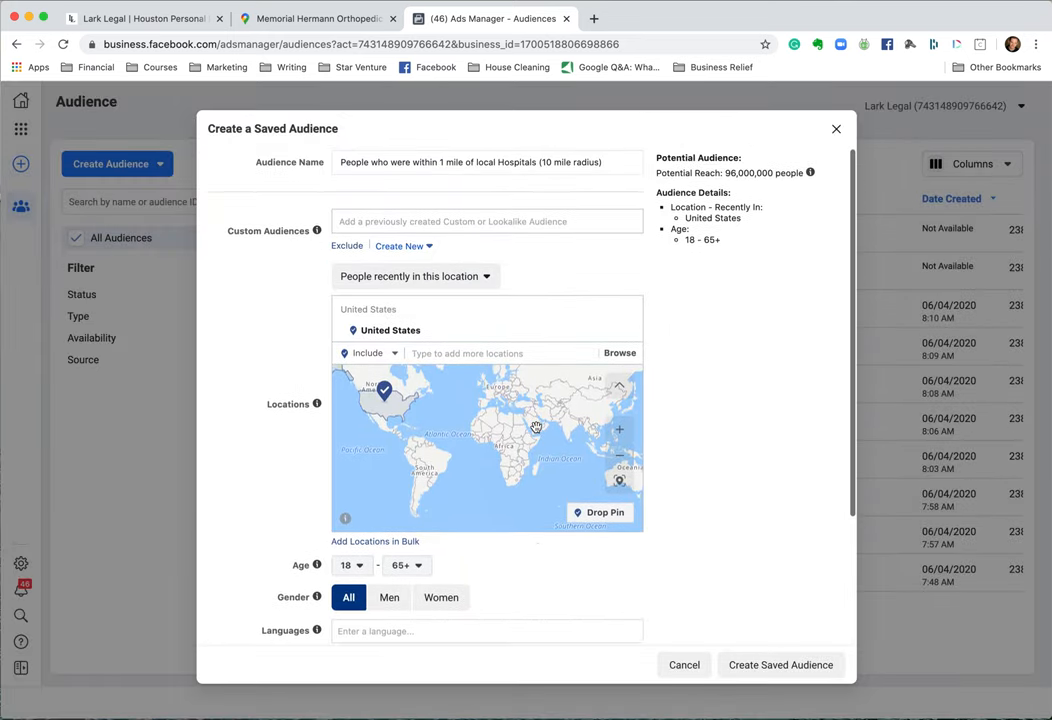
pyautogui.moveTo(578, 452)
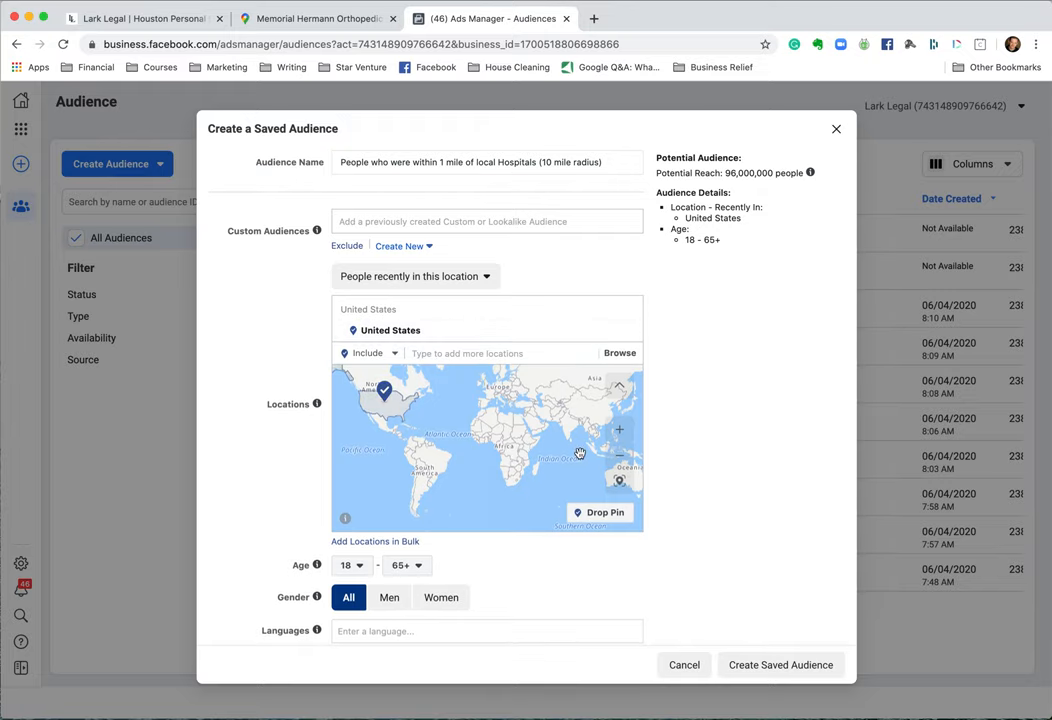
pyautogui.moveTo(728, 618)
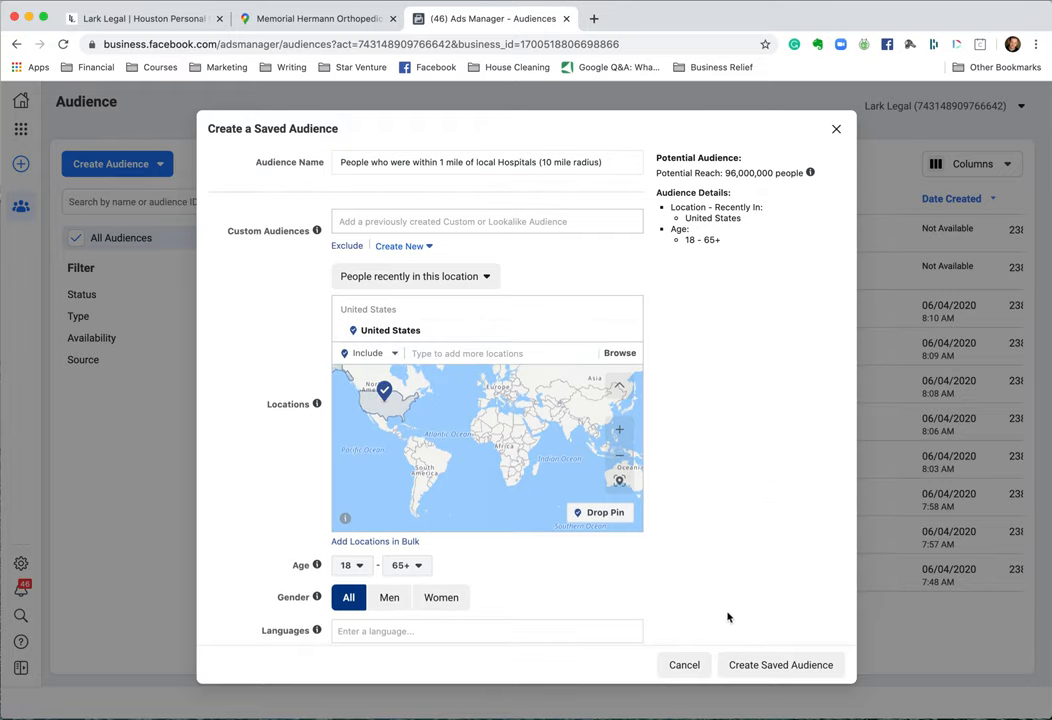
pyautogui.click(780, 664)
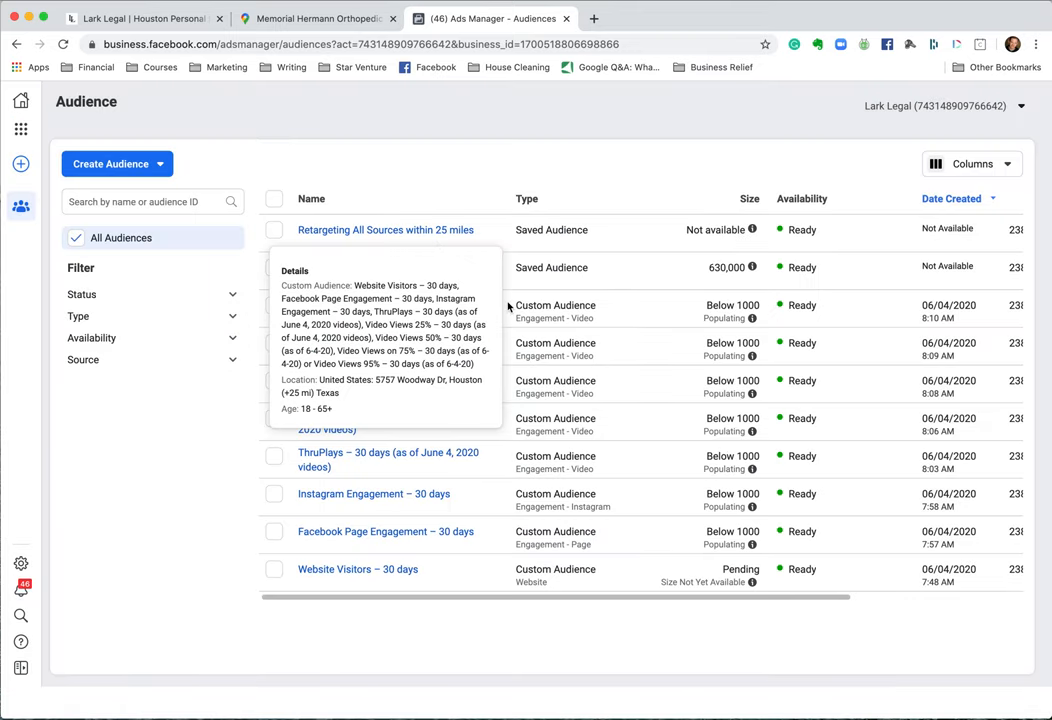
# Step: View the People Recently Near Hospitals audience summary with its 630,000 size
pyautogui.click(384, 268)
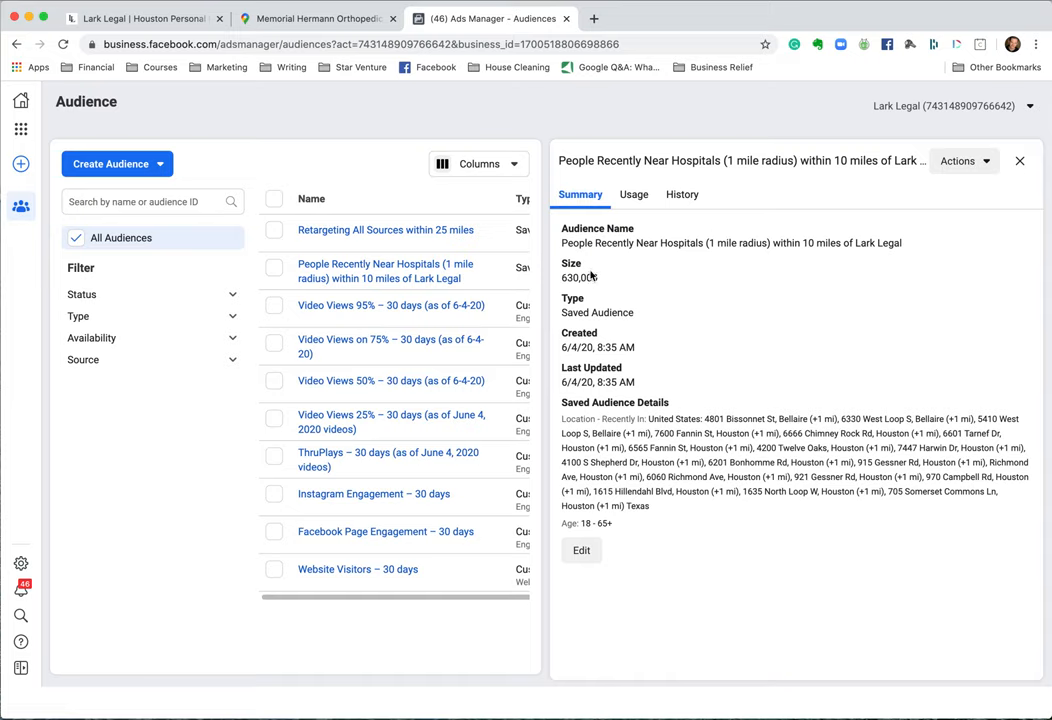
pyautogui.doubleClick(580, 276)
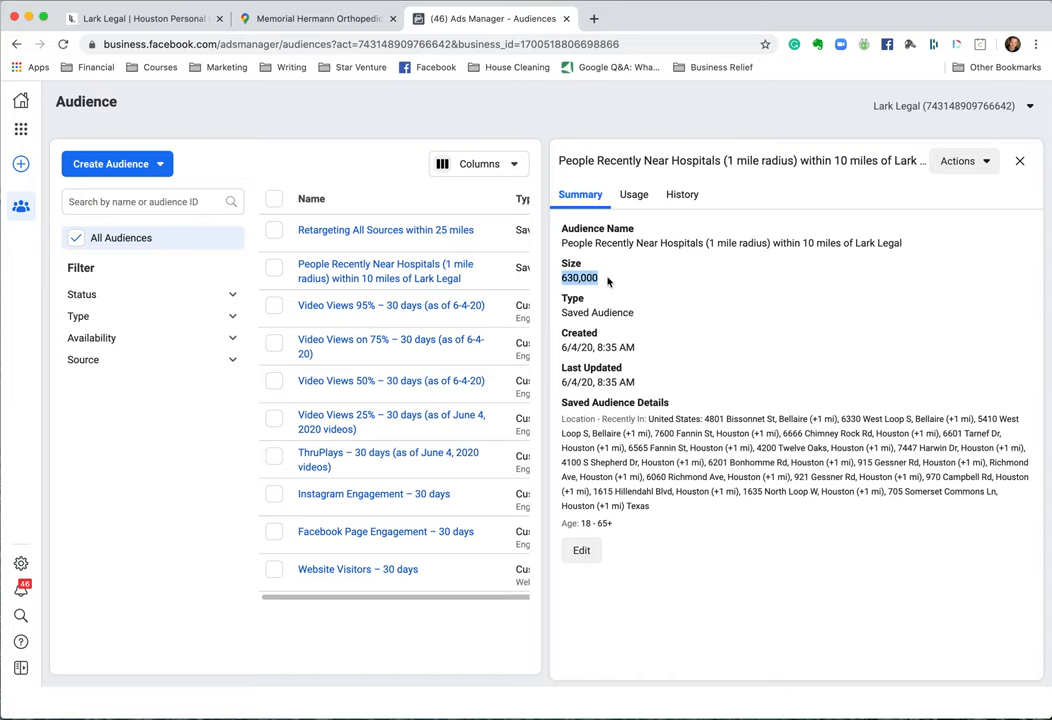
pyautogui.moveTo(596, 240)
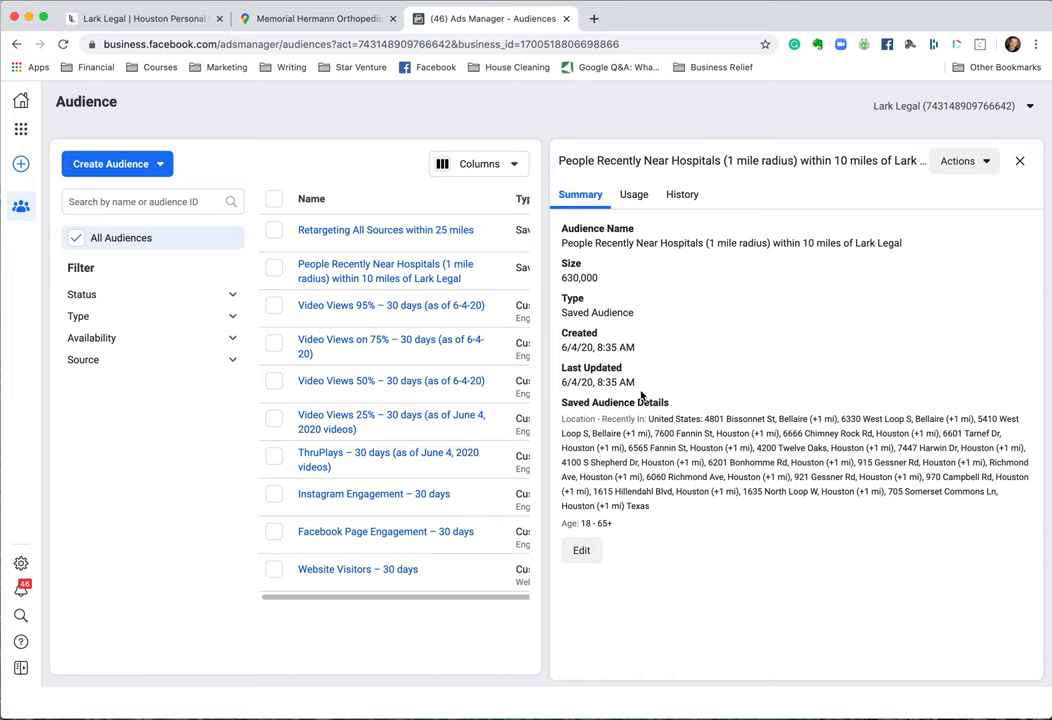
pyautogui.moveTo(880, 214)
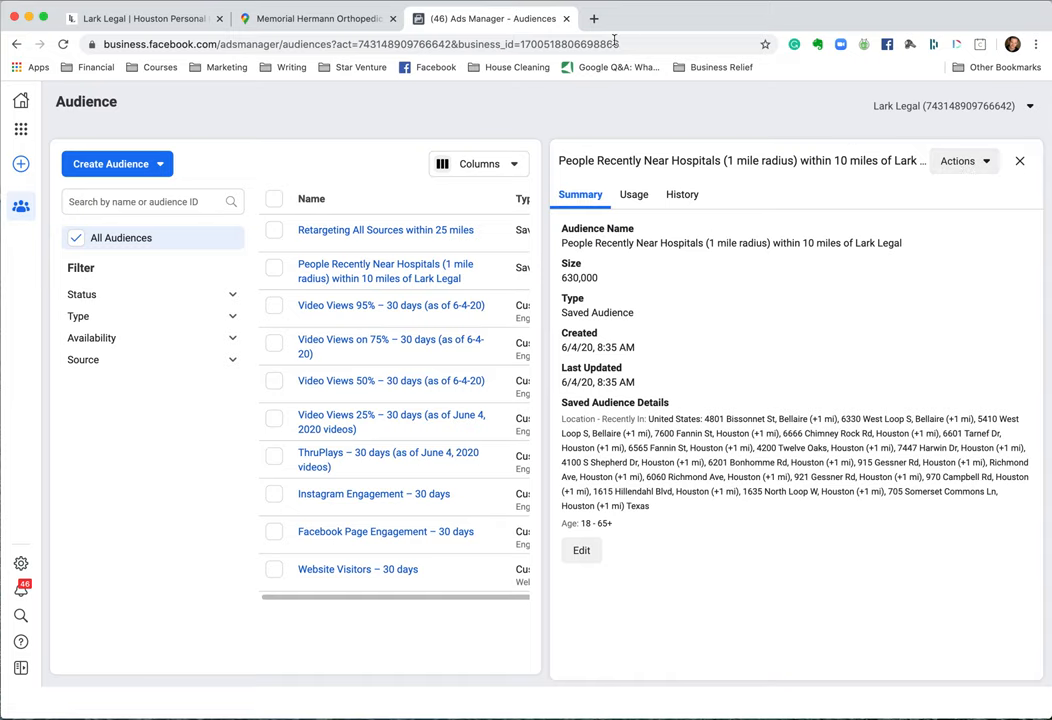
pyautogui.moveTo(594, 20)
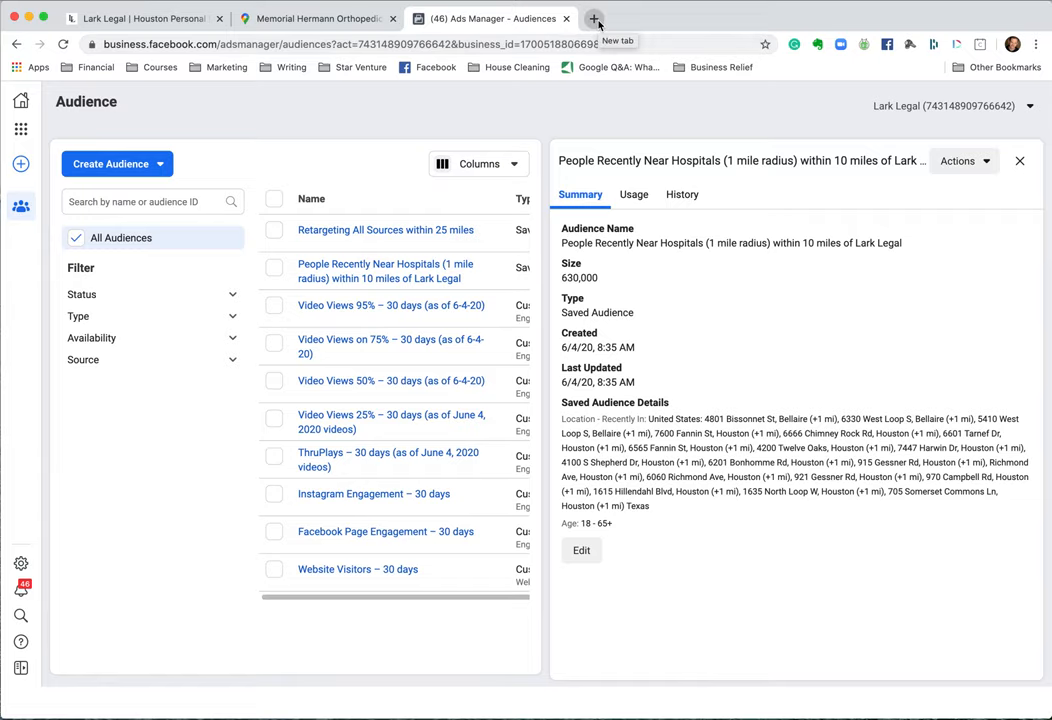
# Step: Bring up the Lark Legal Facebook page in a new tab
pyautogui.click(594, 18)
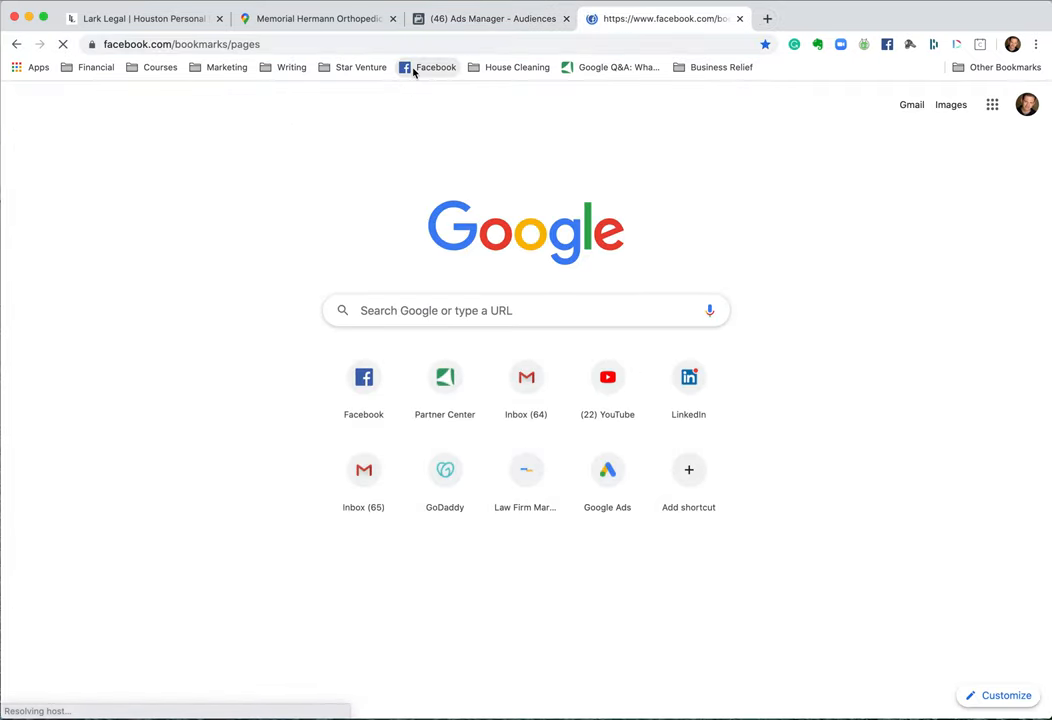
pyautogui.click(436, 68)
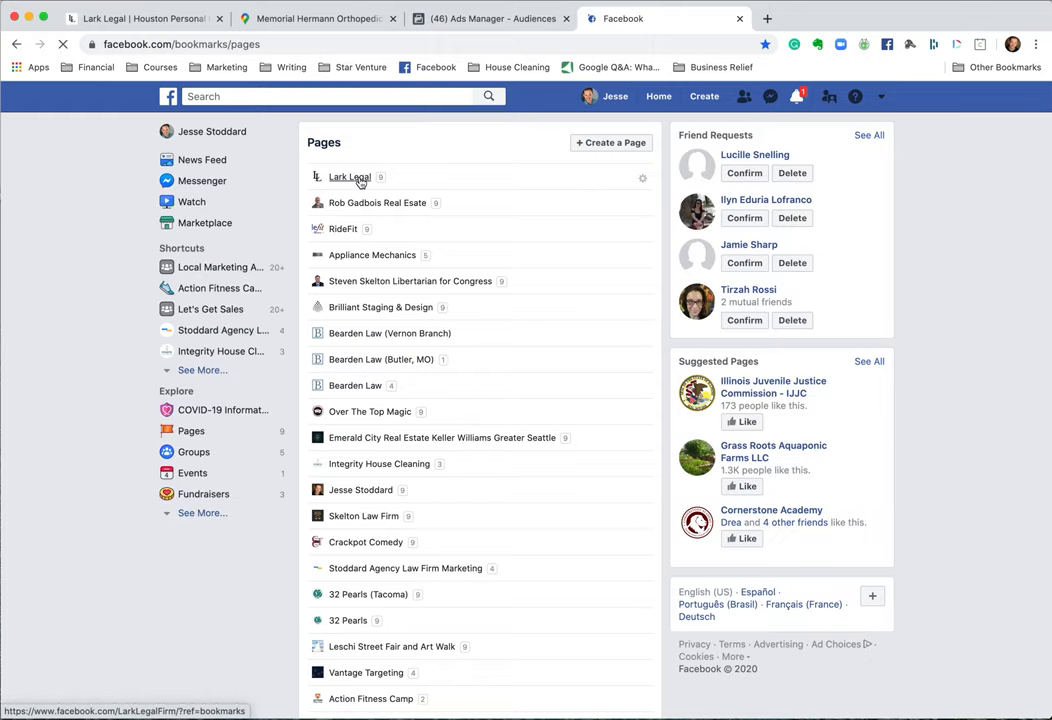
pyautogui.click(350, 176)
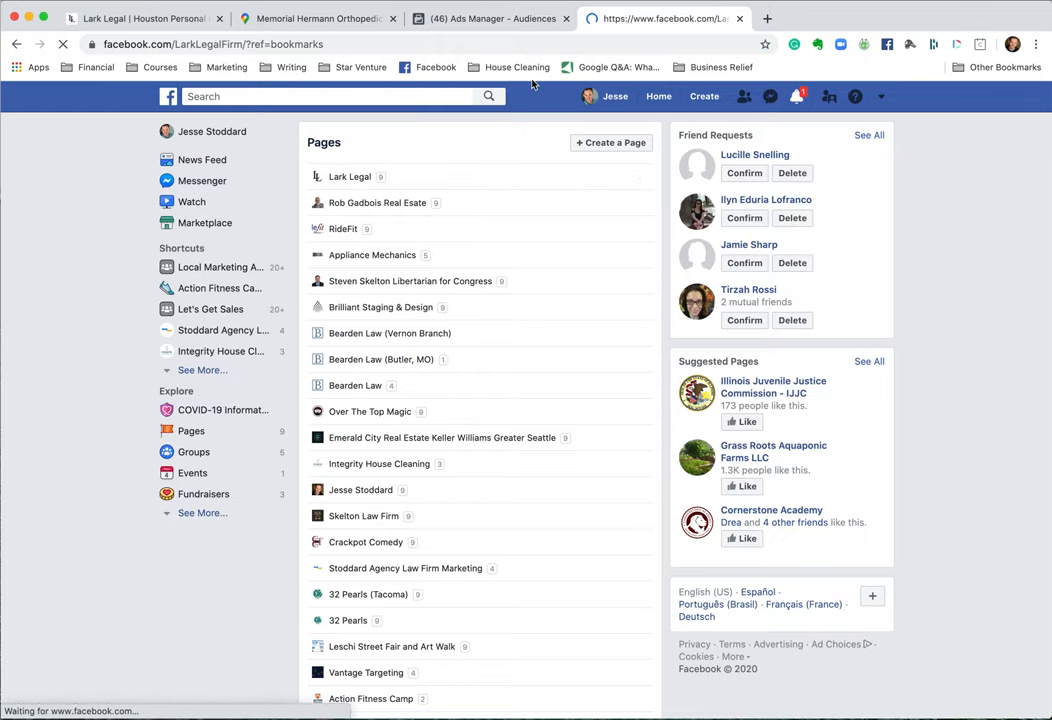
pyautogui.click(348, 176)
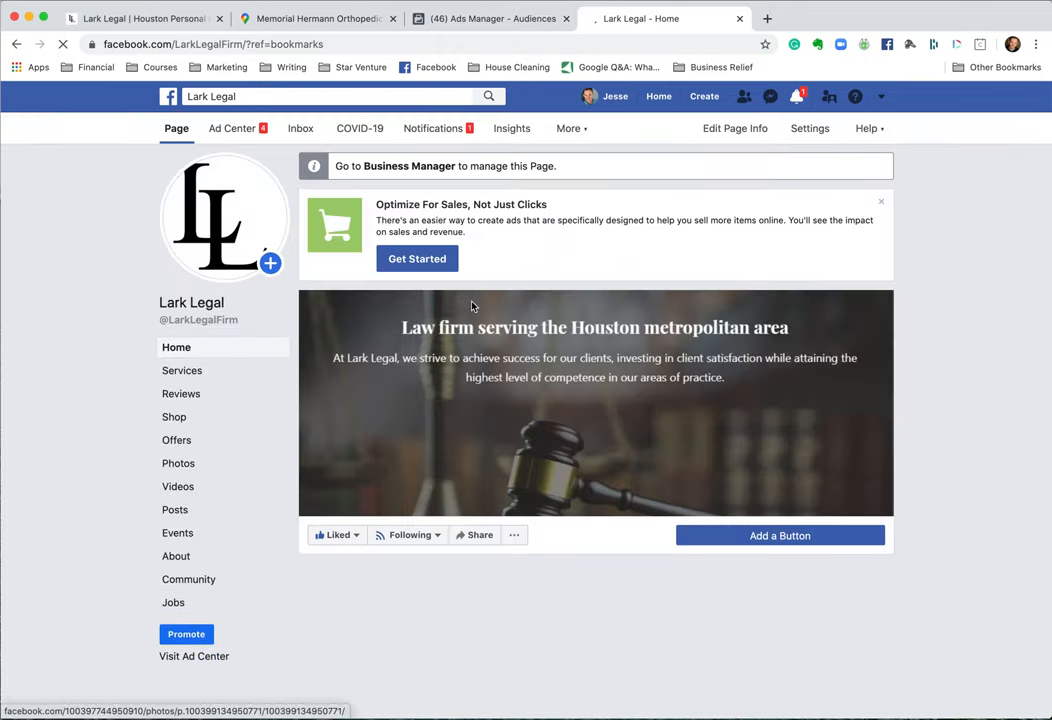
# Step: Browse the page's posts down to the Memorial Day post's Boost Post button
pyautogui.scroll(-3)
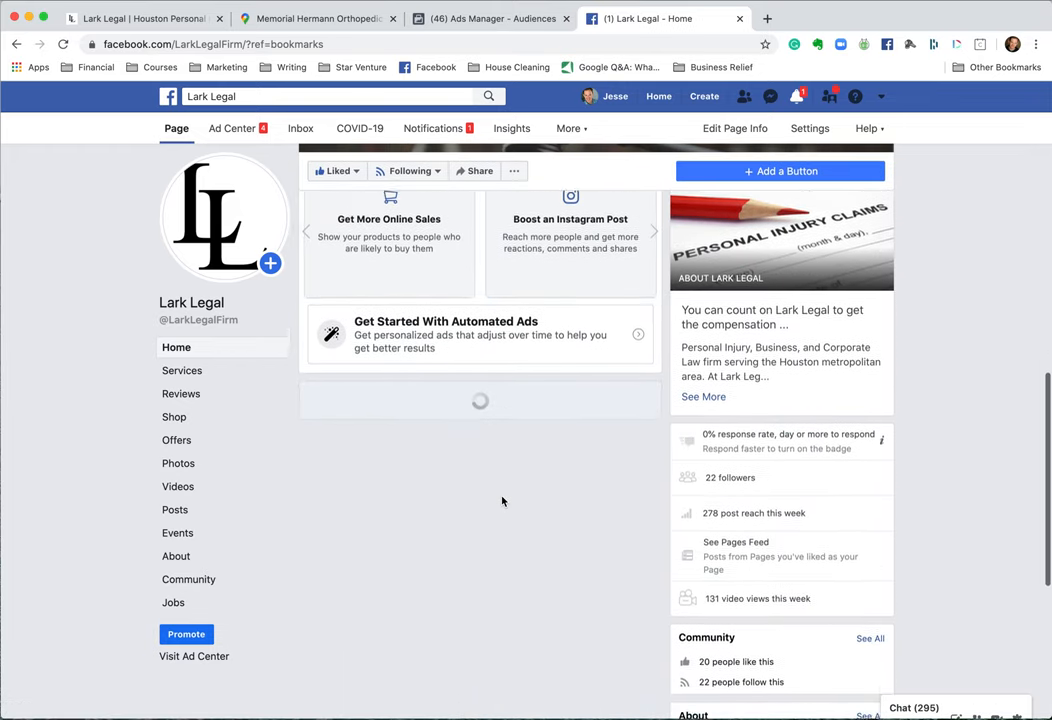
pyautogui.scroll(-3)
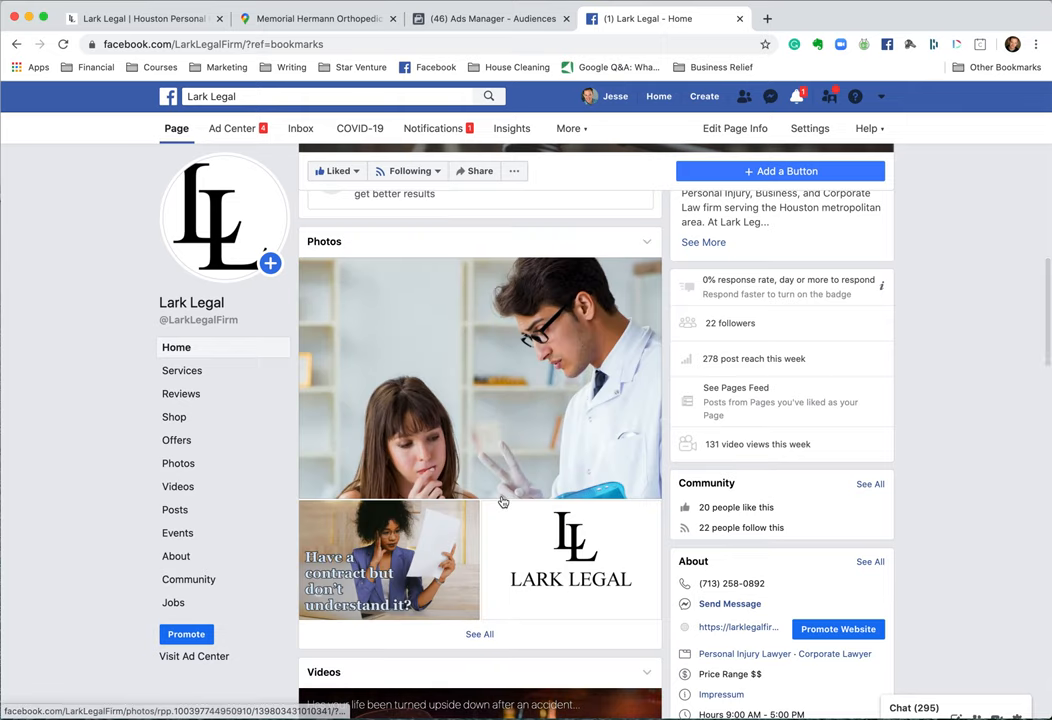
pyautogui.scroll(-3)
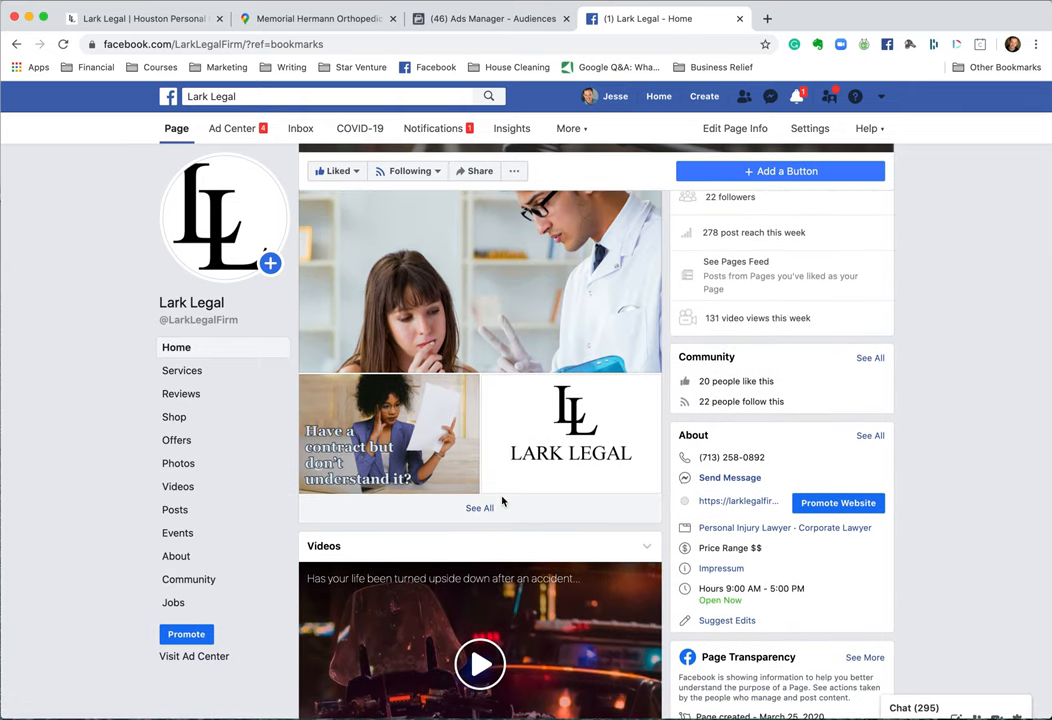
pyautogui.scroll(-3)
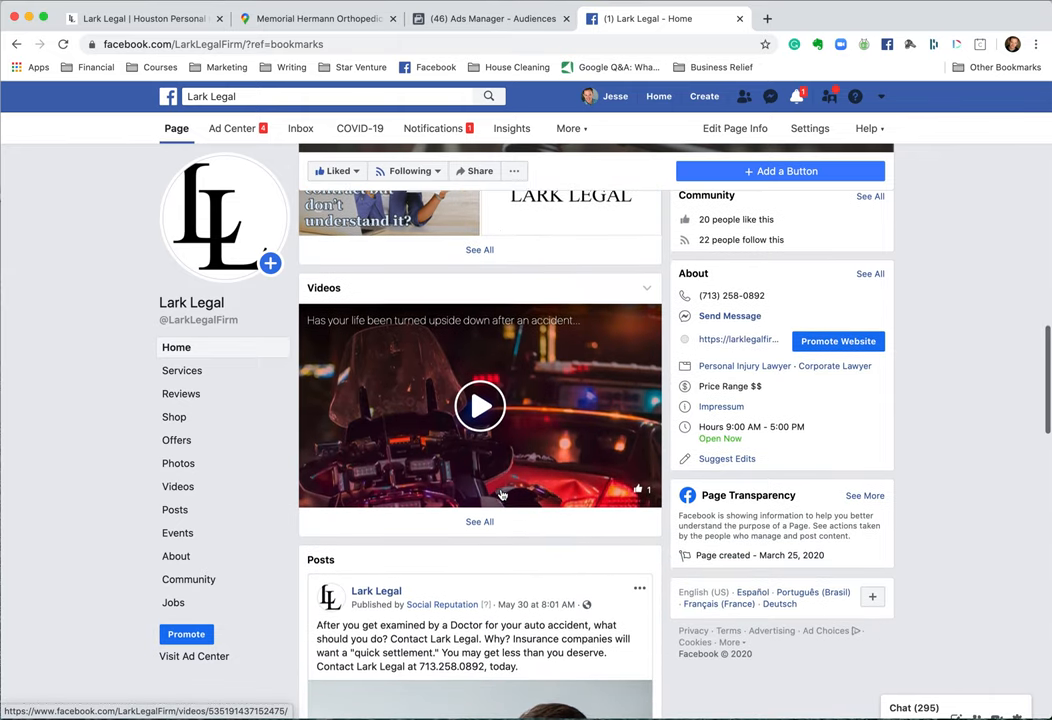
pyautogui.scroll(-3)
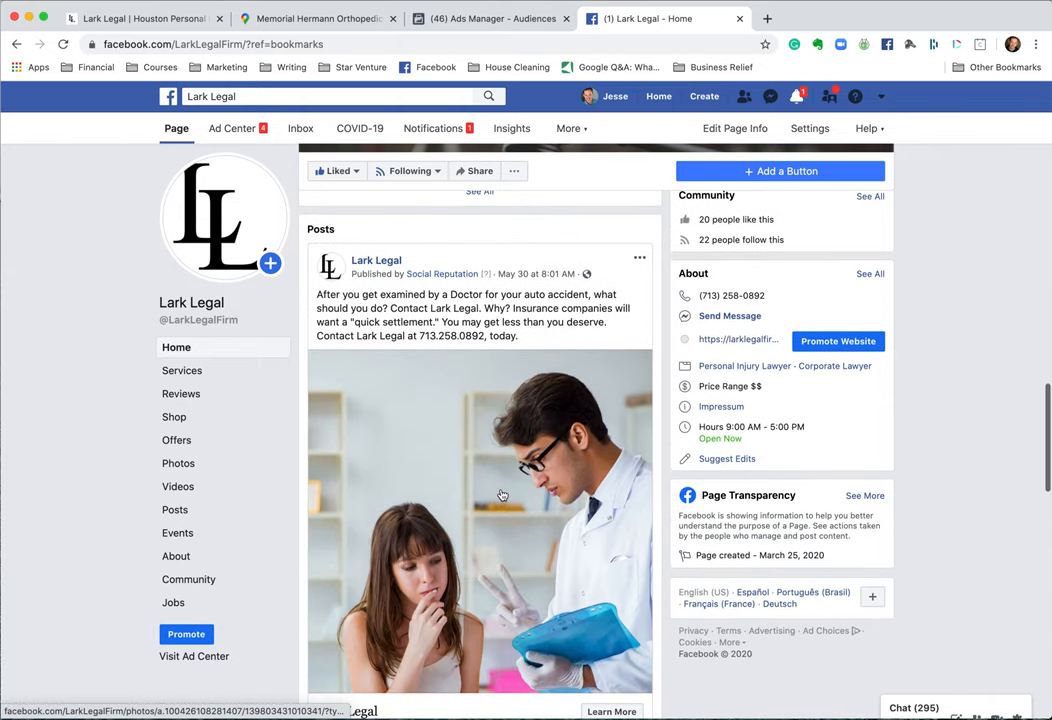
pyautogui.scroll(-3)
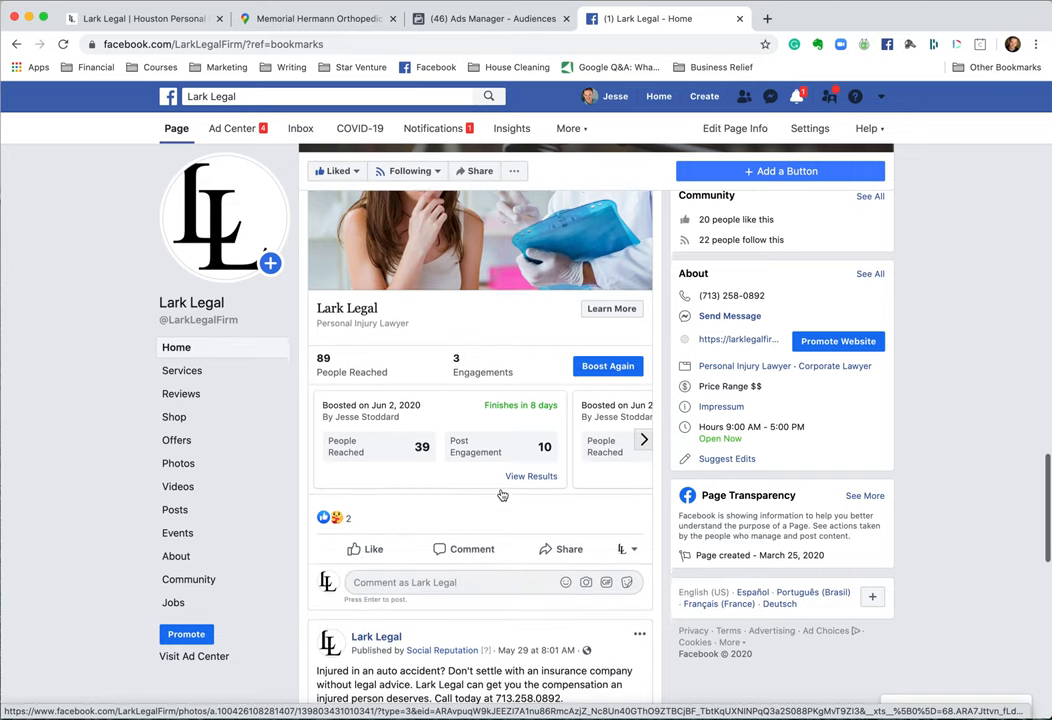
pyautogui.scroll(-3)
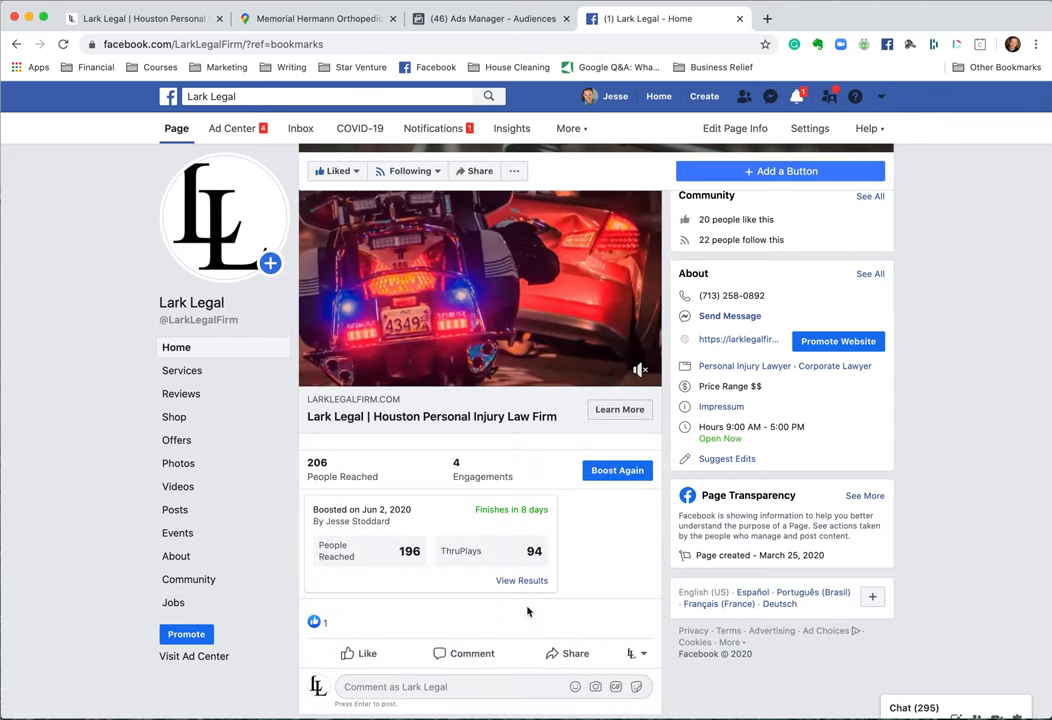
pyautogui.scroll(-3)
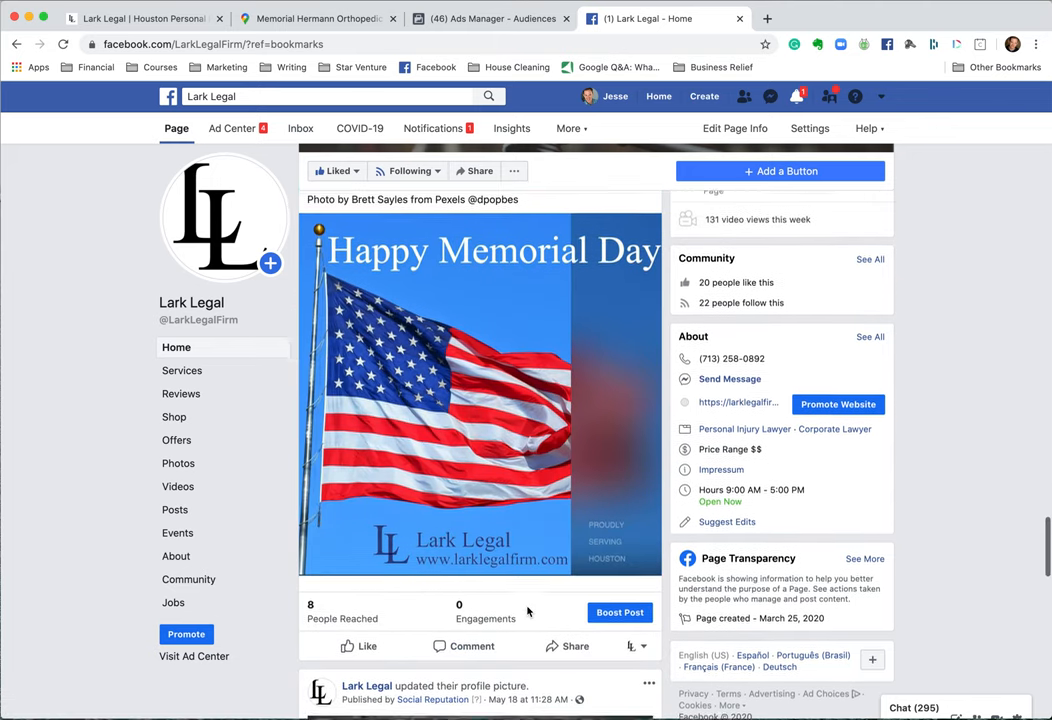
pyautogui.scroll(-3)
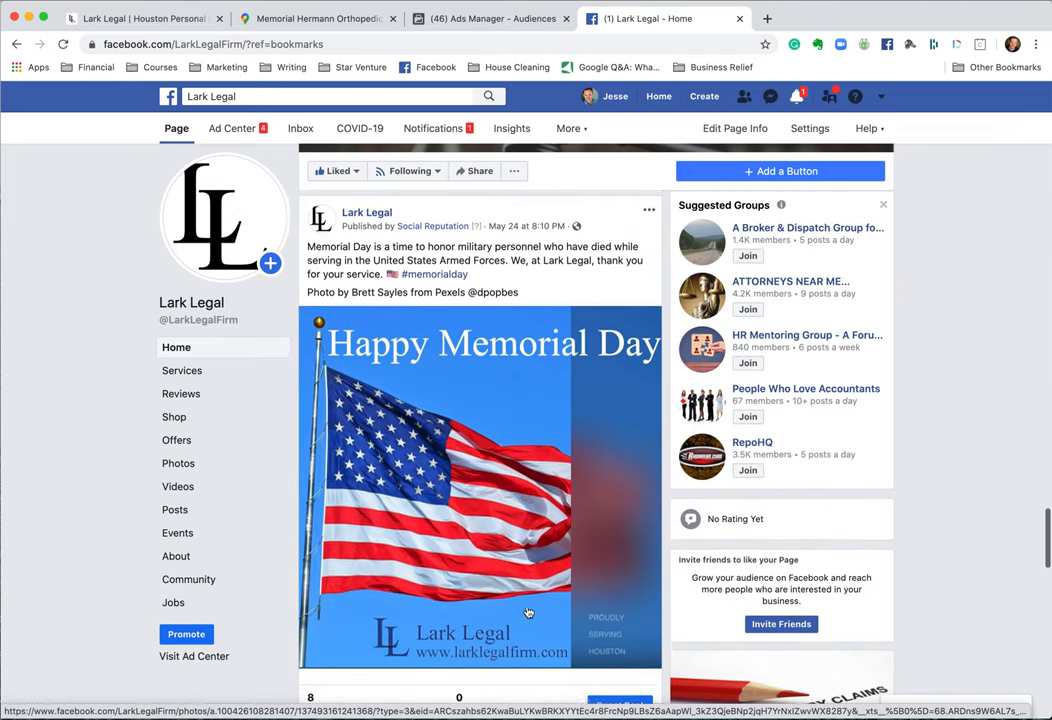
pyautogui.scroll(-3)
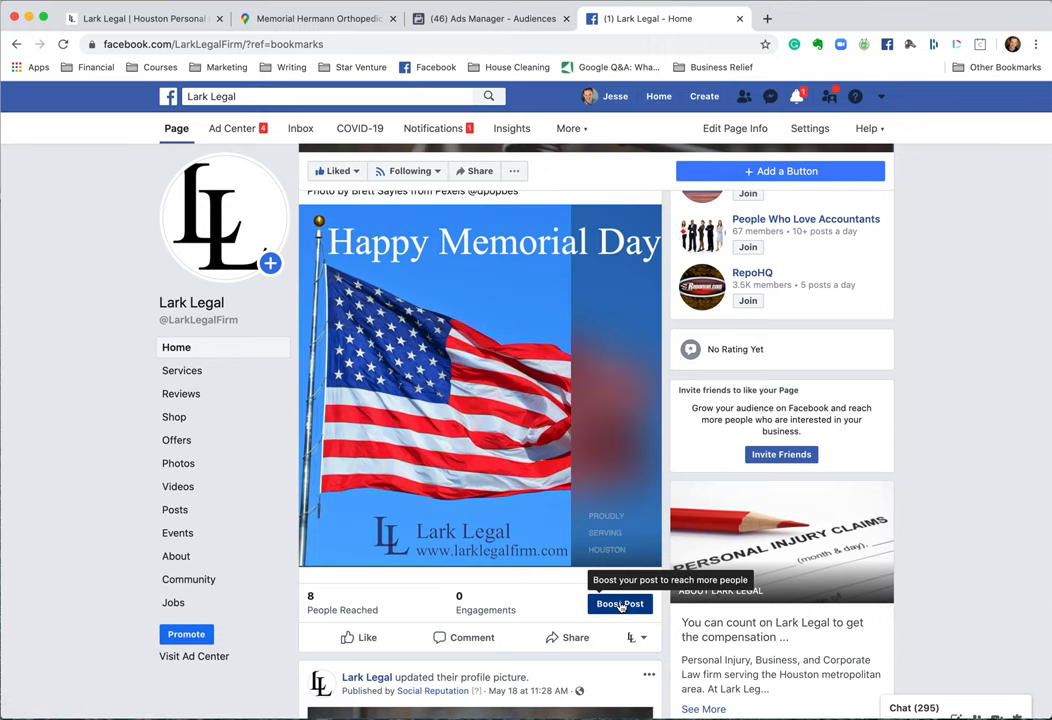
# Step: Start boosting the Memorial Day post and switch the audience to Your Custom Audiences
pyautogui.click(620, 604)
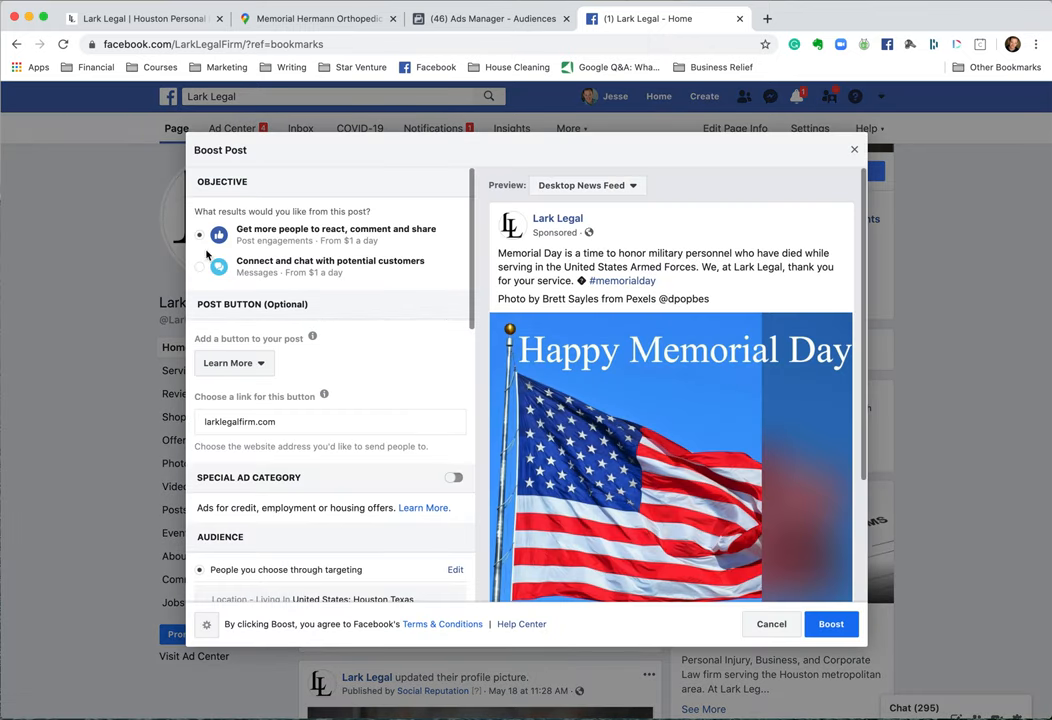
pyautogui.scroll(-3)
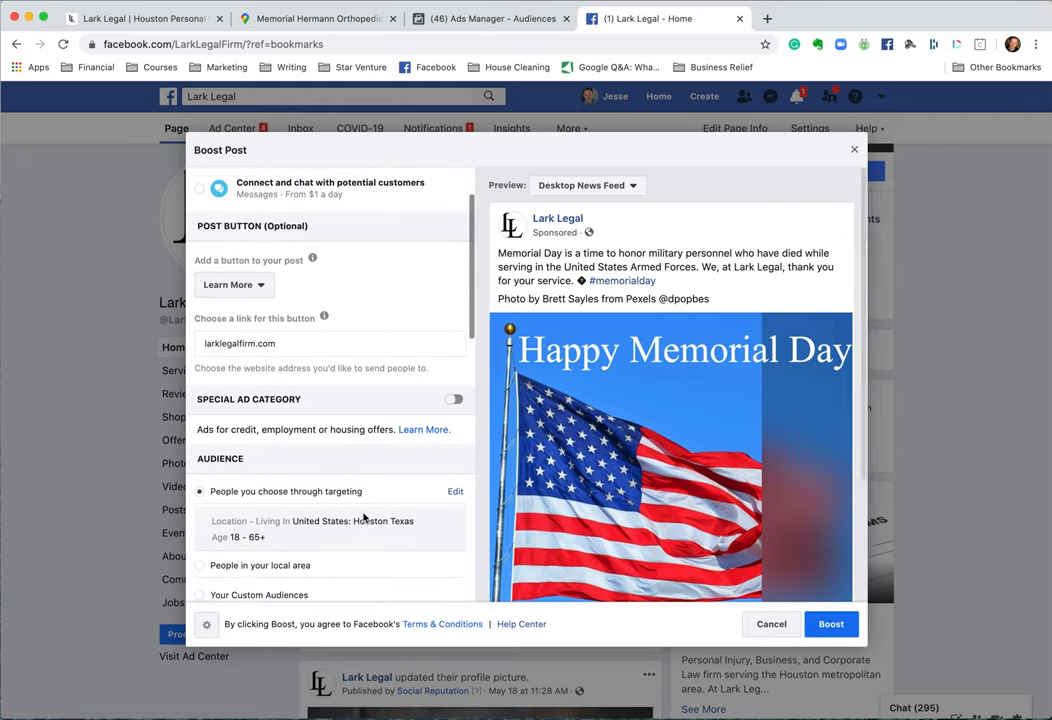
pyautogui.scroll(-3)
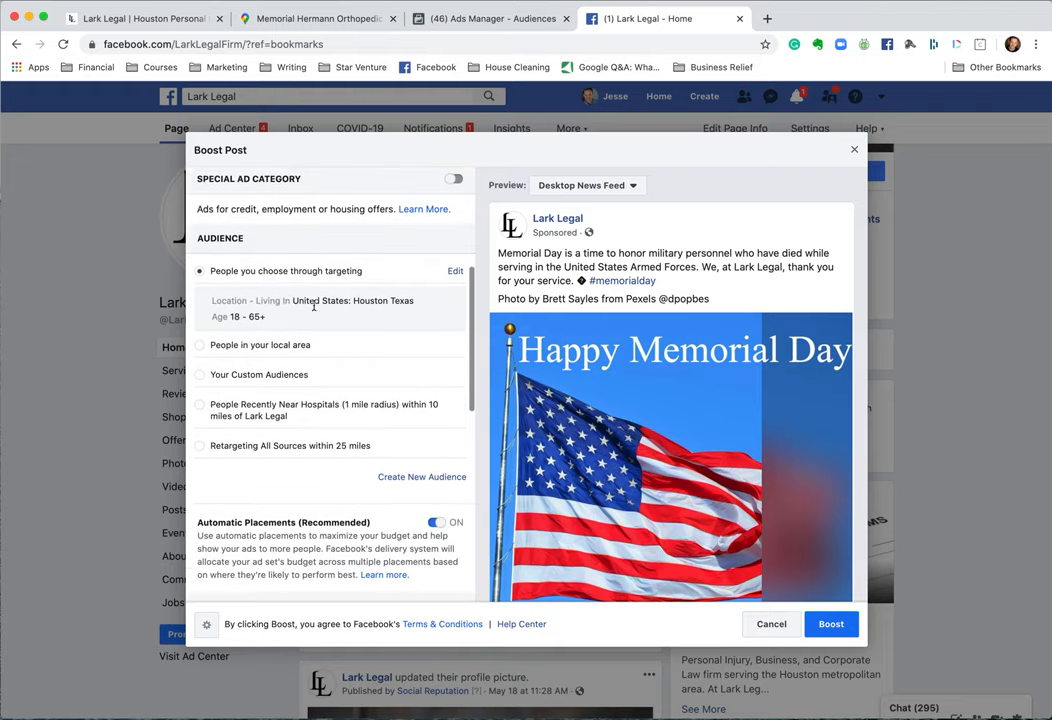
pyautogui.moveTo(404, 312)
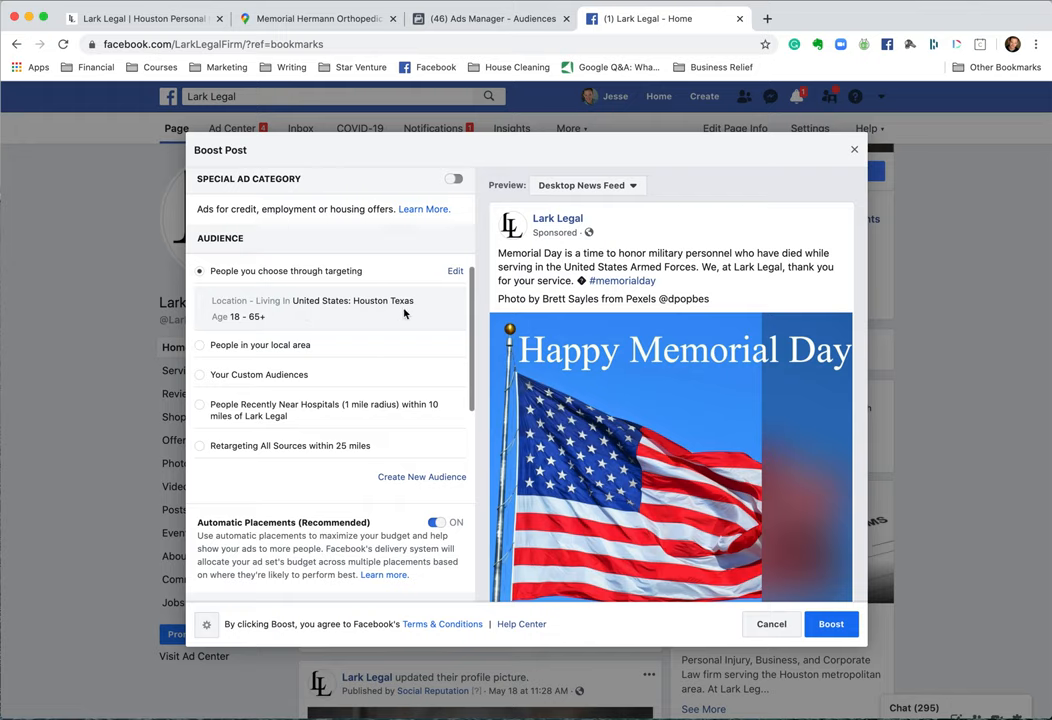
pyautogui.scroll(-3)
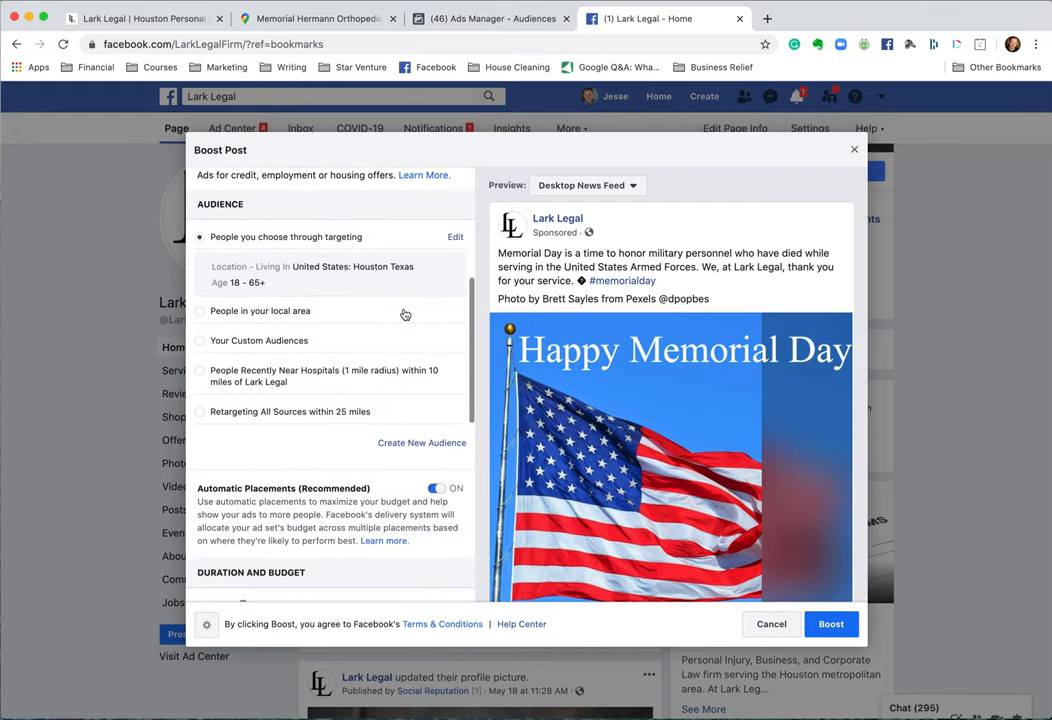
pyautogui.moveTo(244, 324)
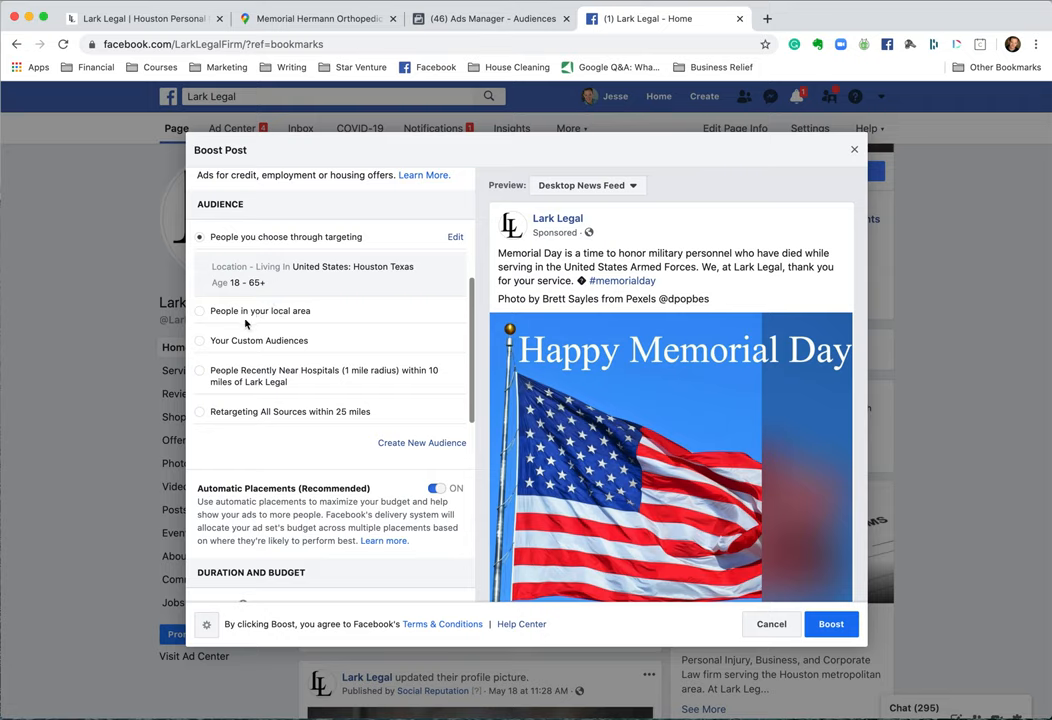
pyautogui.moveTo(252, 368)
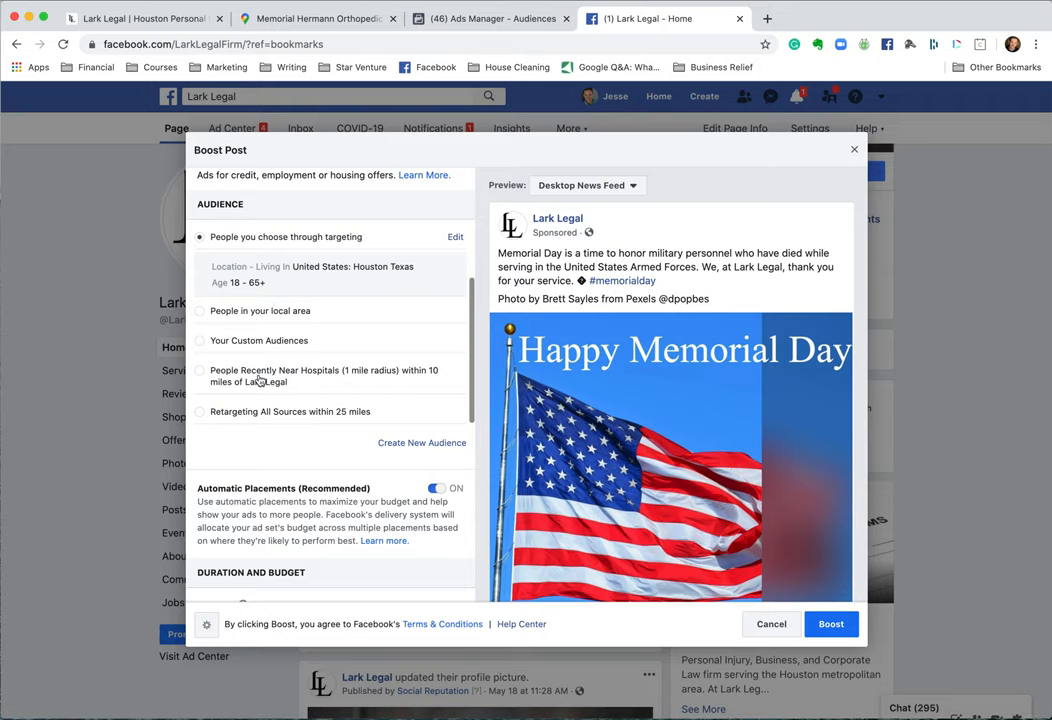
pyautogui.moveTo(362, 372)
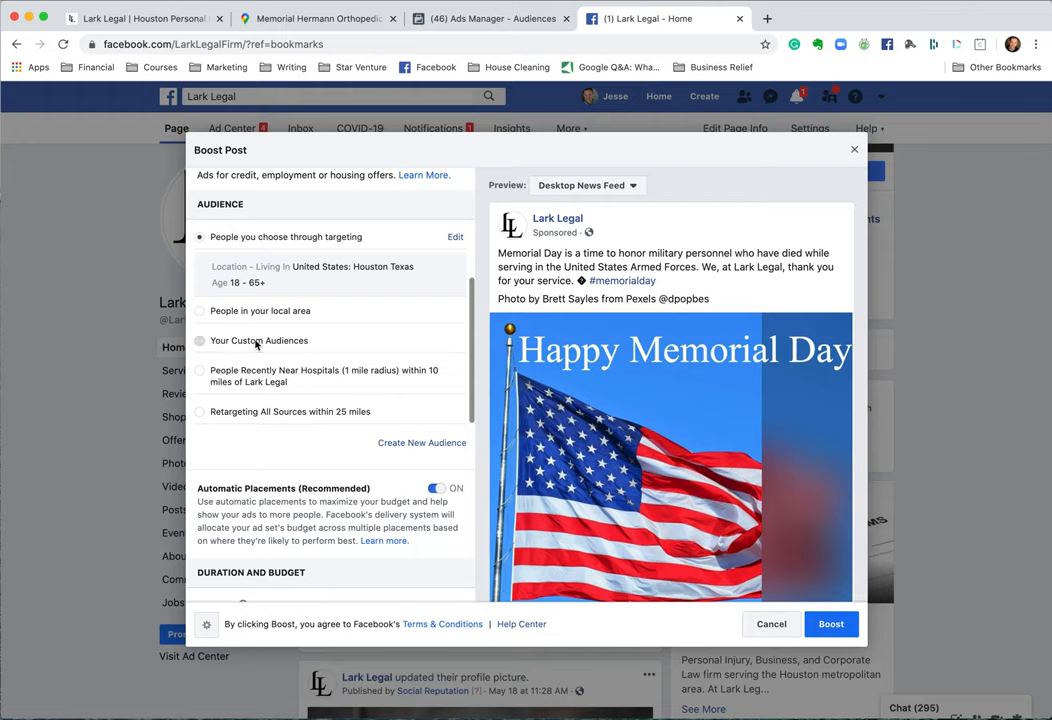
pyautogui.click(200, 340)
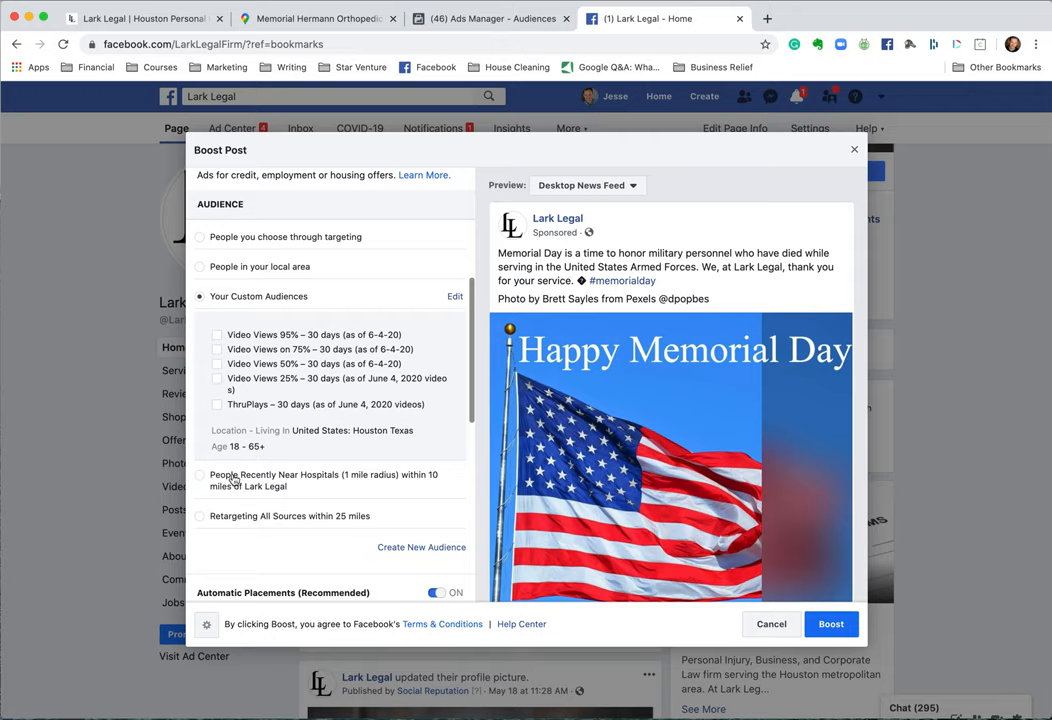
pyautogui.moveTo(228, 528)
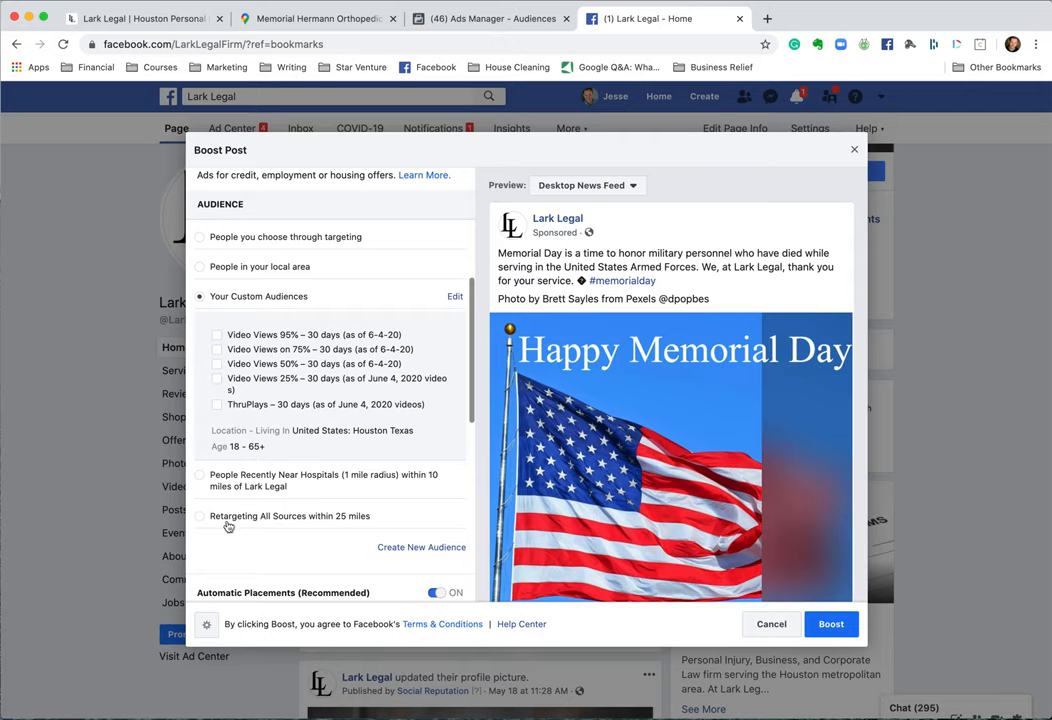
pyautogui.moveTo(250, 330)
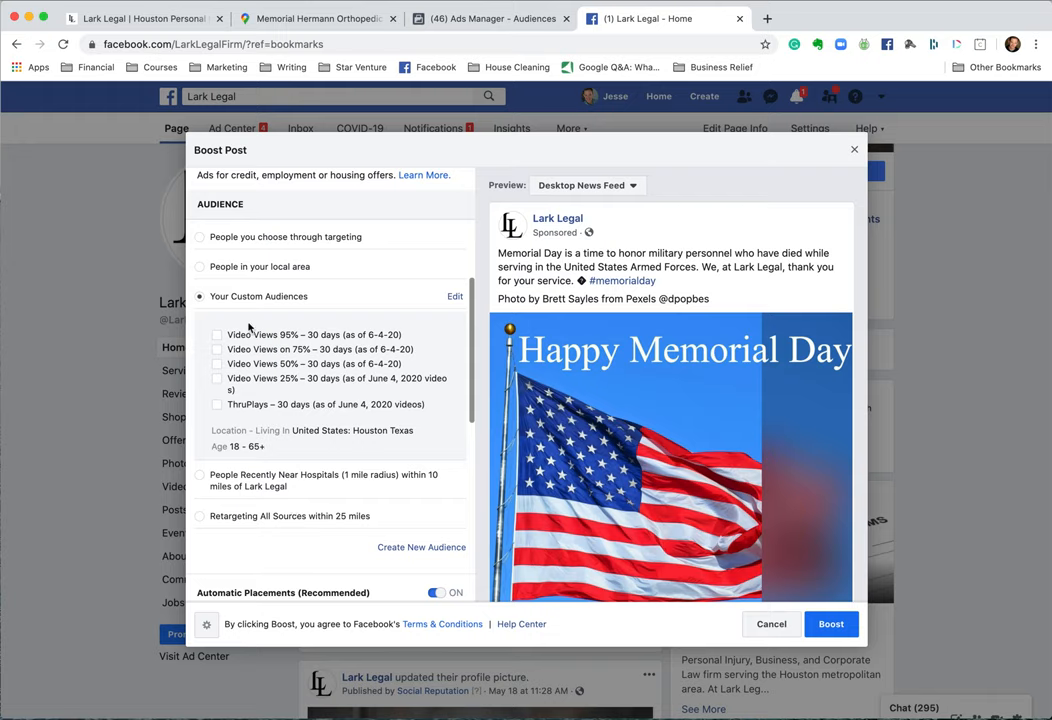
pyautogui.click(216, 364)
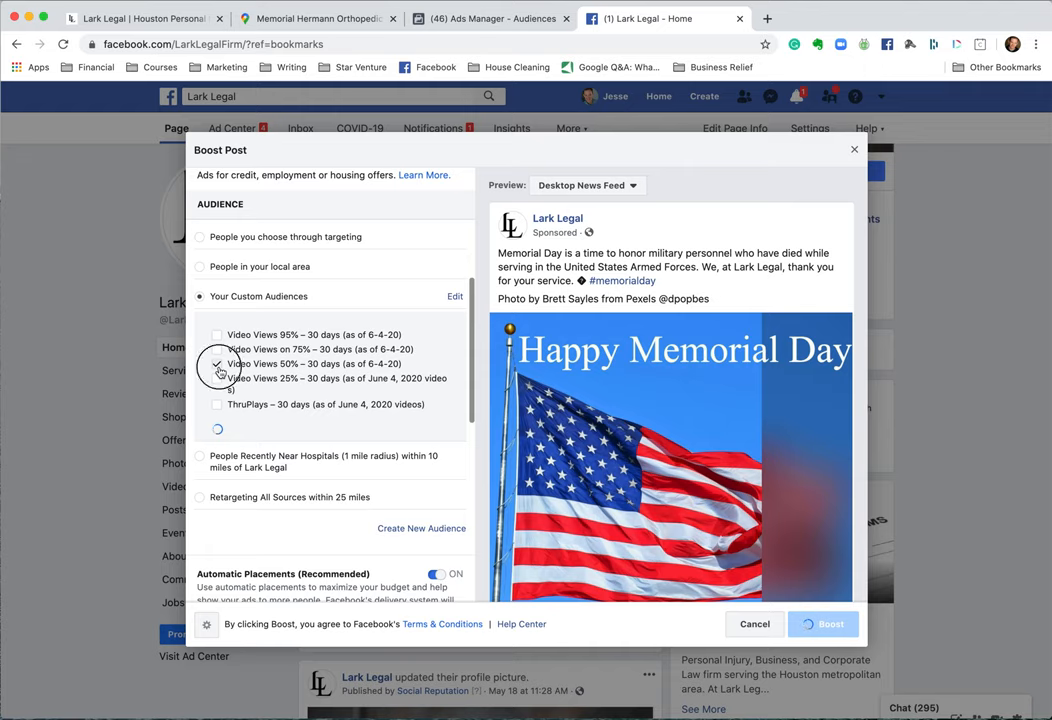
# Step: Target the Memorial Day boost at the People Recently Near Hospitals audience
pyautogui.click(200, 456)
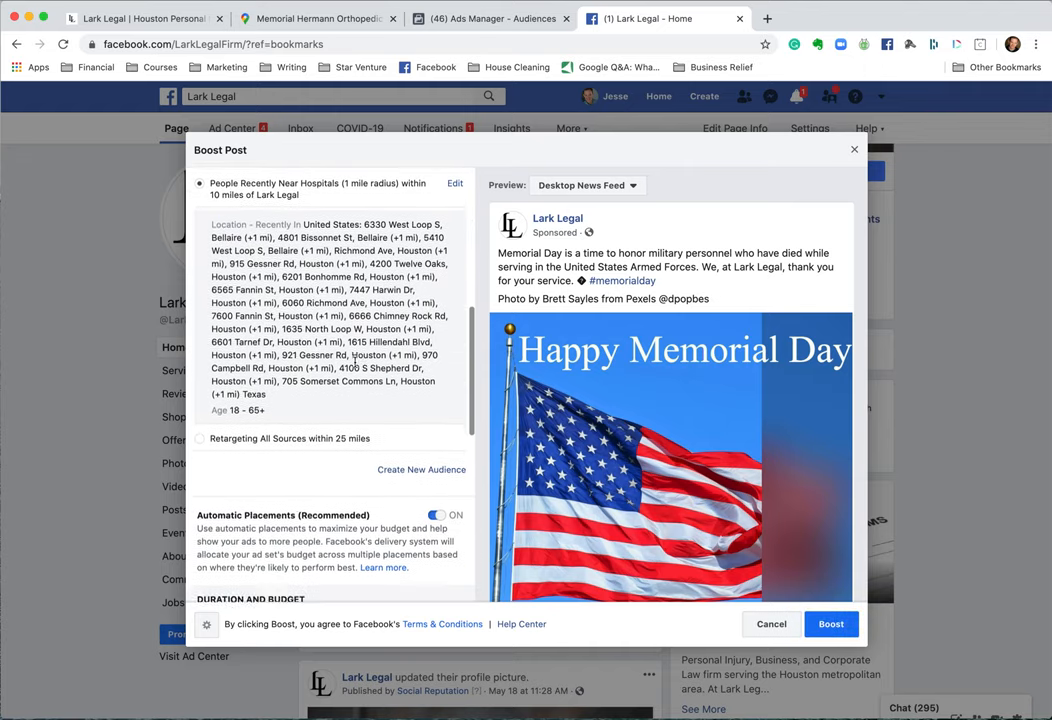
pyautogui.scroll(-3)
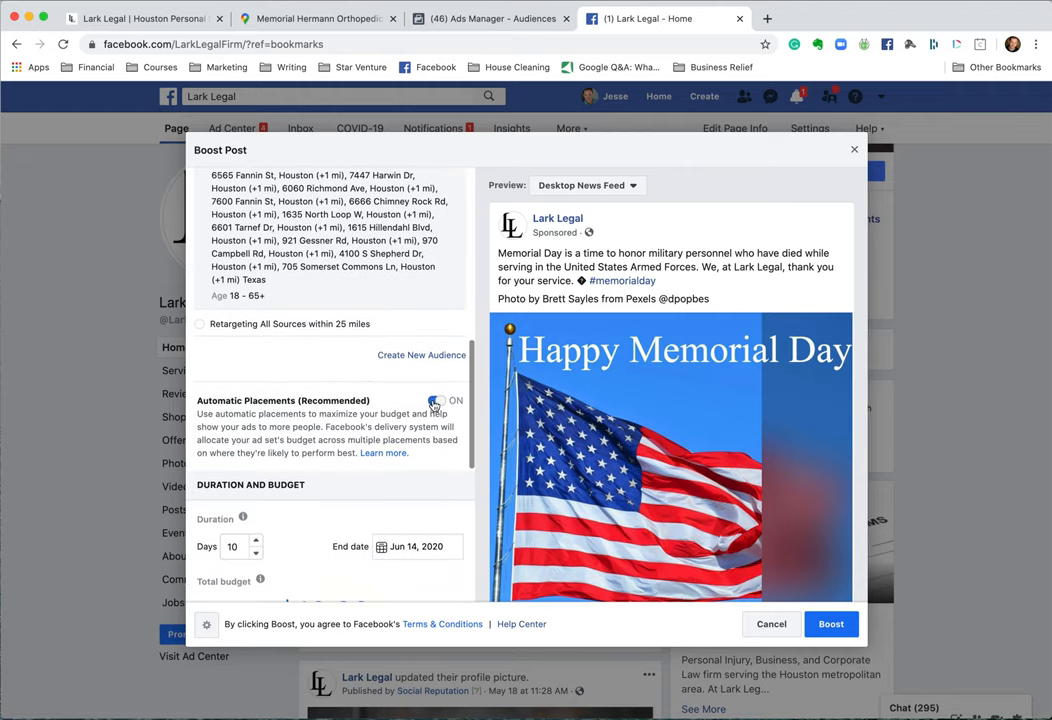
pyautogui.scroll(-3)
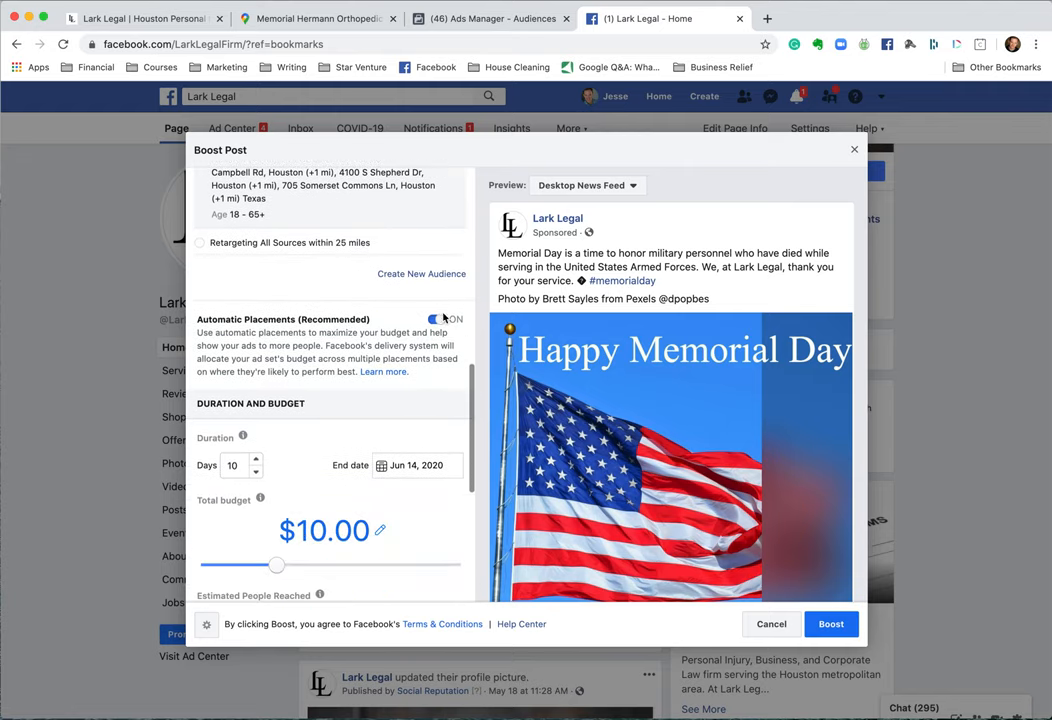
# Step: Turn off automatic placements and adjust the platforms the boost runs on
pyautogui.click(438, 320)
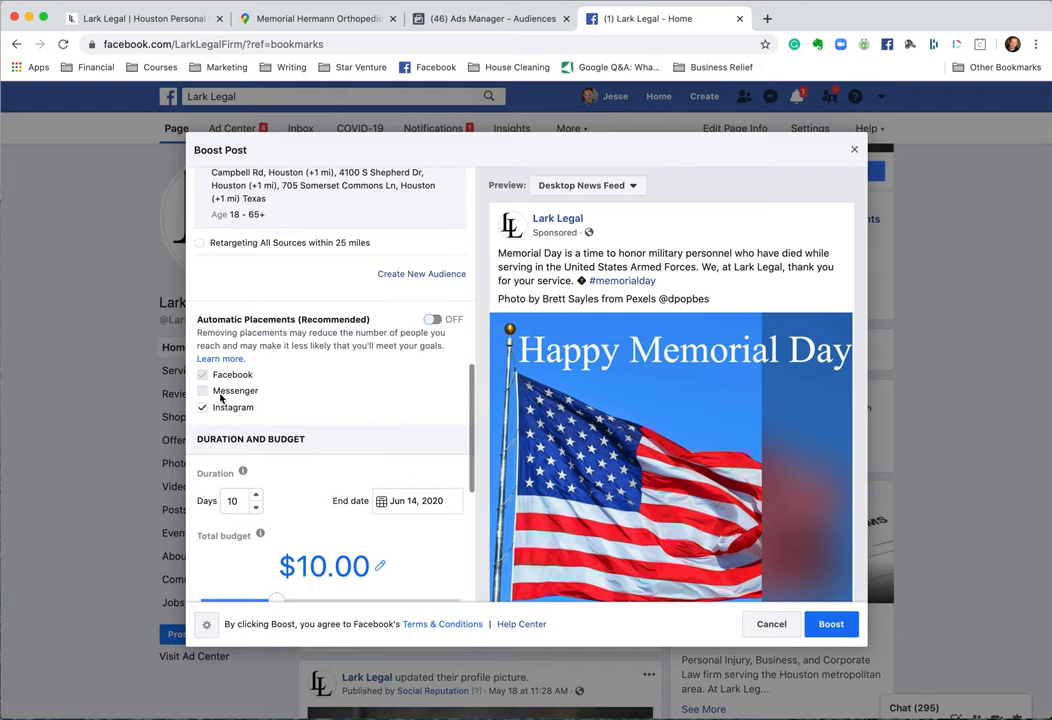
pyautogui.click(204, 390)
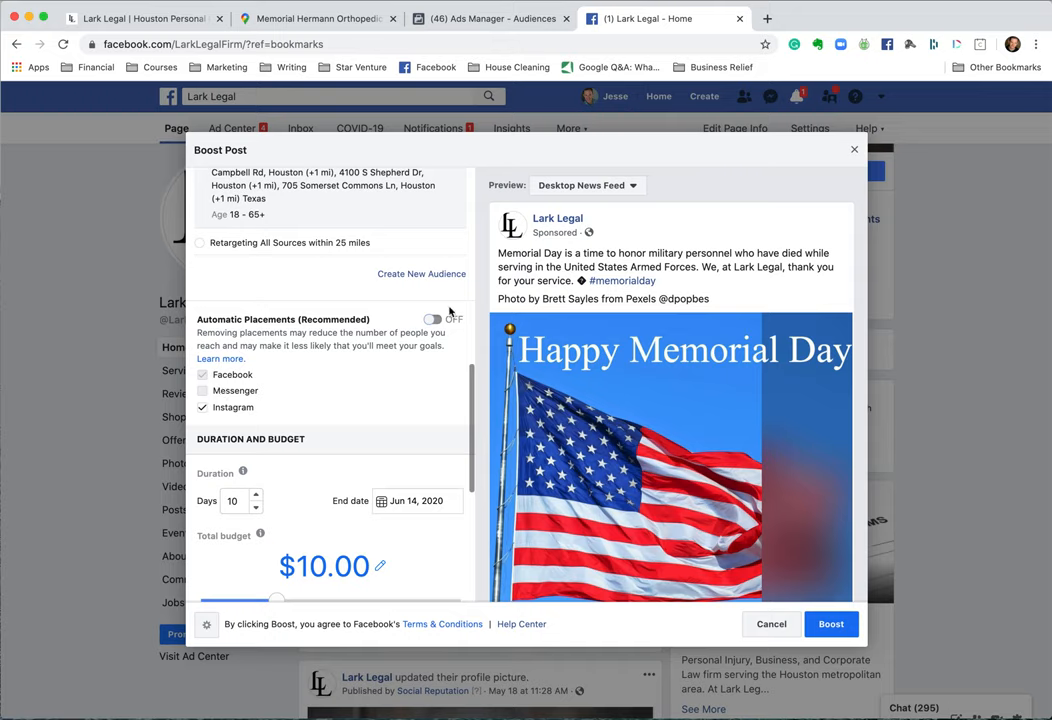
pyautogui.scroll(-3)
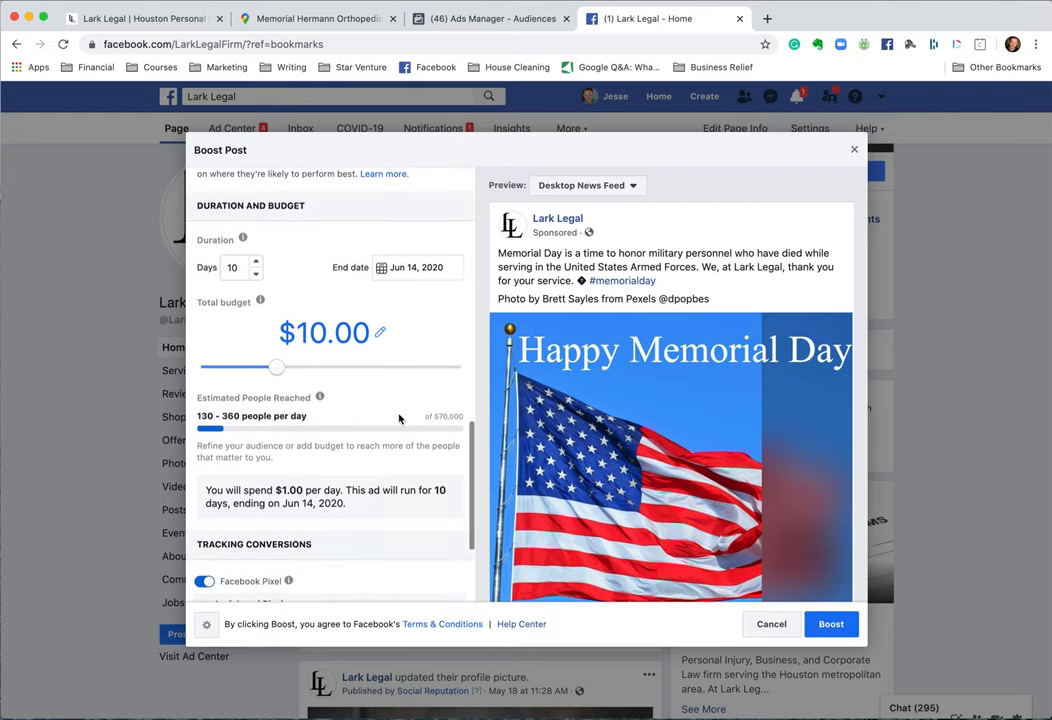
pyautogui.scroll(-3)
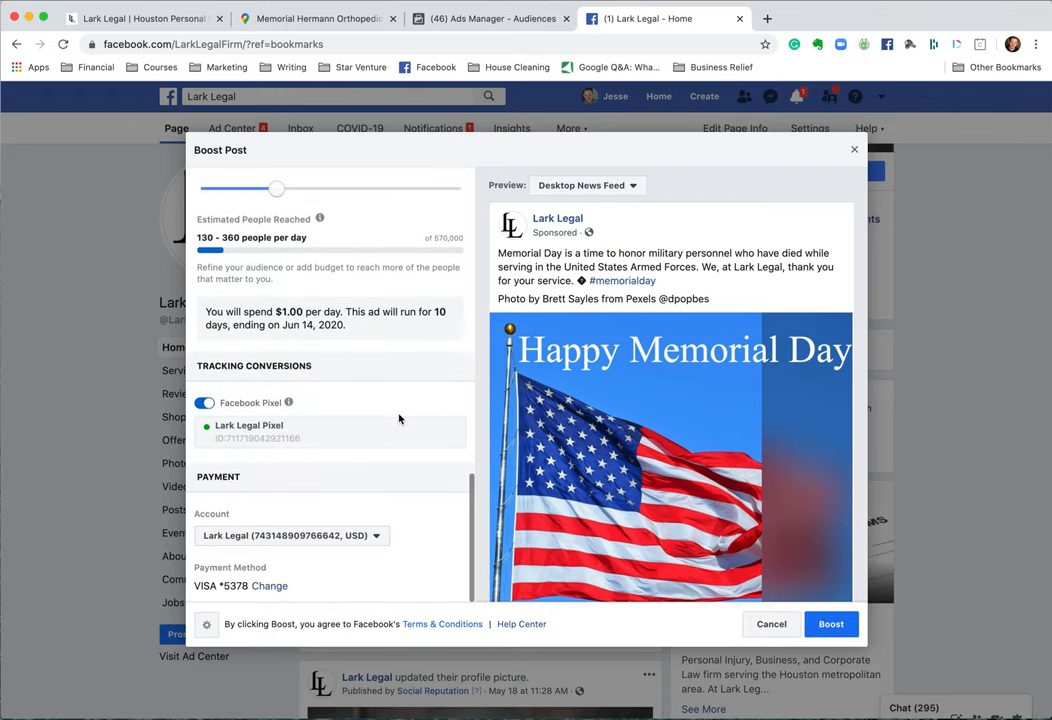
# Step: Start a new campaign from the Campaigns overview with the Video views objective
pyautogui.click(490, 18)
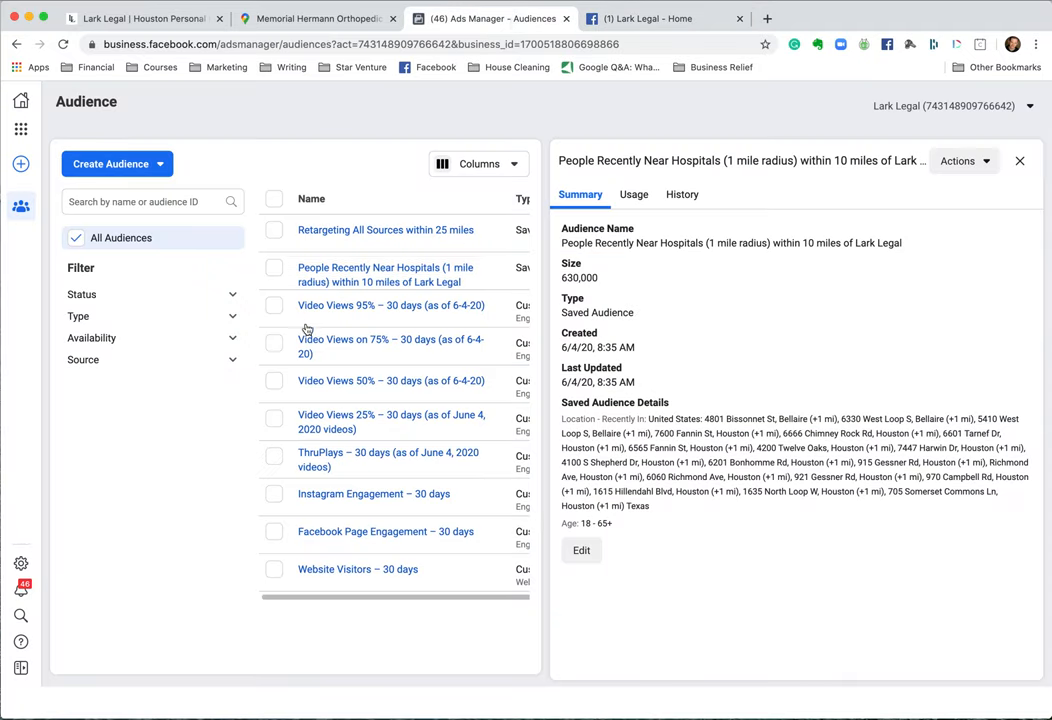
pyautogui.click(20, 130)
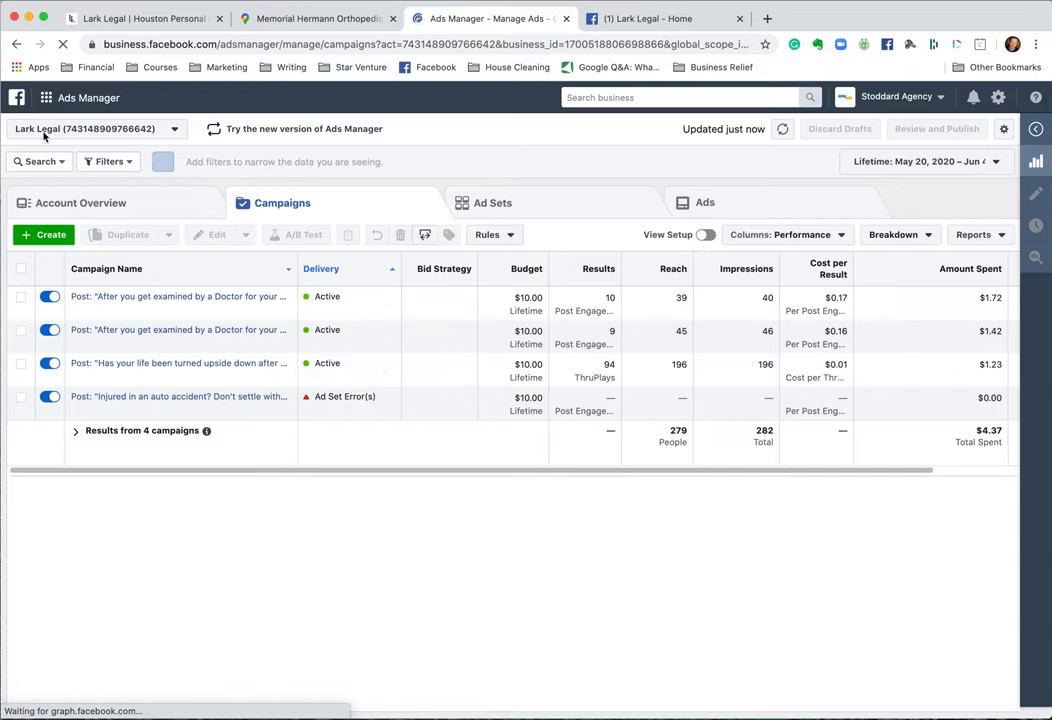
pyautogui.click(44, 234)
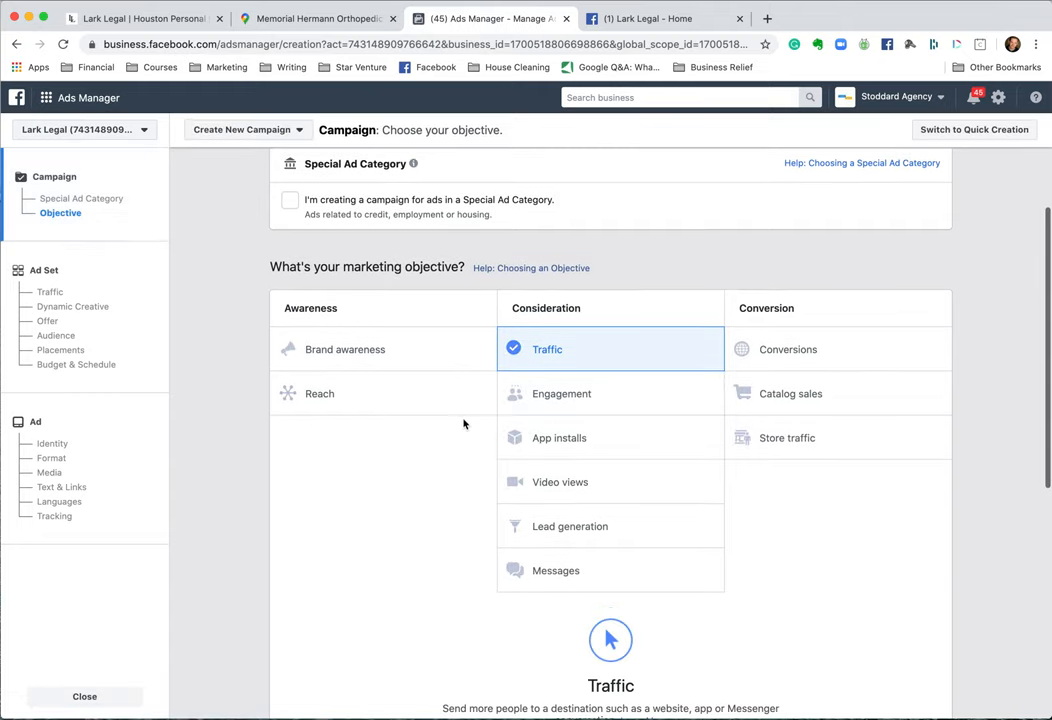
pyautogui.click(560, 480)
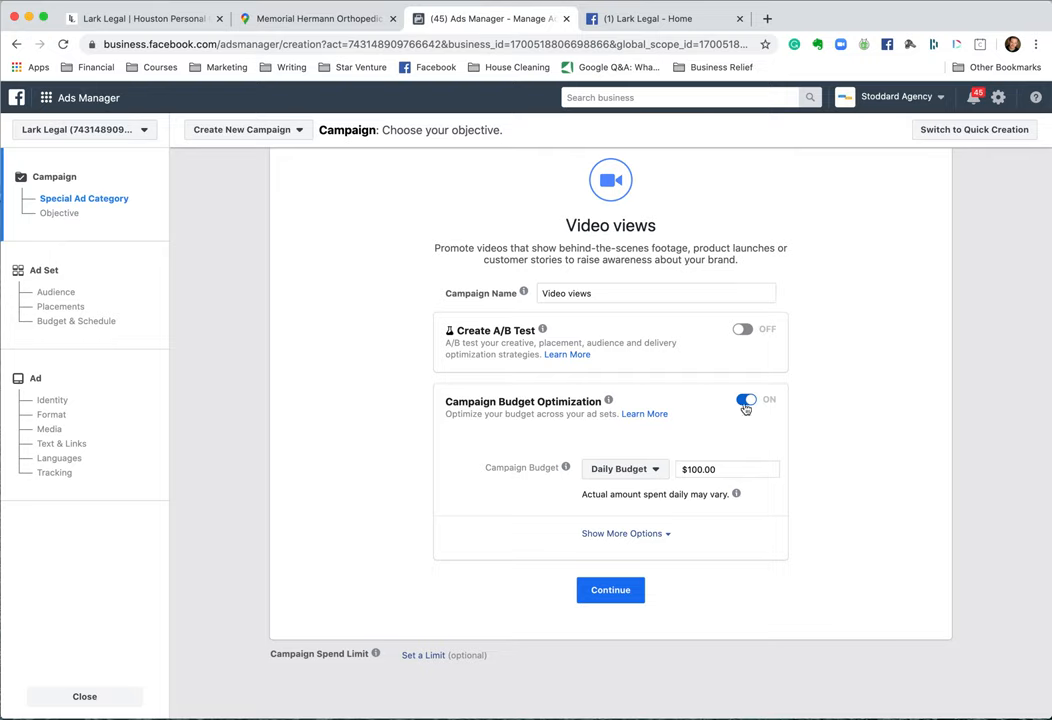
# Step: Turn off campaign budget optimization and continue to the ad set settings
pyautogui.click(746, 400)
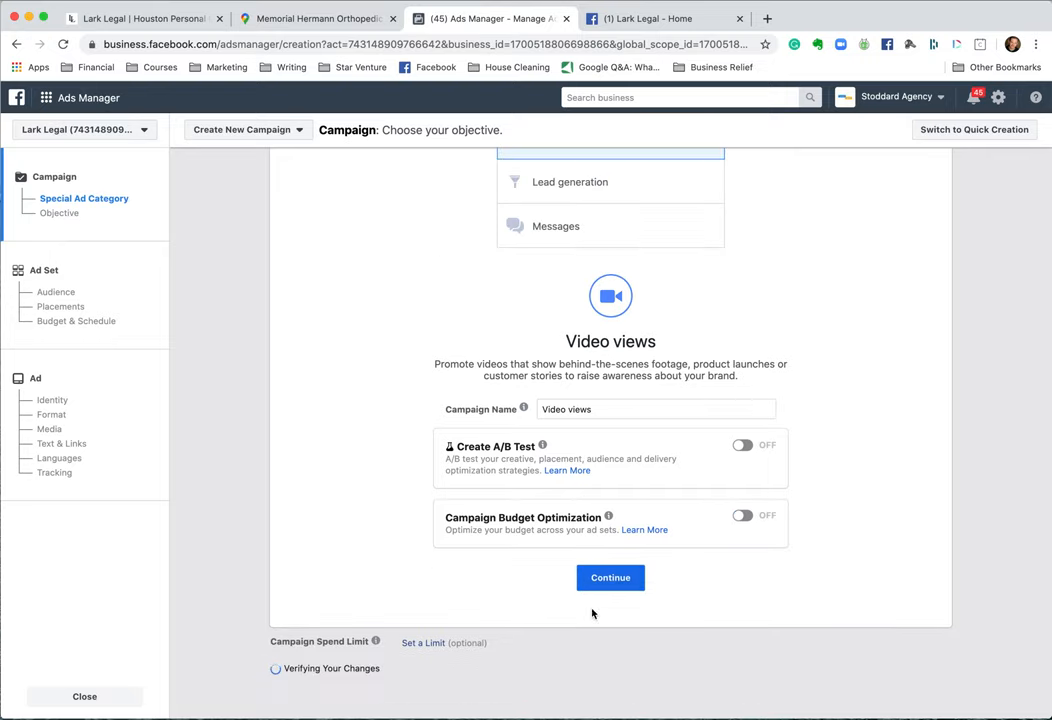
pyautogui.click(610, 576)
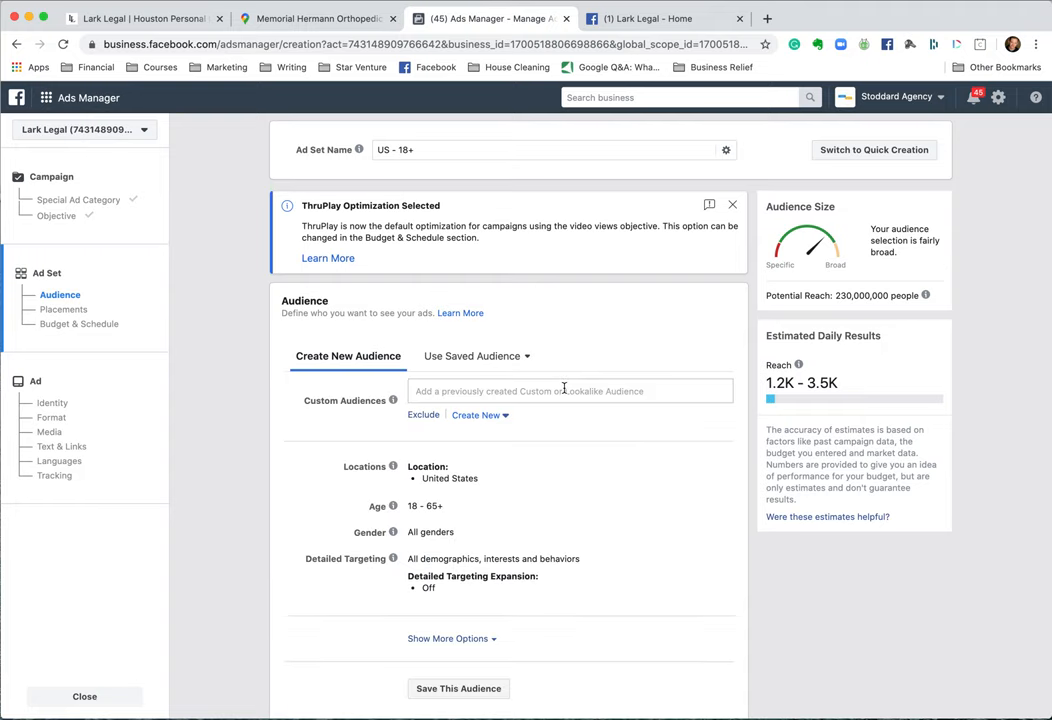
pyautogui.scroll(-3)
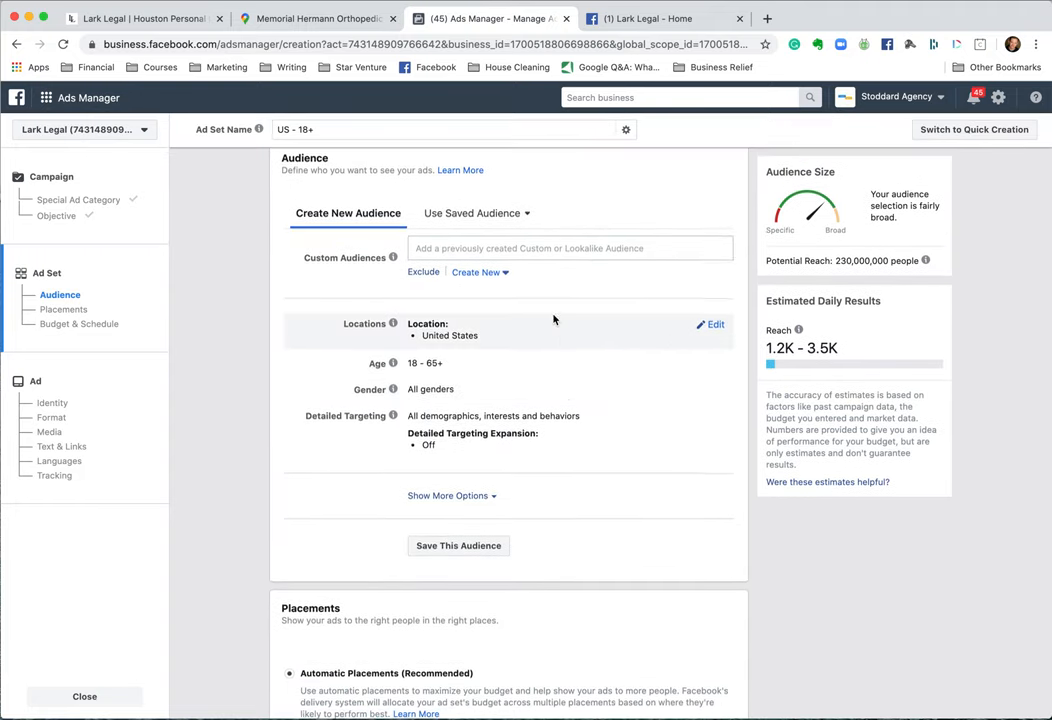
pyautogui.scroll(-3)
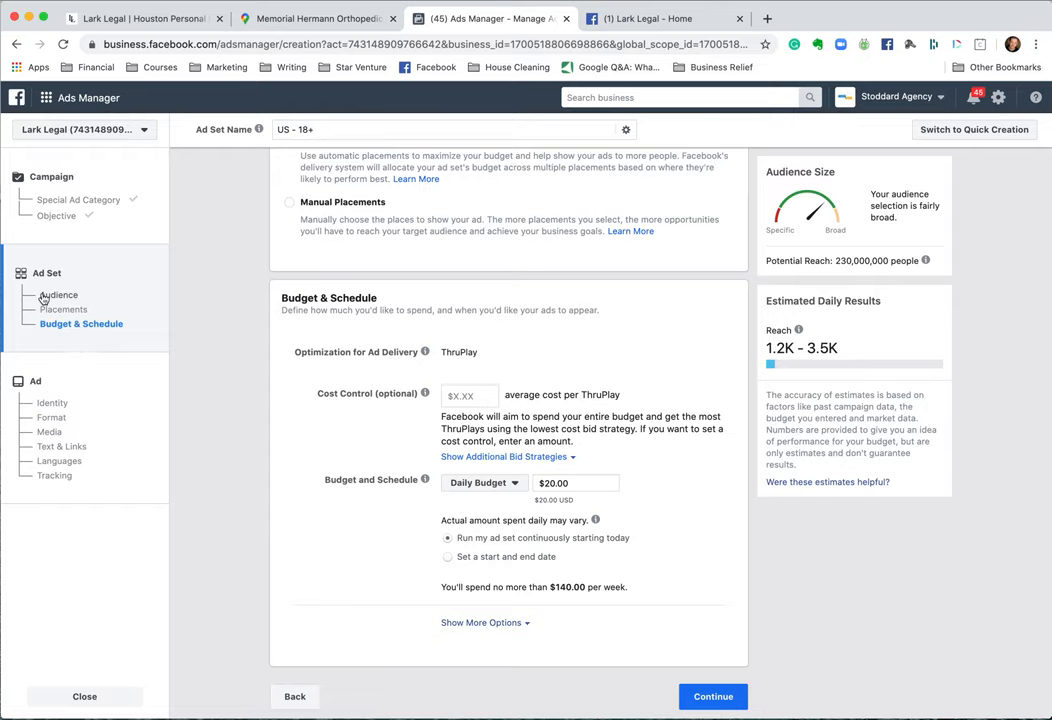
pyautogui.moveTo(100, 316)
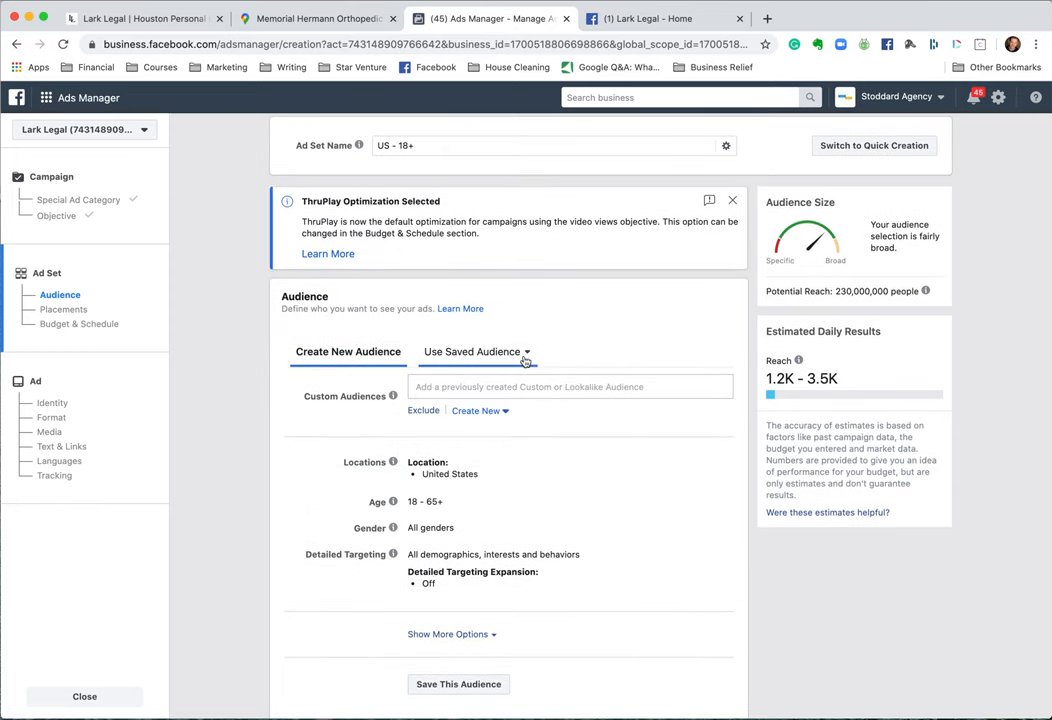
pyautogui.moveTo(528, 356)
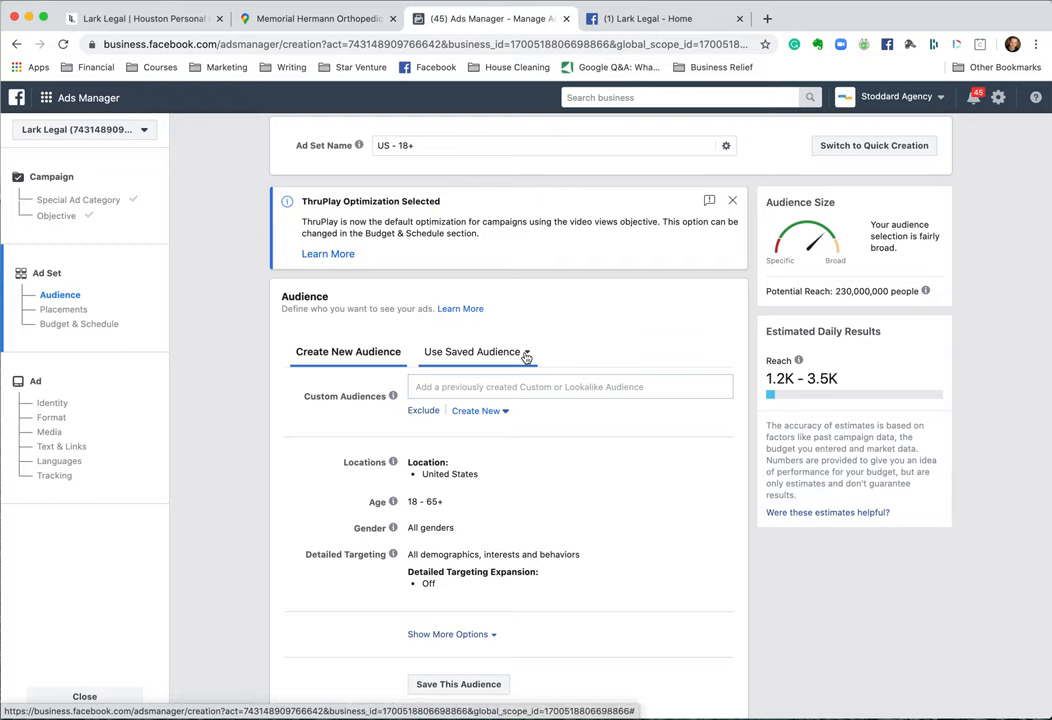
# Step: Apply the saved People Recently Near Hospitals audience to the ad set, reach 640,000
pyautogui.click(570, 388)
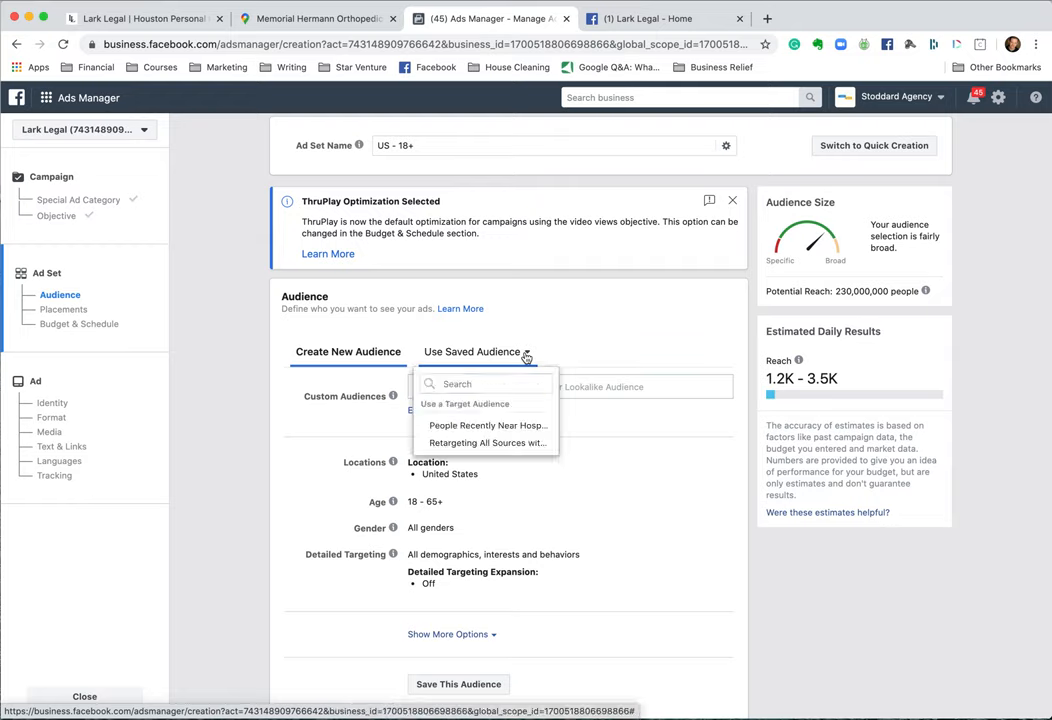
pyautogui.moveTo(488, 424)
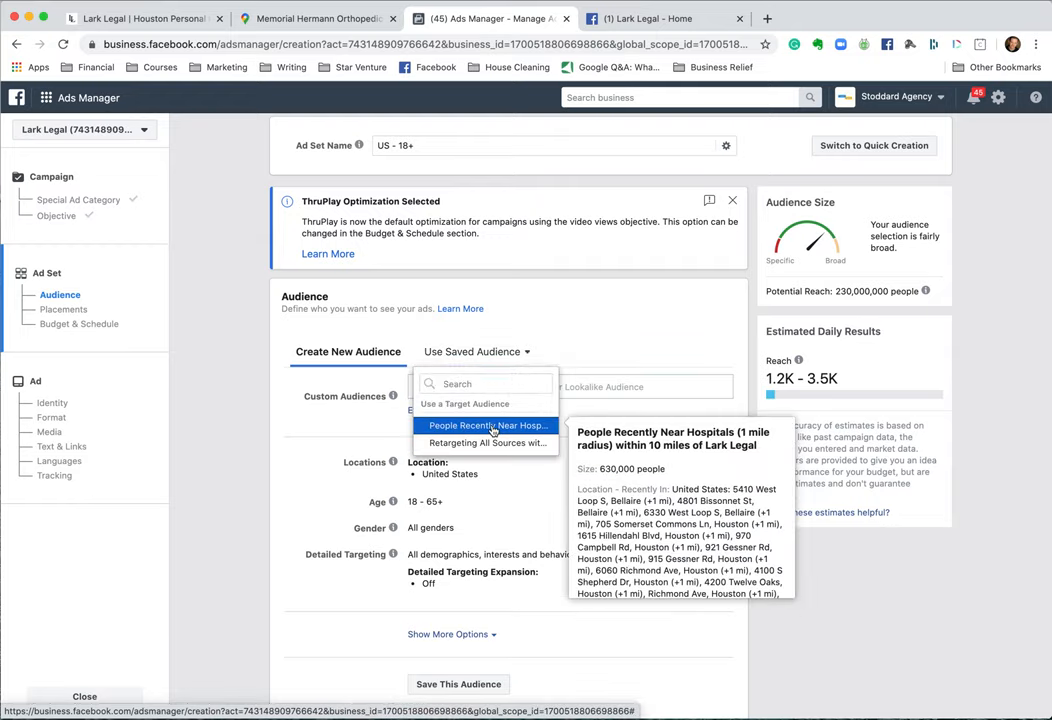
pyautogui.click(488, 424)
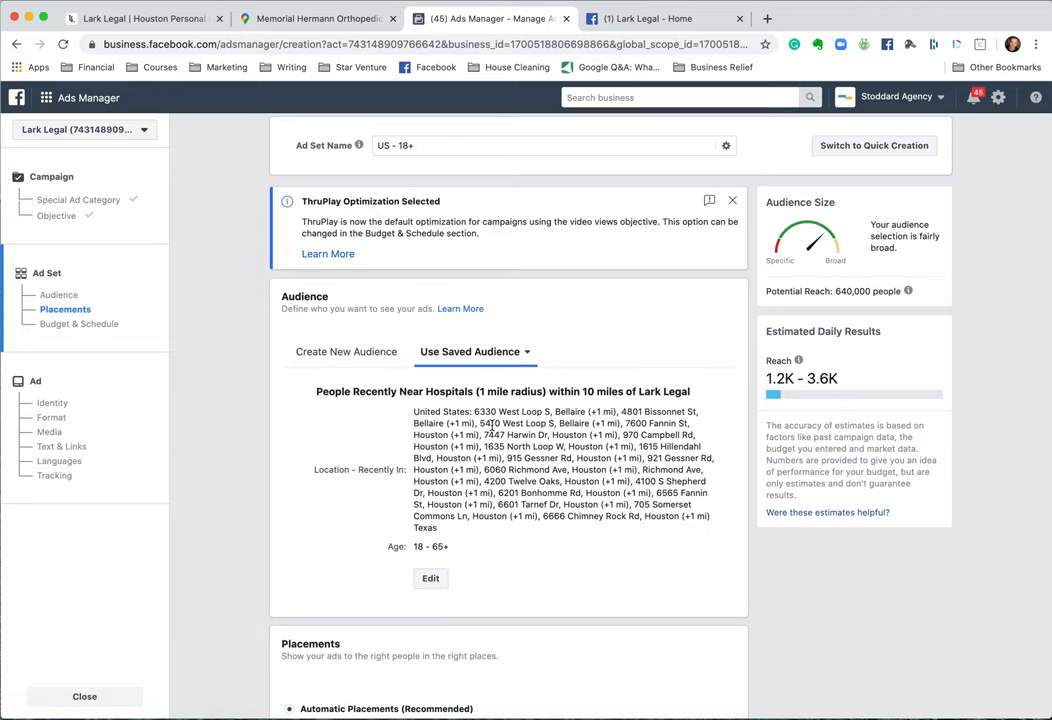
pyautogui.click(474, 352)
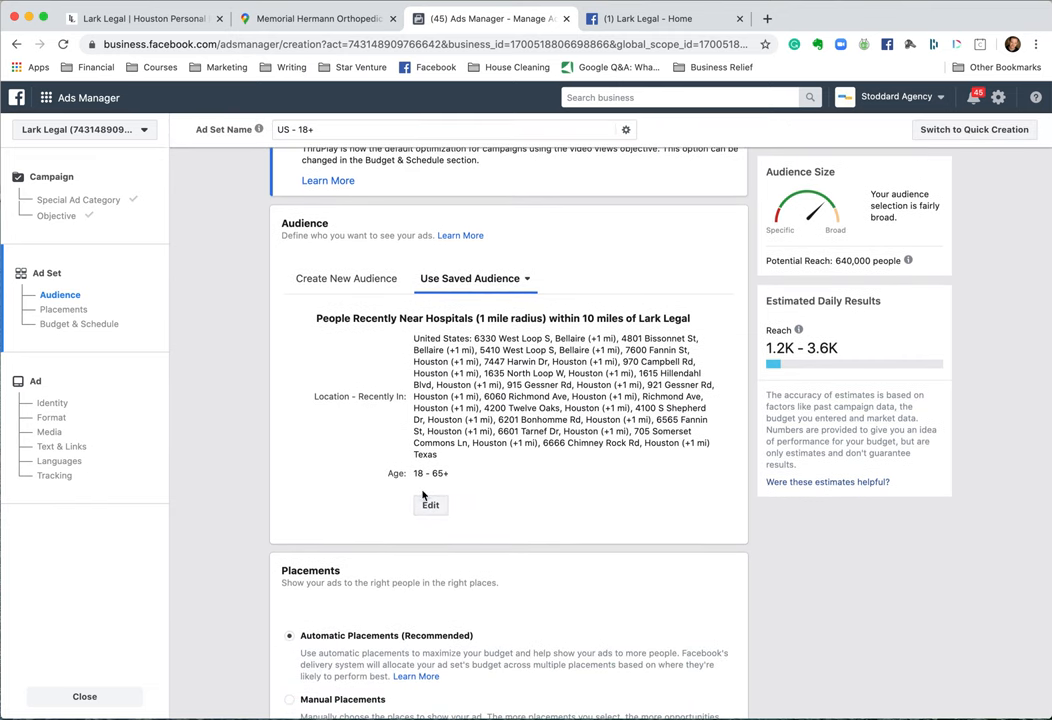
pyautogui.moveTo(384, 424)
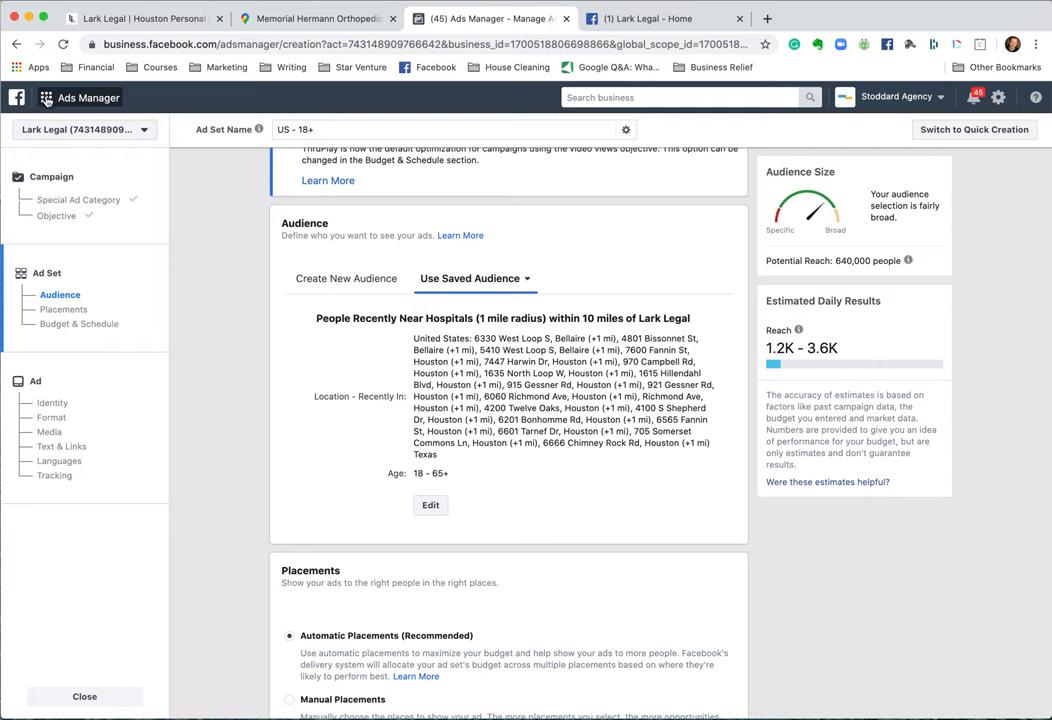
pyautogui.click(46, 96)
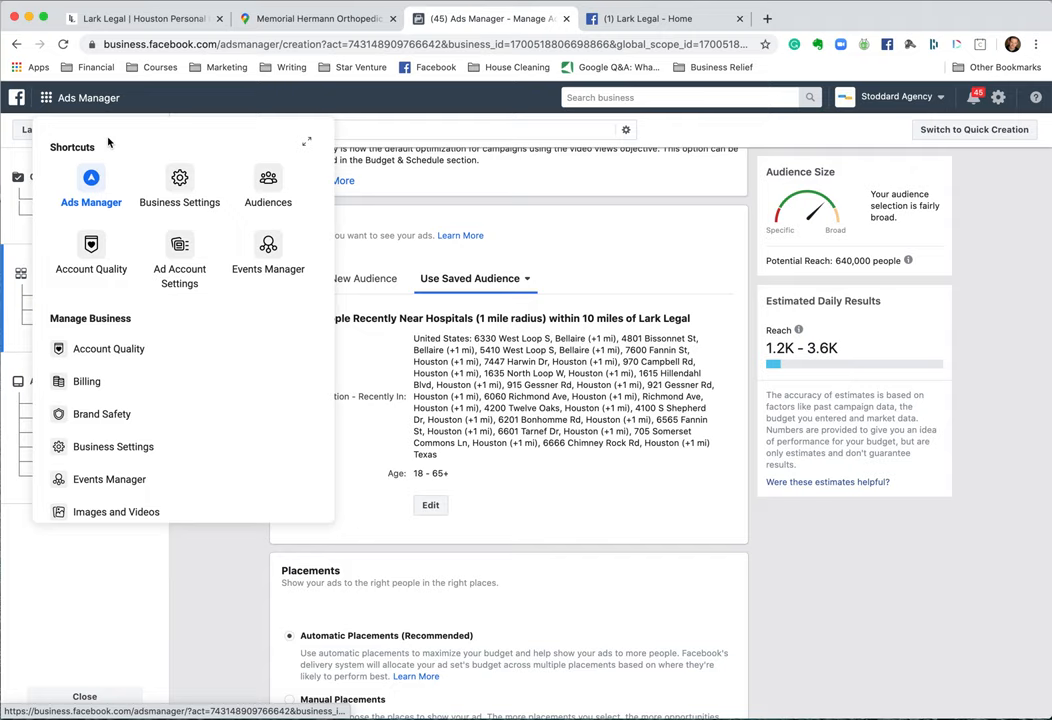
pyautogui.moveTo(92, 176)
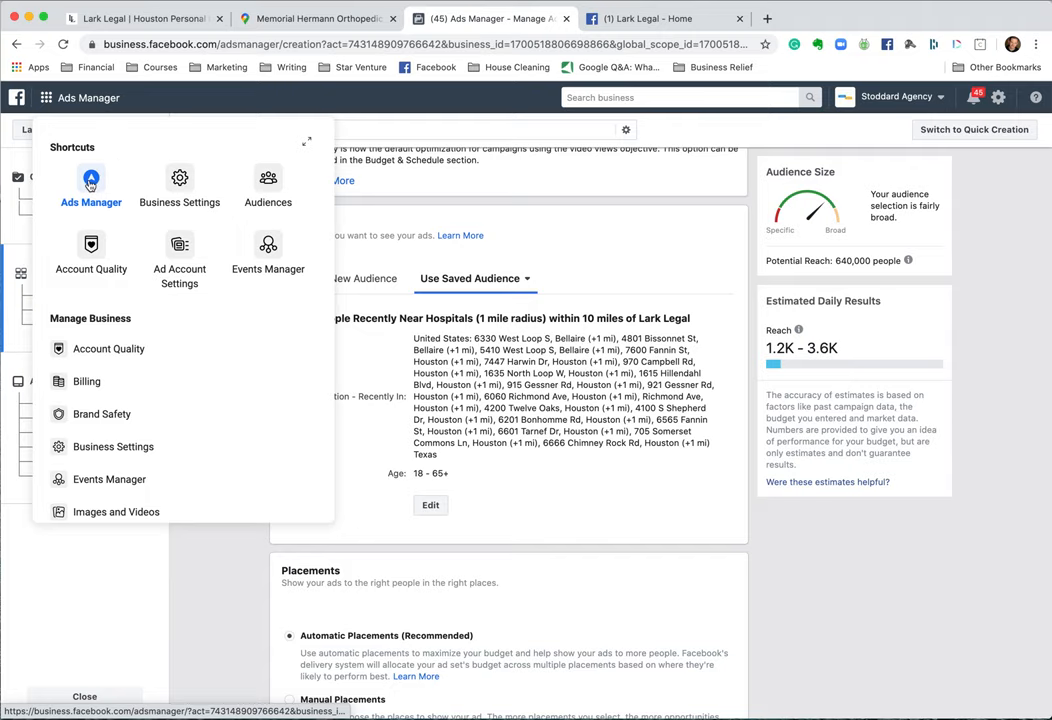
pyautogui.moveTo(268, 184)
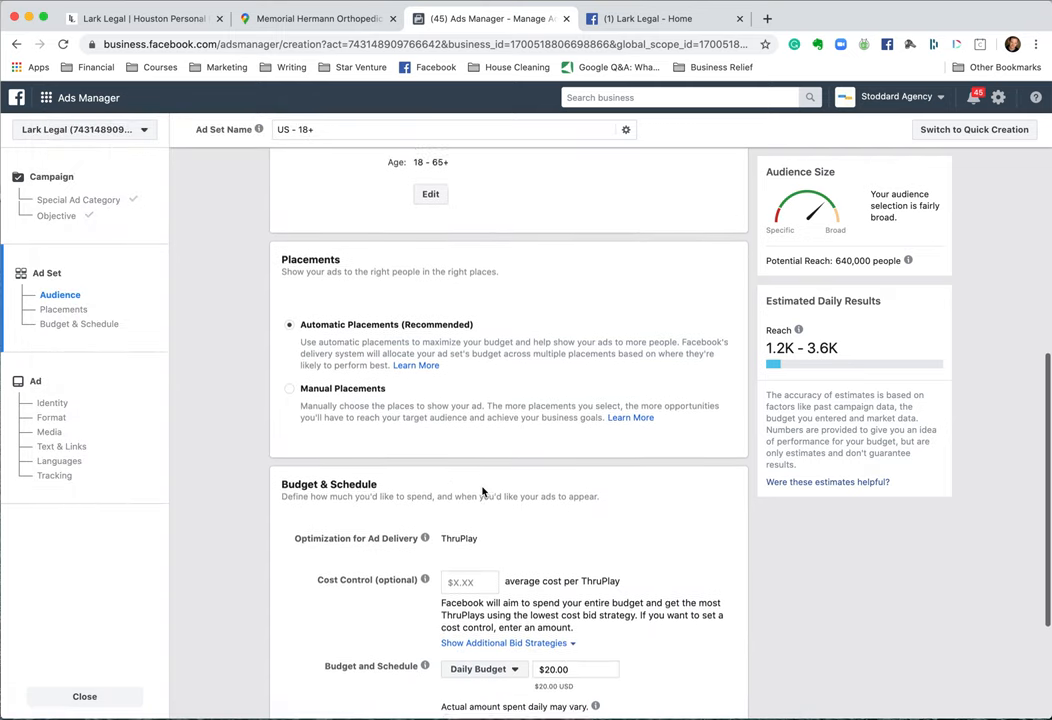
# Step: Choose manual placements and drop Messenger from the ad platforms
pyautogui.scroll(-3)
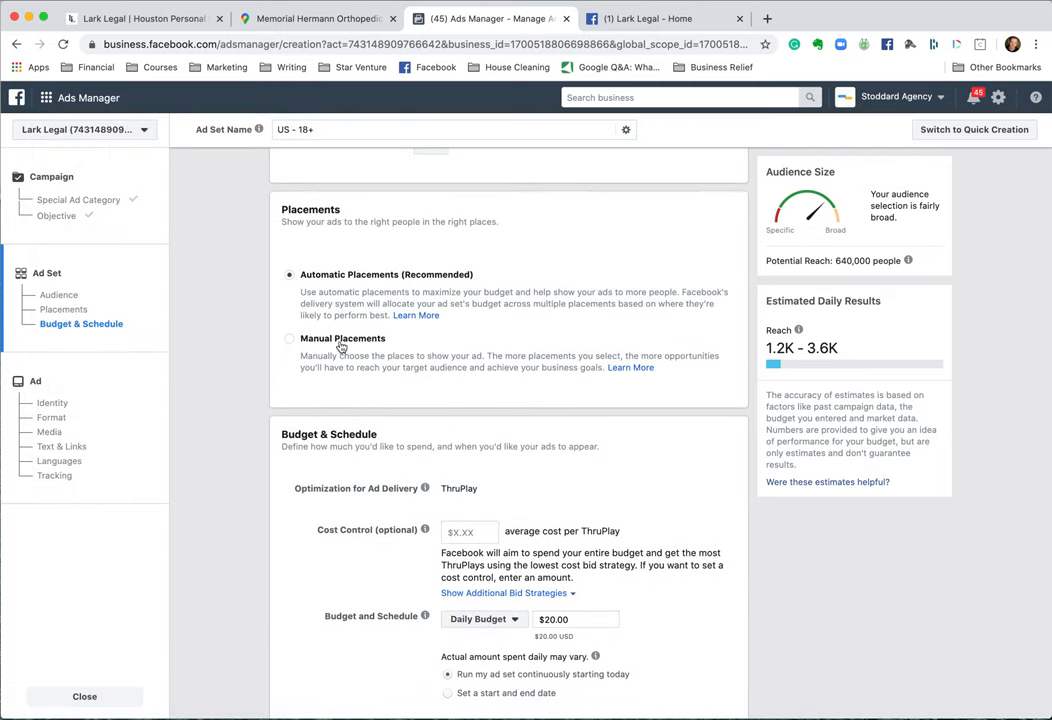
pyautogui.click(290, 338)
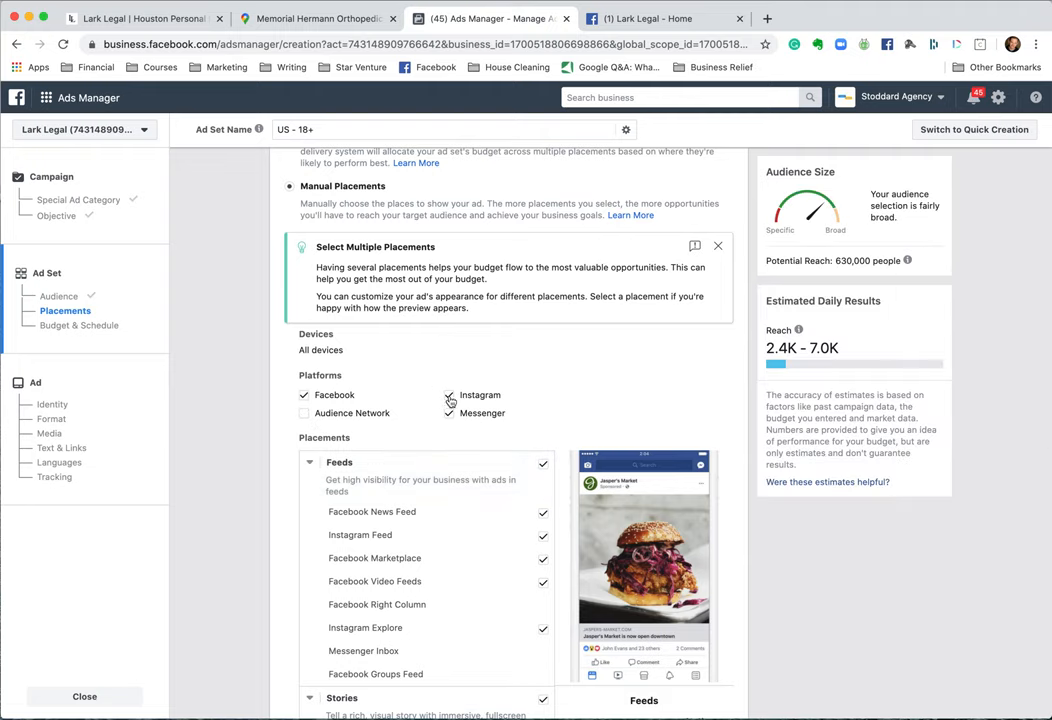
pyautogui.click(448, 396)
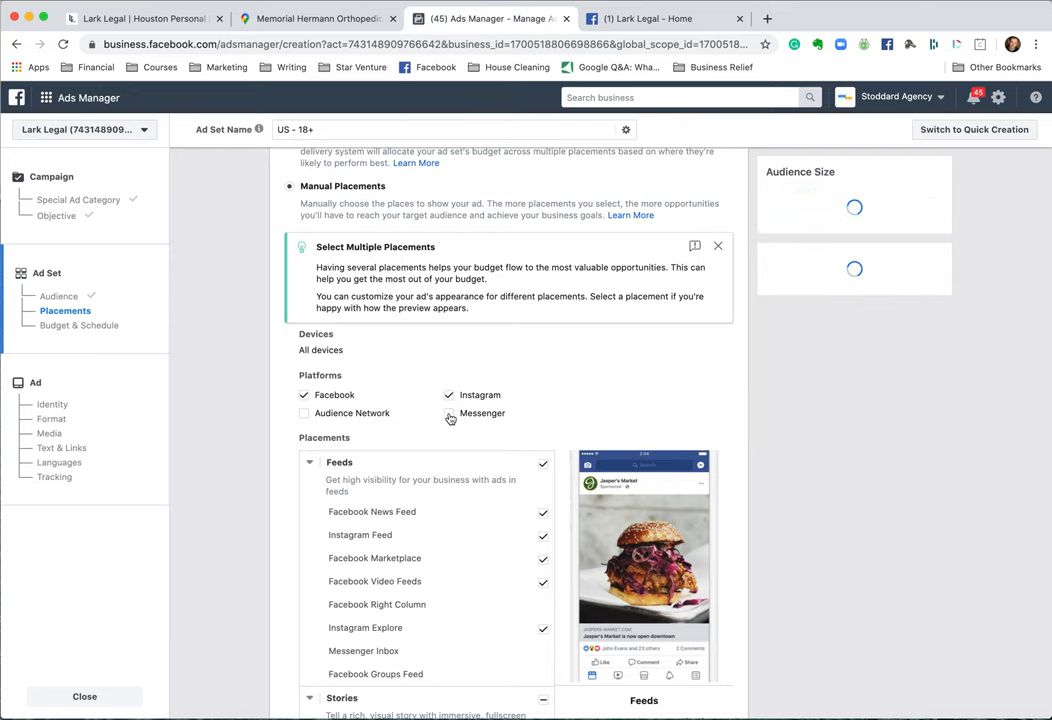
pyautogui.scroll(-3)
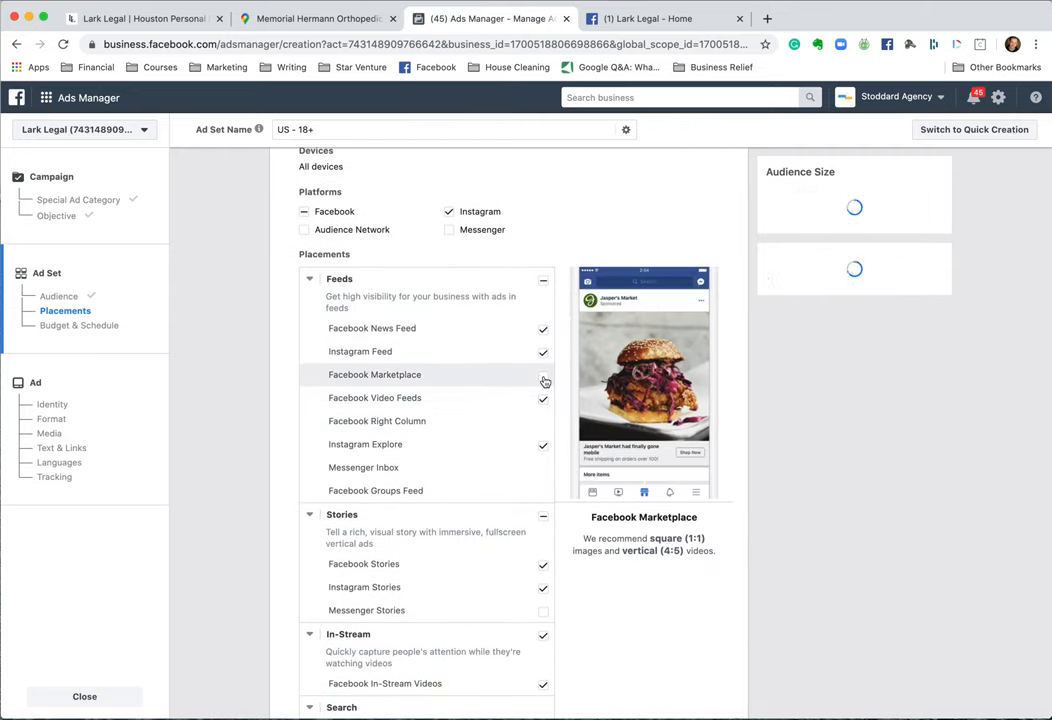
# Step: Exclude the Facebook Marketplace and Facebook Instant Articles placements
pyautogui.click(544, 374)
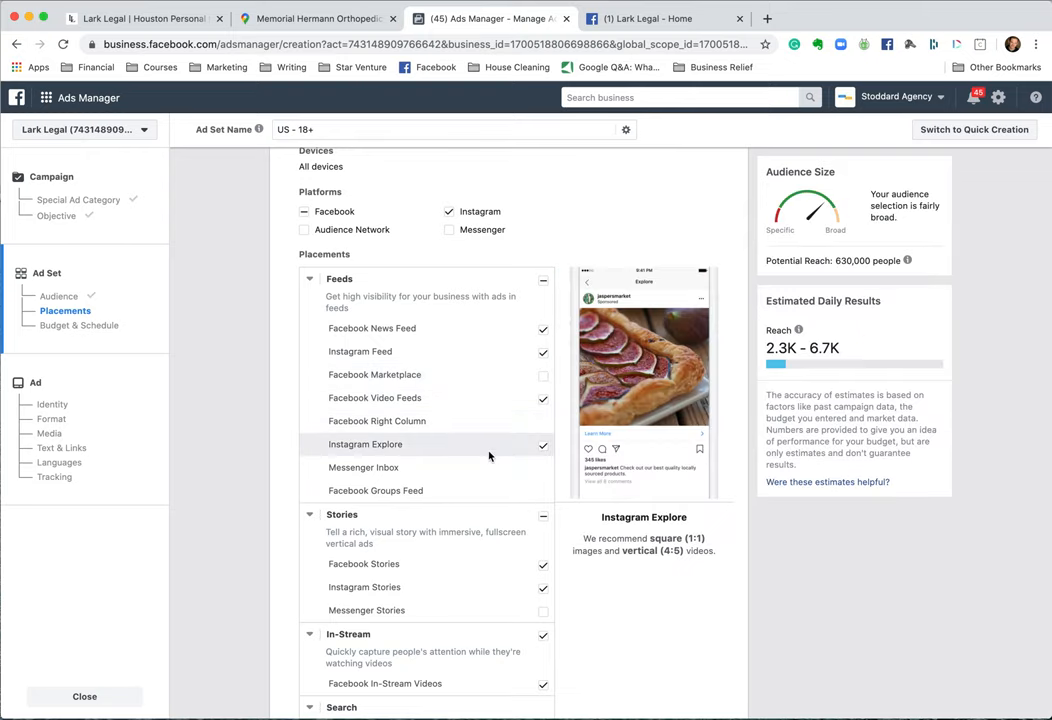
pyautogui.scroll(-3)
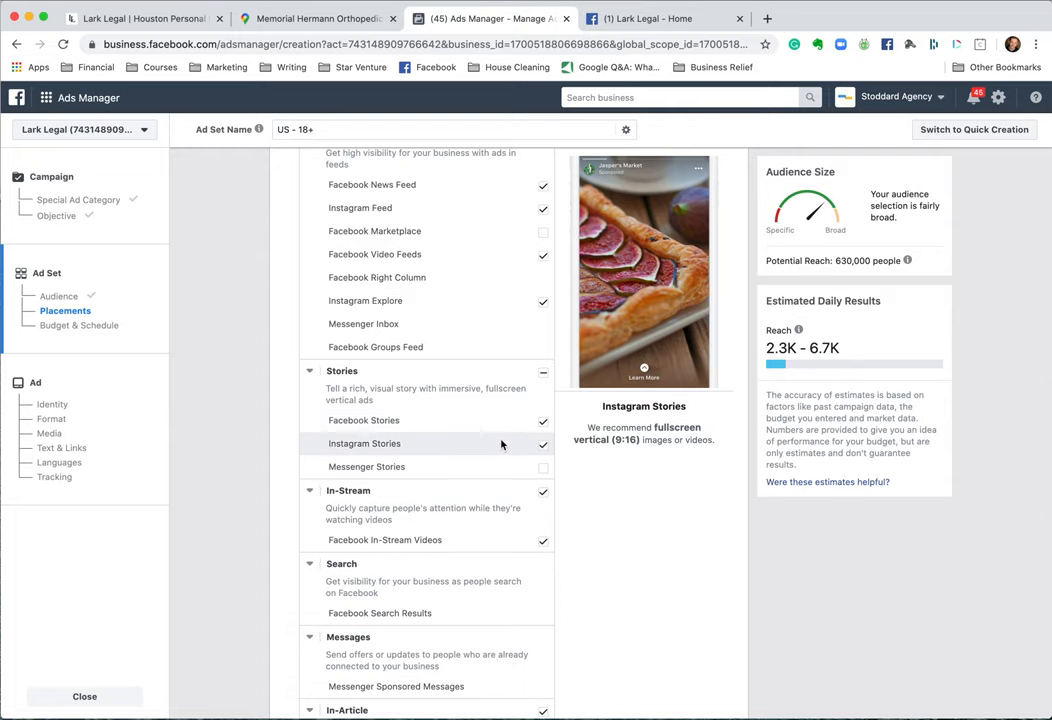
pyautogui.scroll(-3)
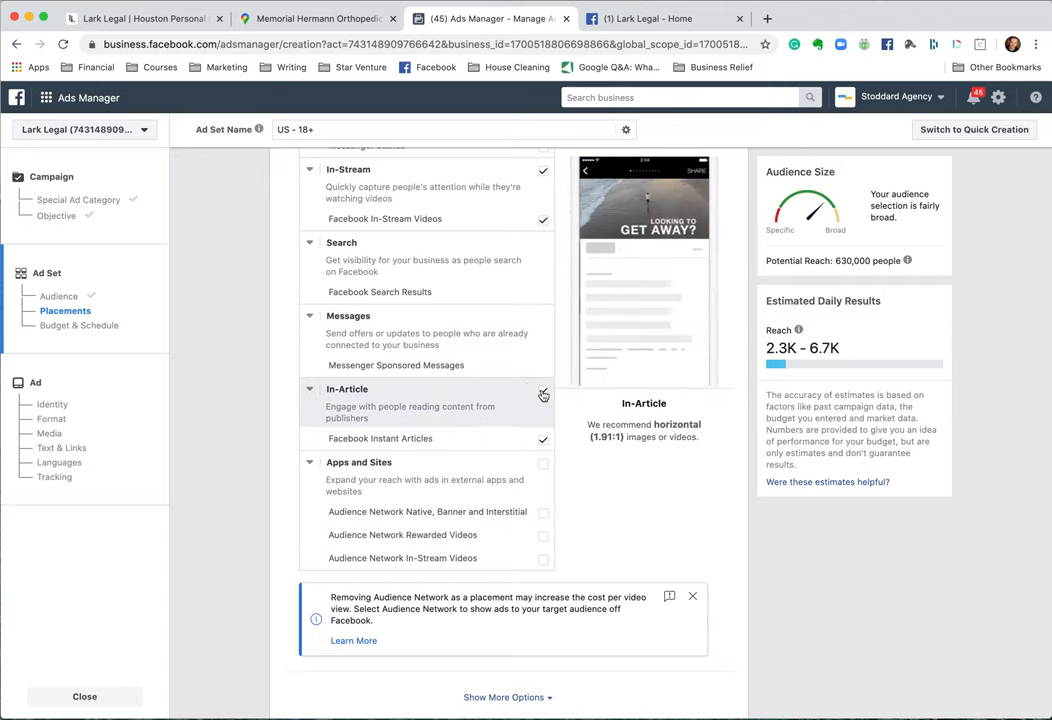
pyautogui.click(544, 438)
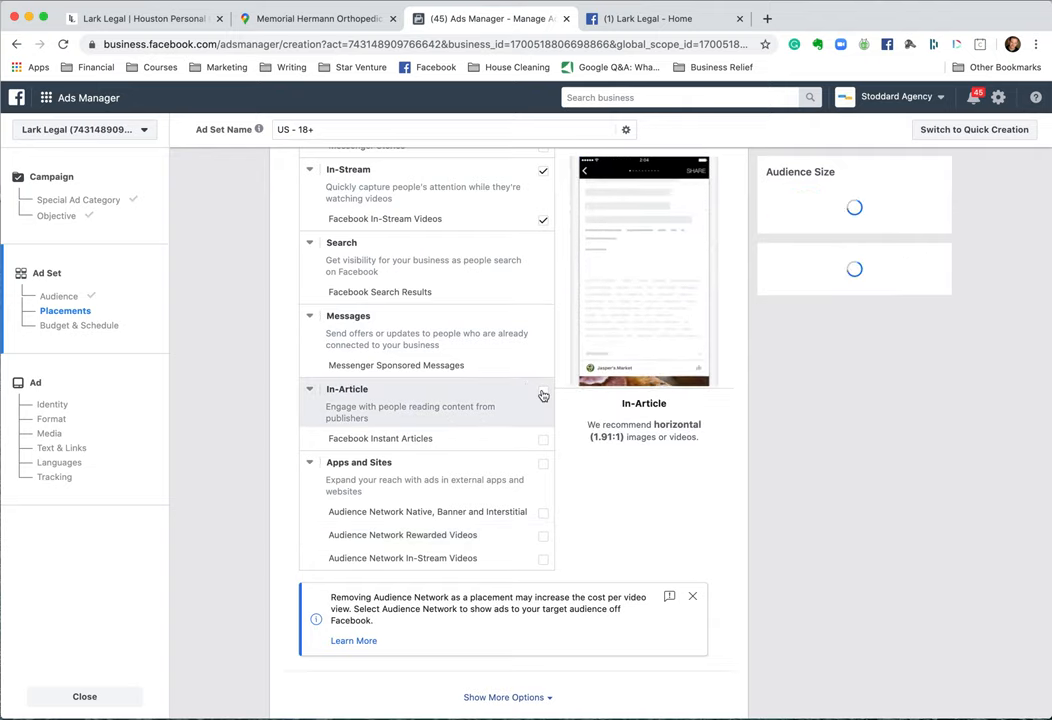
pyautogui.scroll(-3)
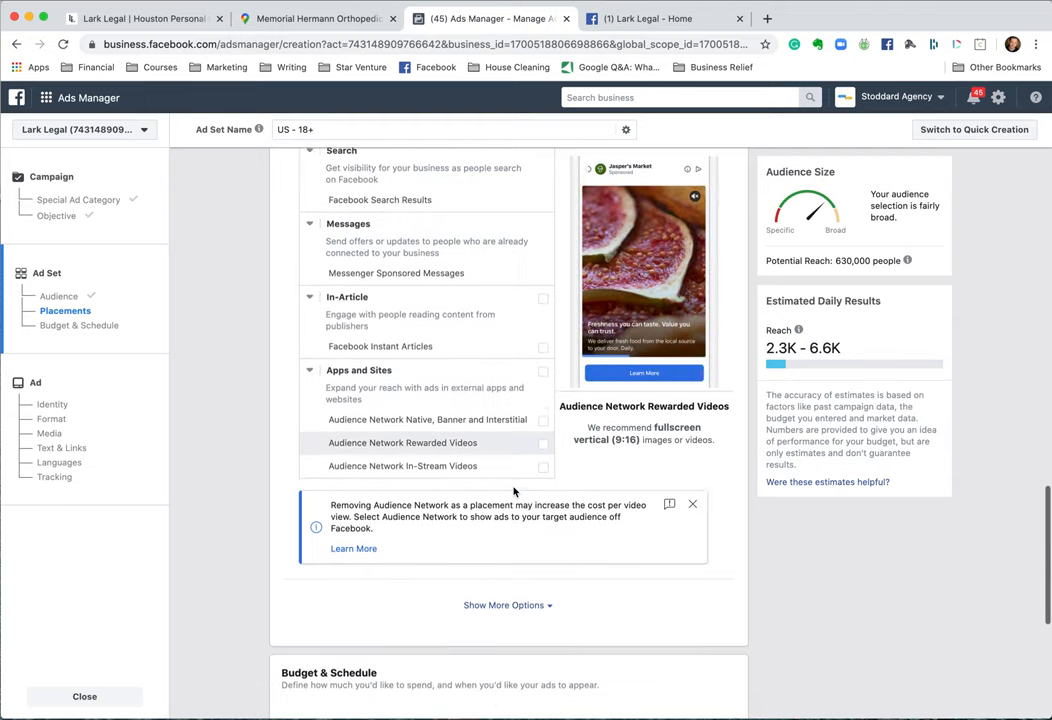
pyautogui.scroll(-3)
pyautogui.write('$3.00')
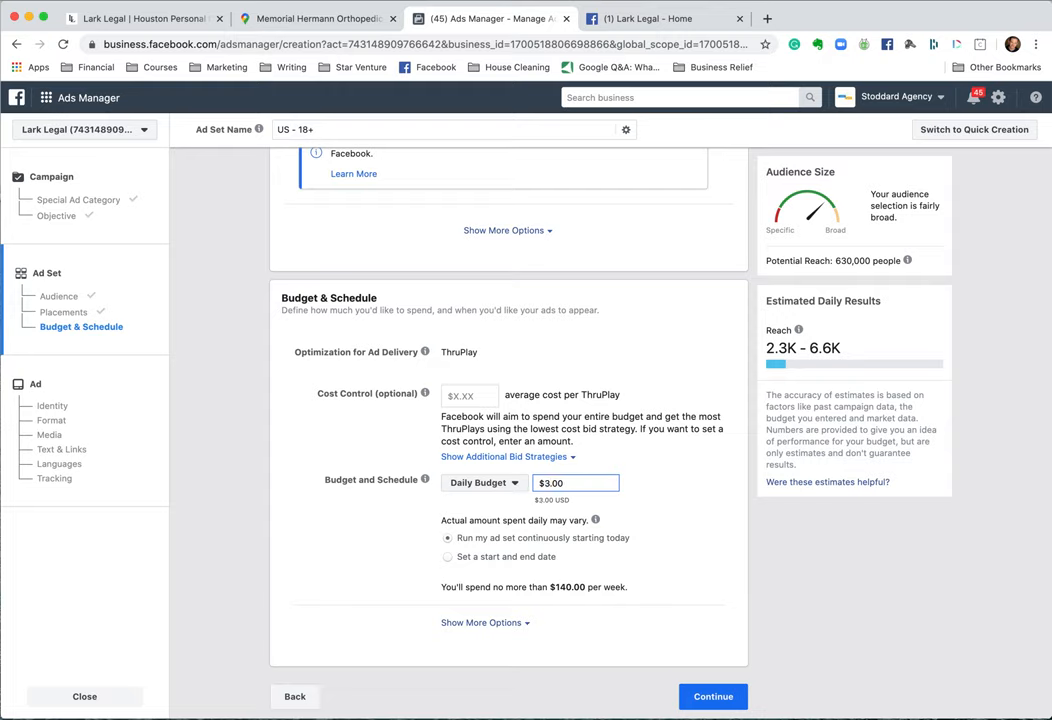
pyautogui.moveTo(626, 504)
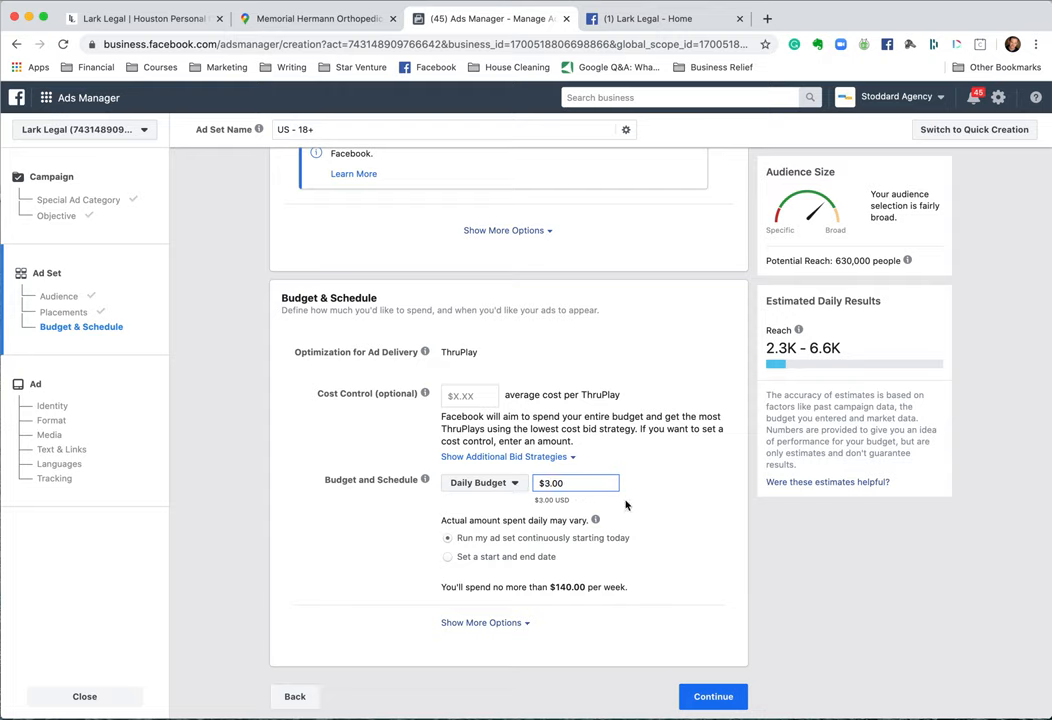
# Step: Set the ad set's daily budget to $3.00 and return to the audience section
pyautogui.click(576, 482)
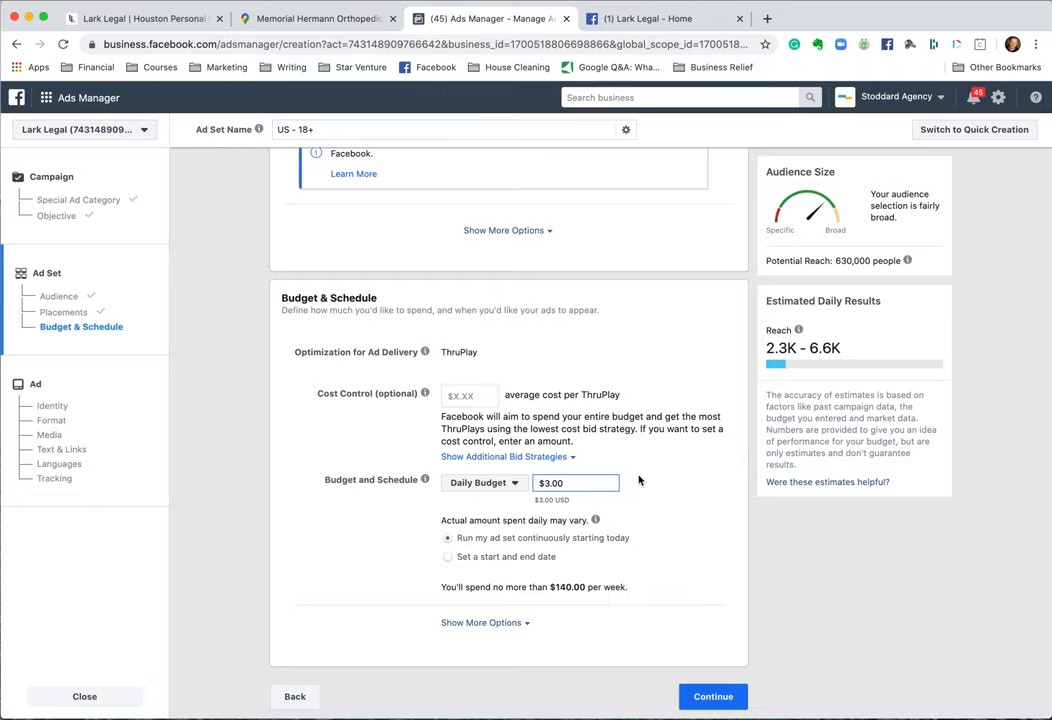
pyautogui.scroll(3)
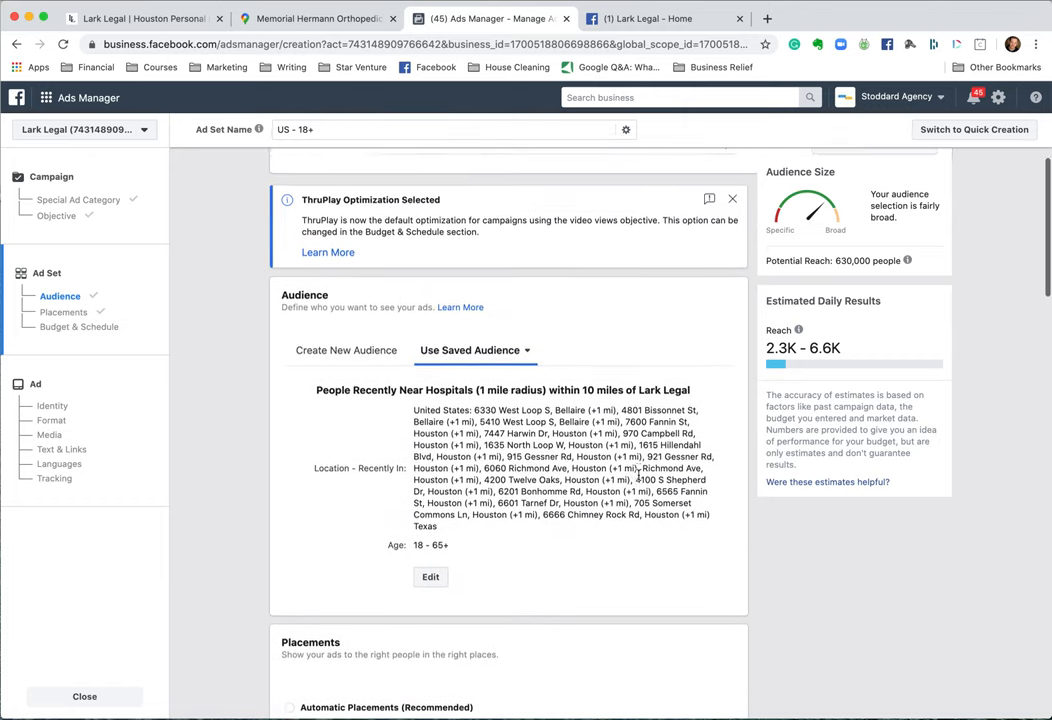
pyautogui.scroll(3)
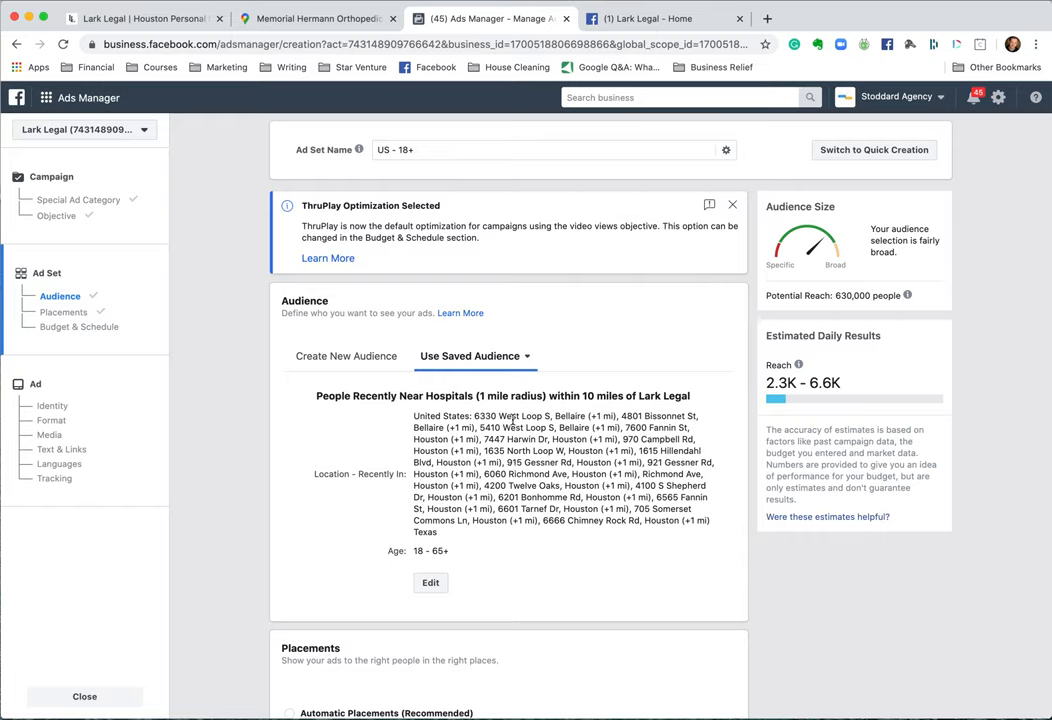
pyautogui.moveTo(384, 90)
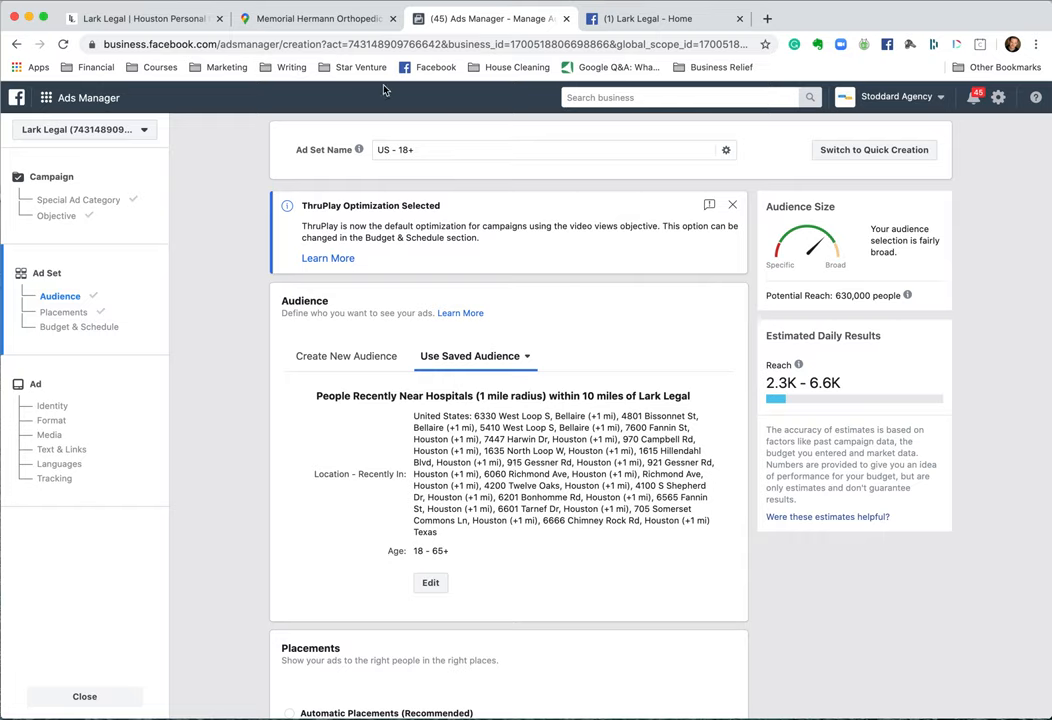
pyautogui.click(316, 18)
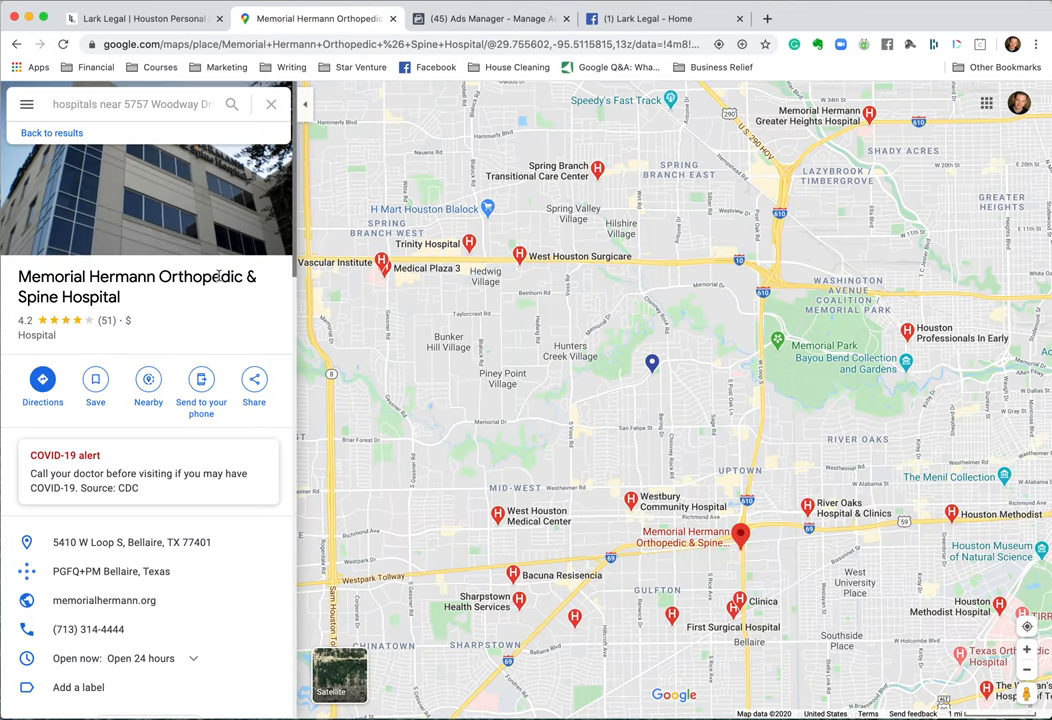
pyautogui.click(140, 104)
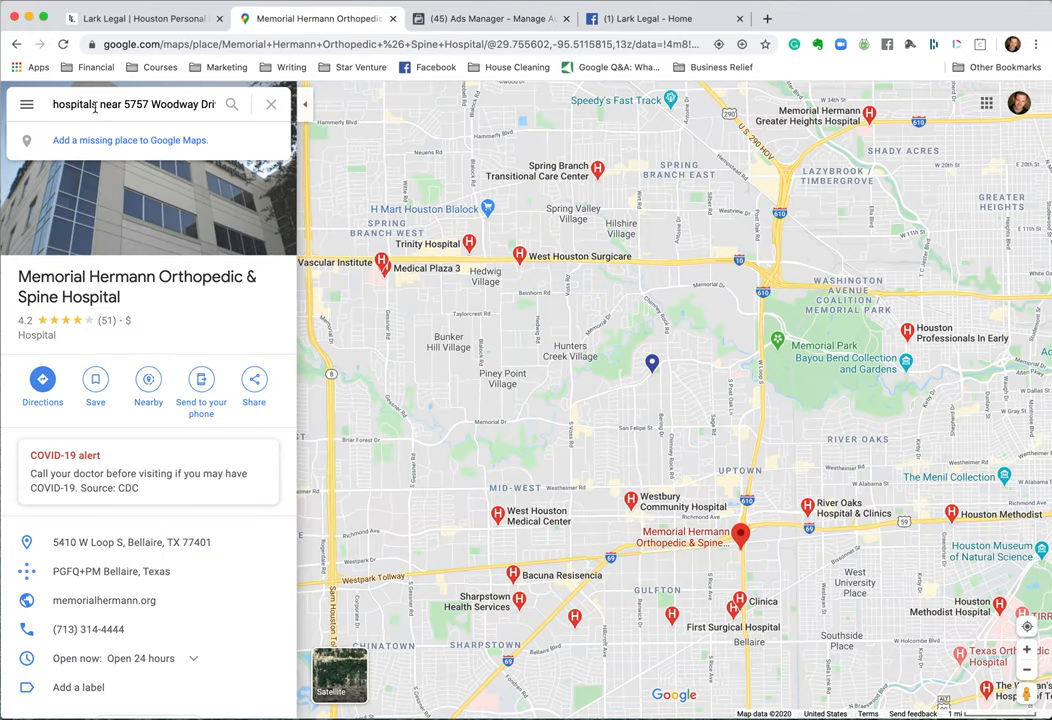
pyautogui.doubleClick(76, 104)
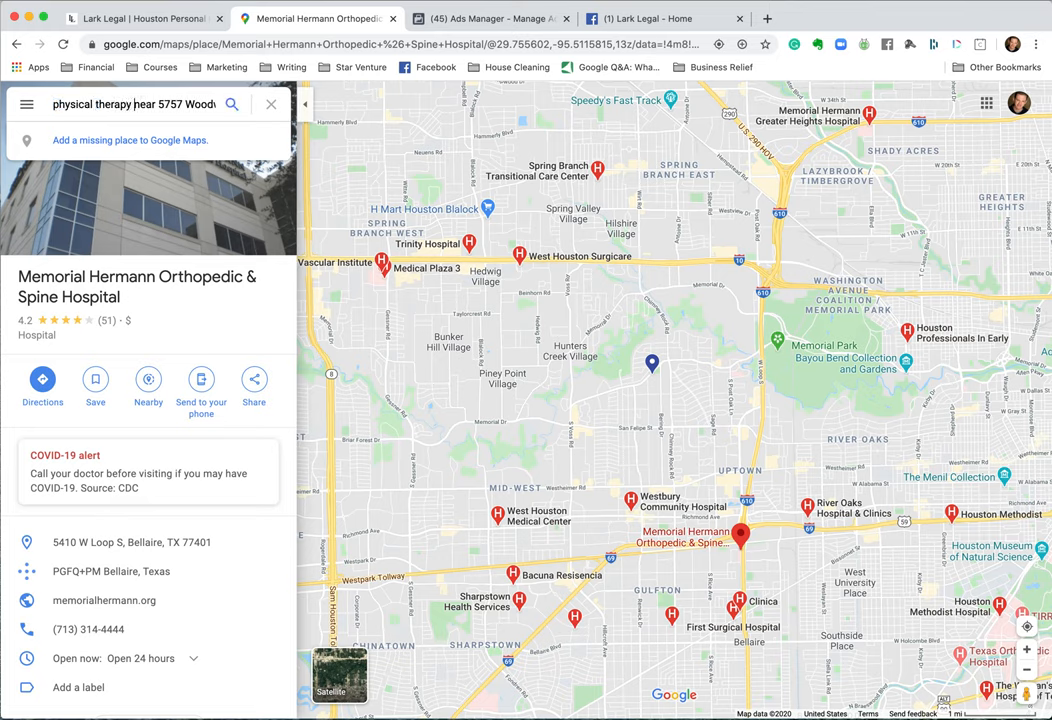
pyautogui.press('Return')
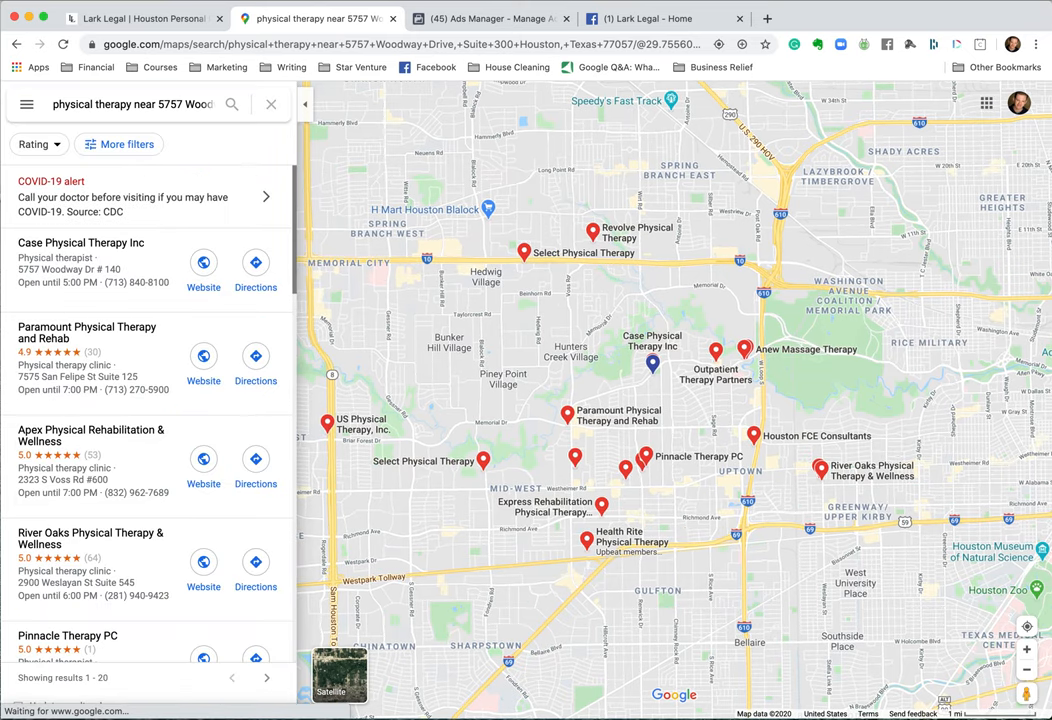
pyautogui.click(652, 360)
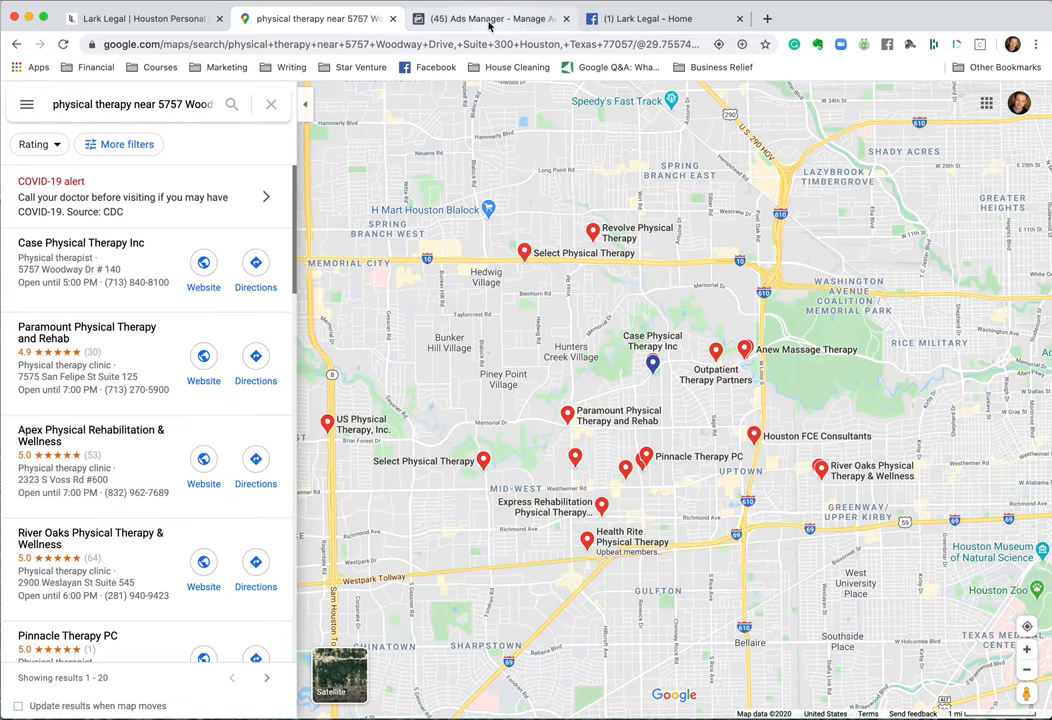
pyautogui.click(488, 18)
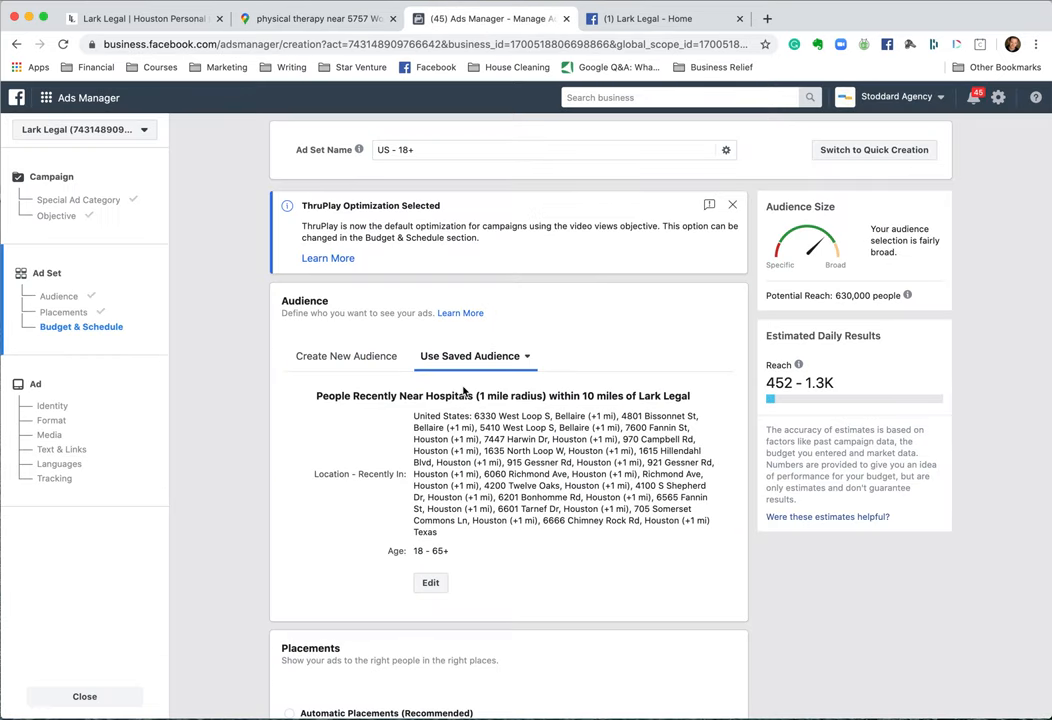
pyautogui.click(318, 18)
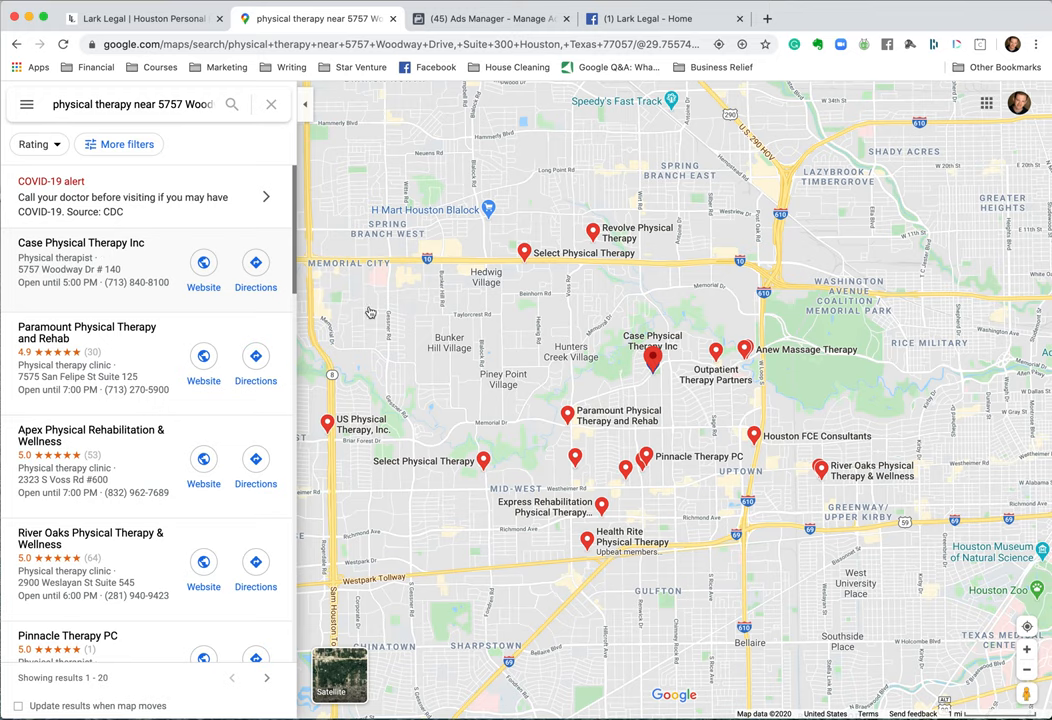
pyautogui.click(568, 412)
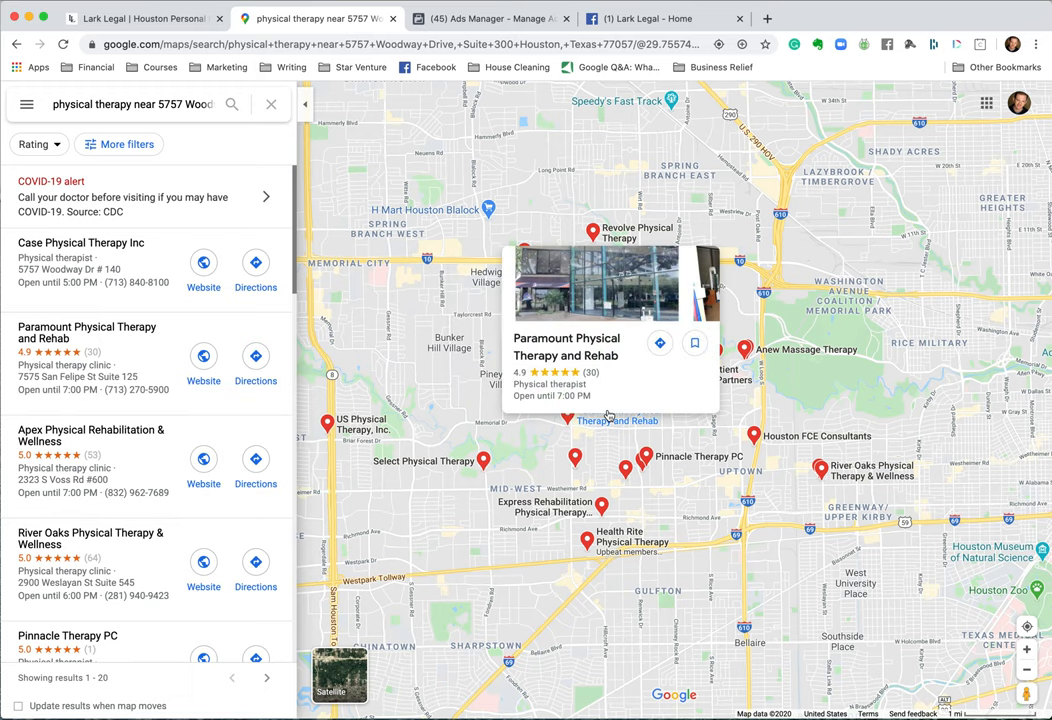
pyautogui.moveTo(604, 414)
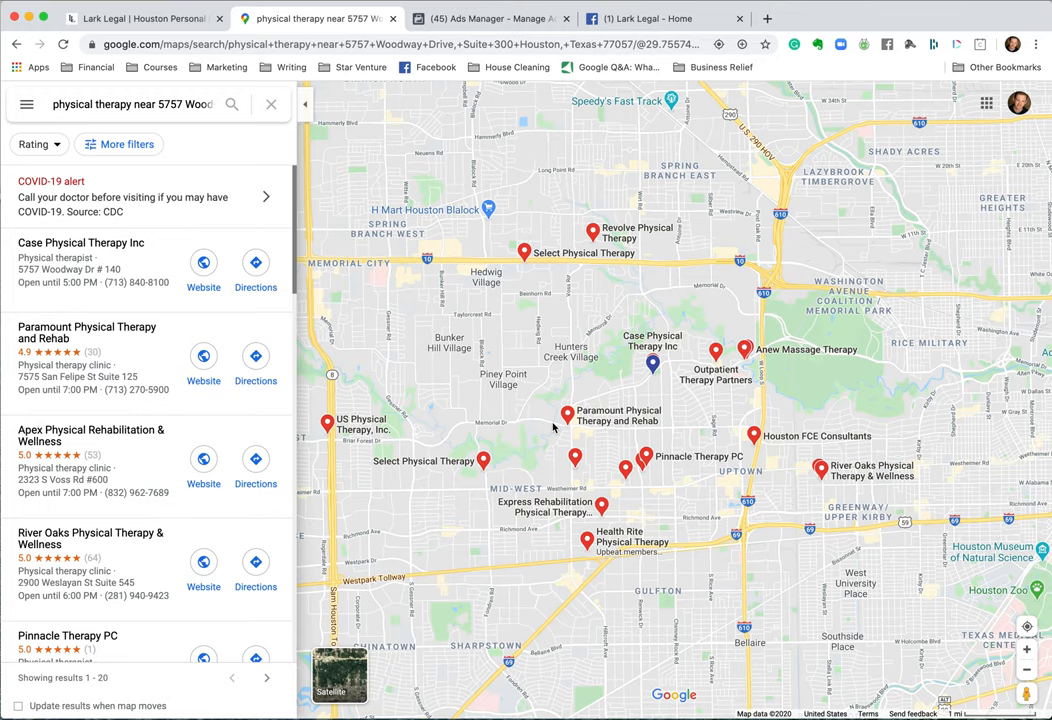
pyautogui.moveTo(956, 28)
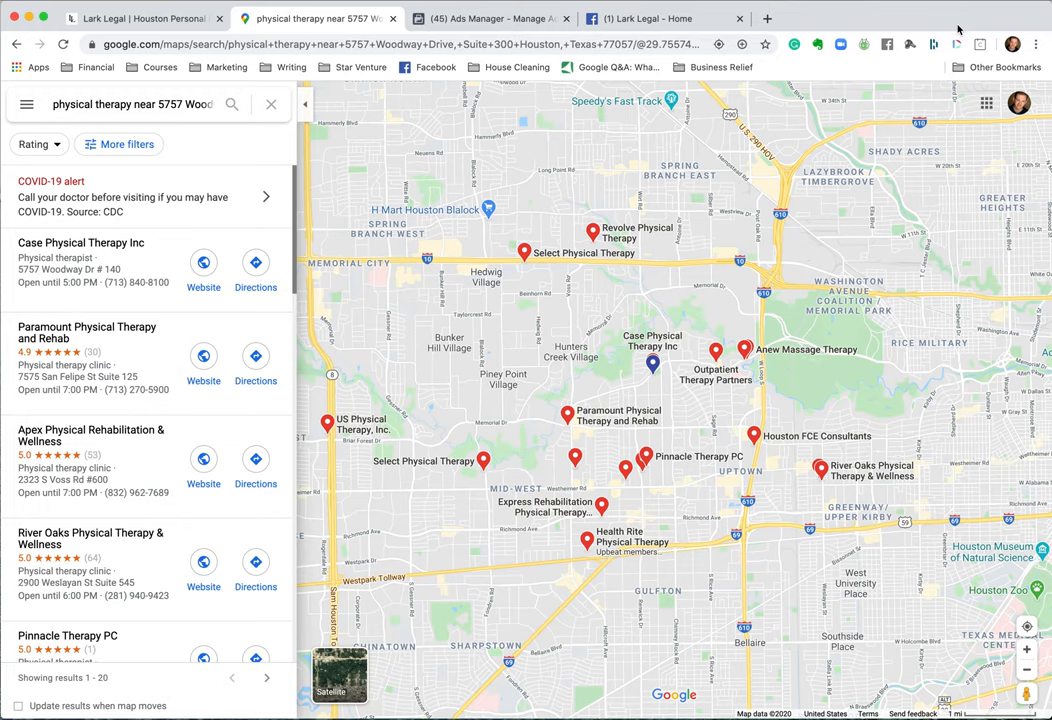